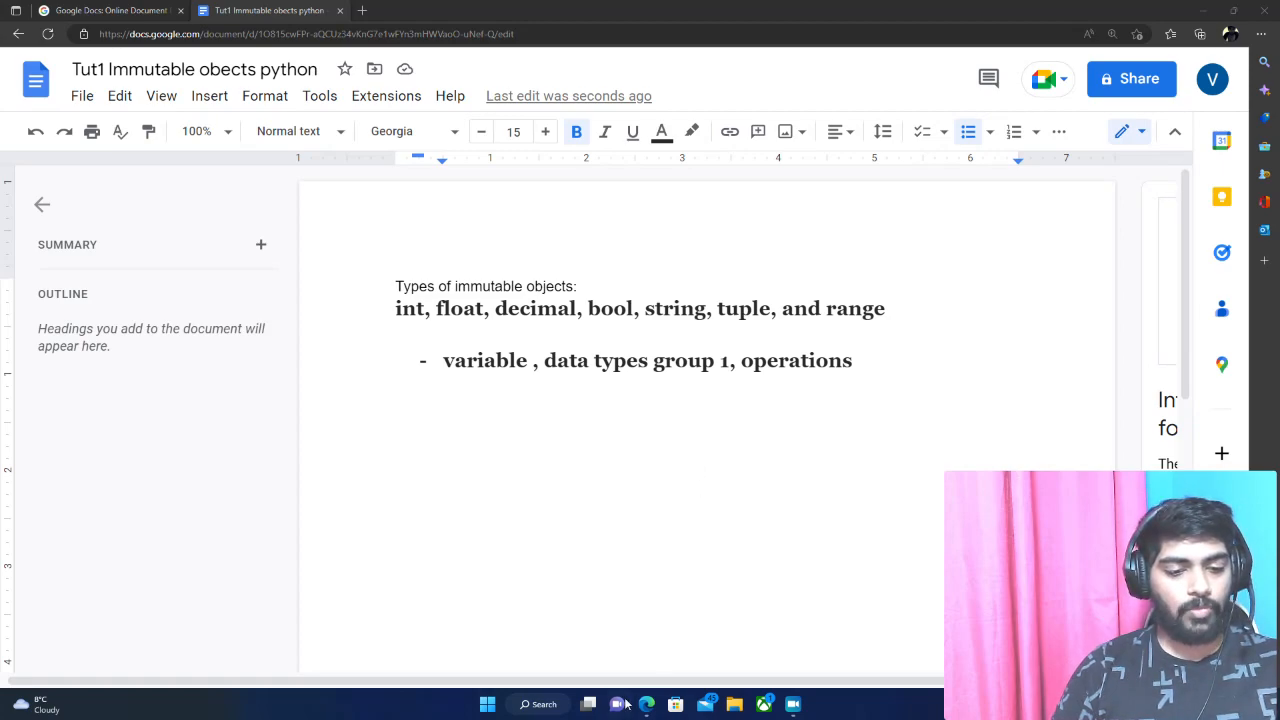
Launch the Python 3.11 (64-bit) shell from the Start menu's Recent list.
{"action": "left_click", "coordinate": [538, 704]}
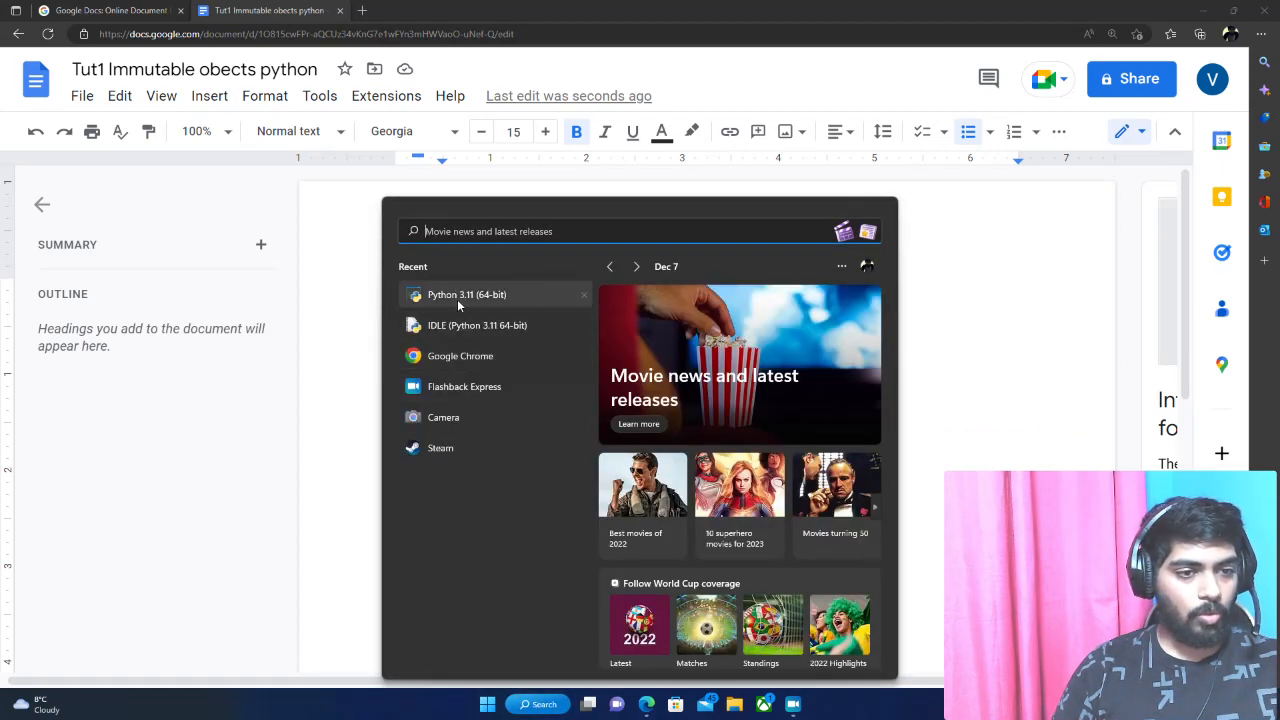
{"action": "left_click", "coordinate": [468, 294]}
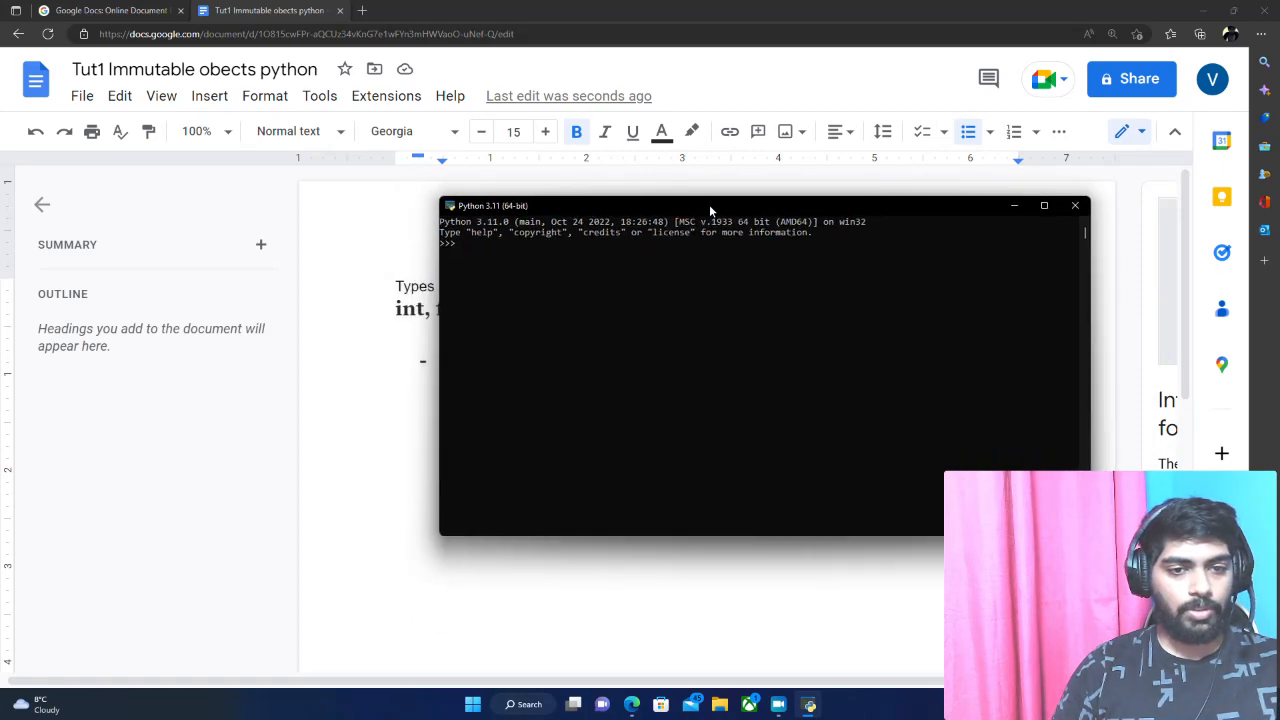
Assign x = 5, print its value and show its type as int.
{"action": "left_click_drag", "start_coordinate": [710, 204], "coordinate": [640, 184]}
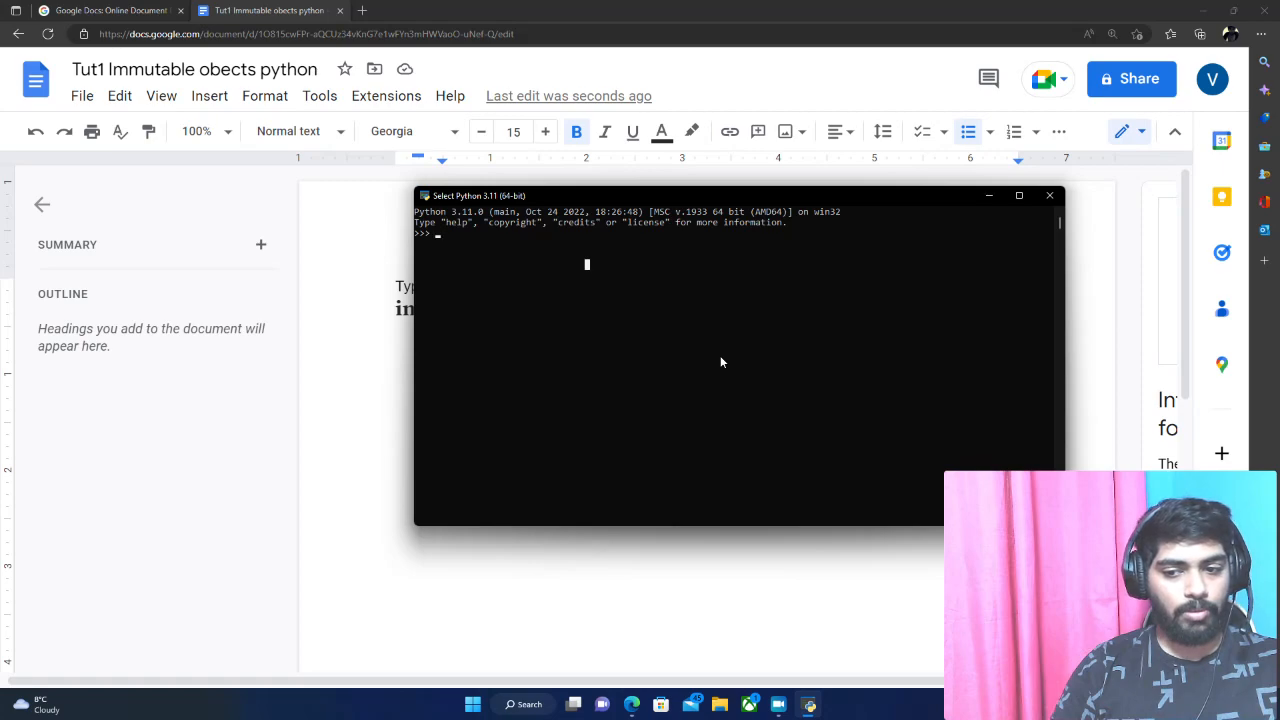
{"action": "type", "text": "5"}
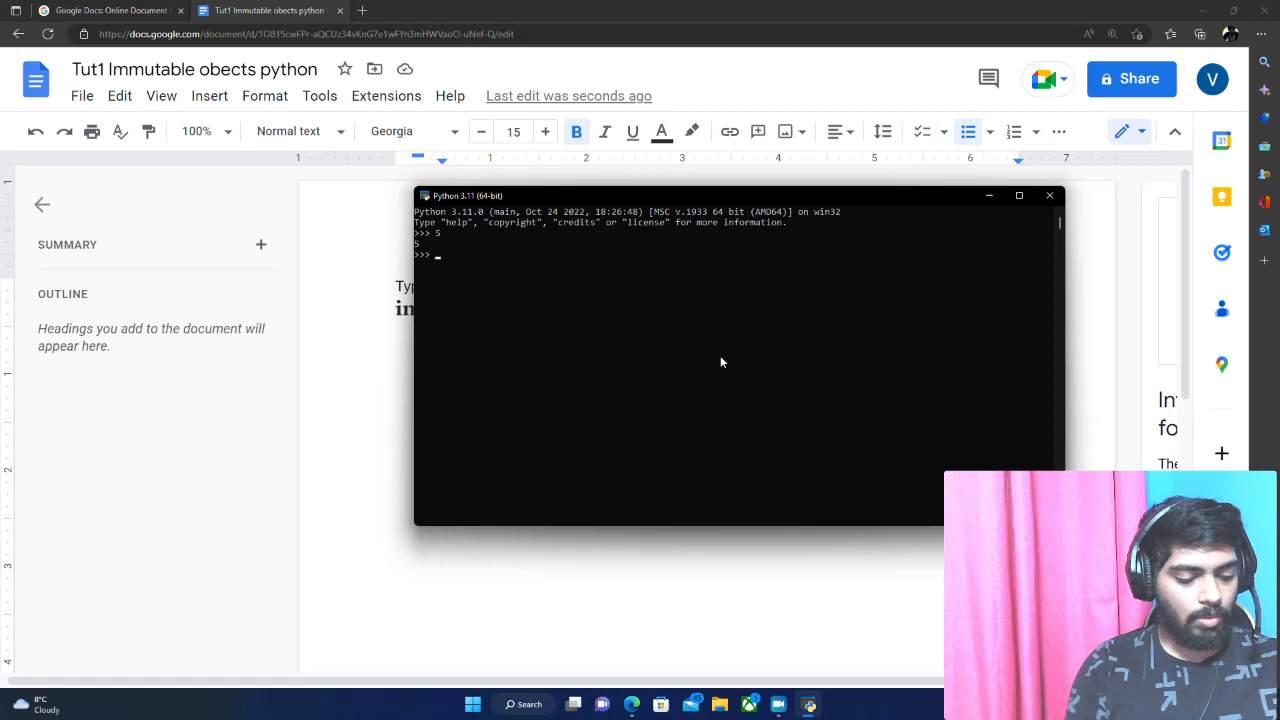
{"action": "type", "text": "x"}
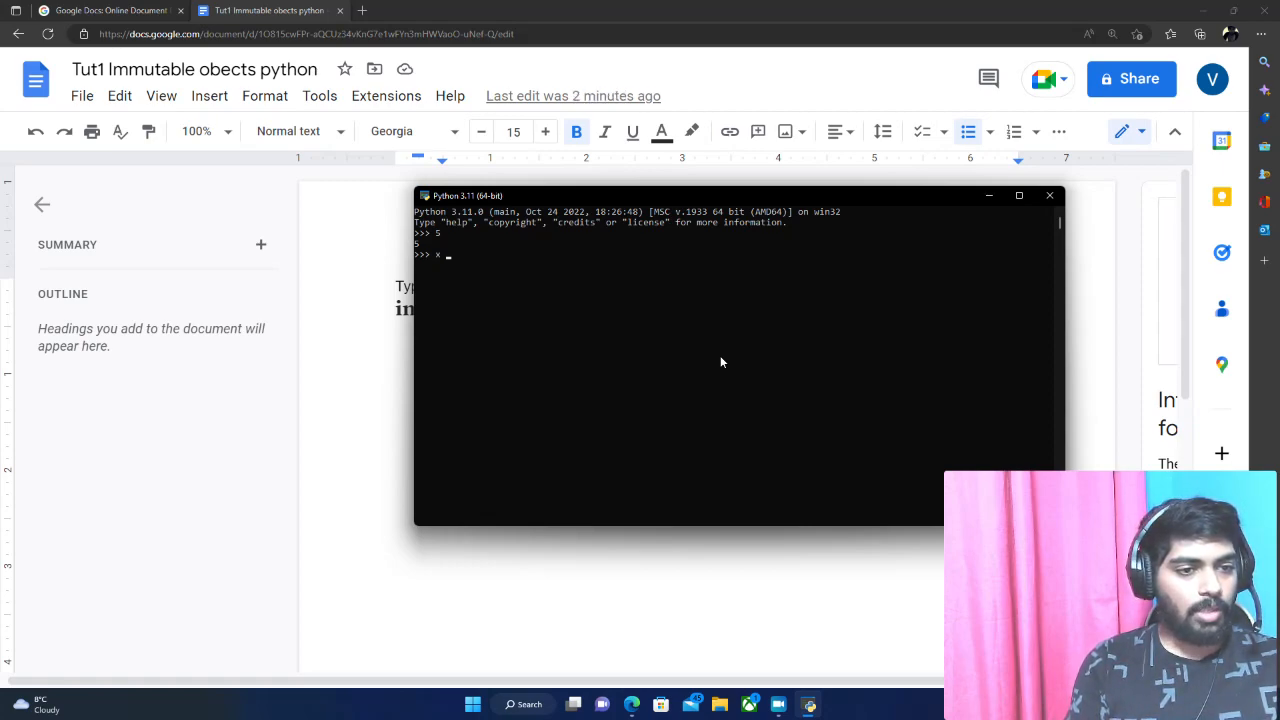
{"action": "type", "text": "= 5"}
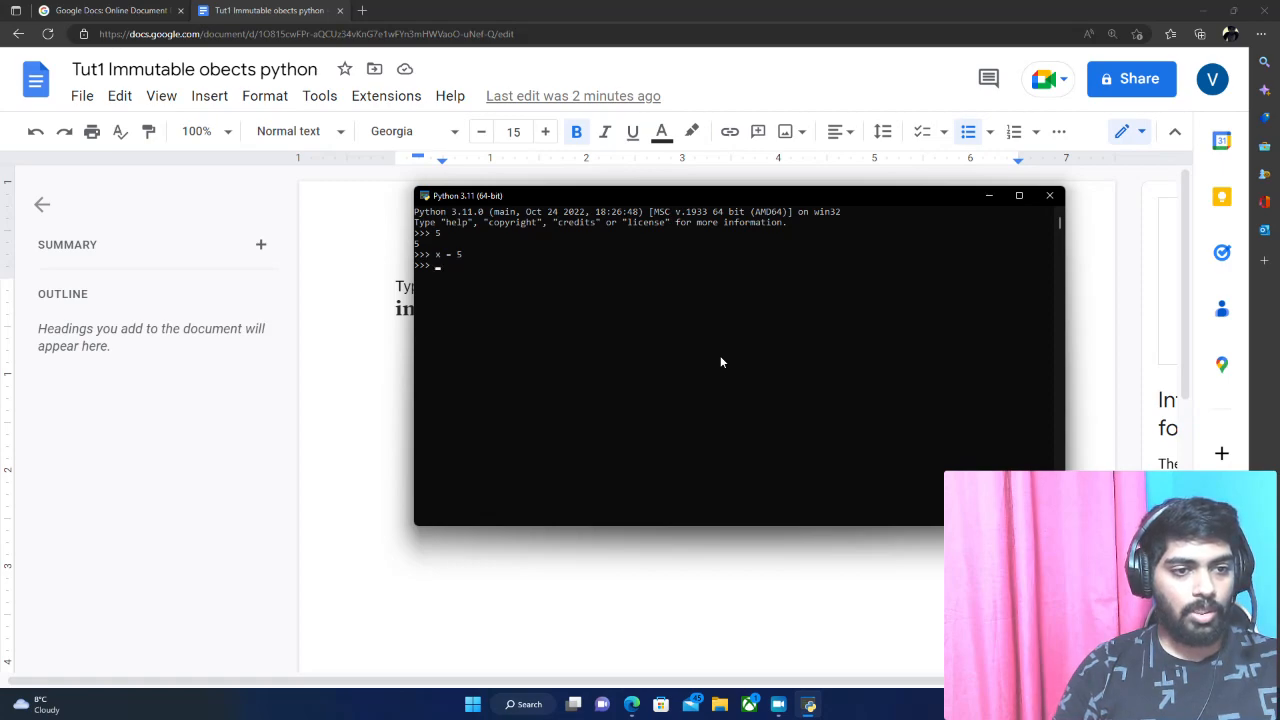
{"action": "type", "text": "p"}
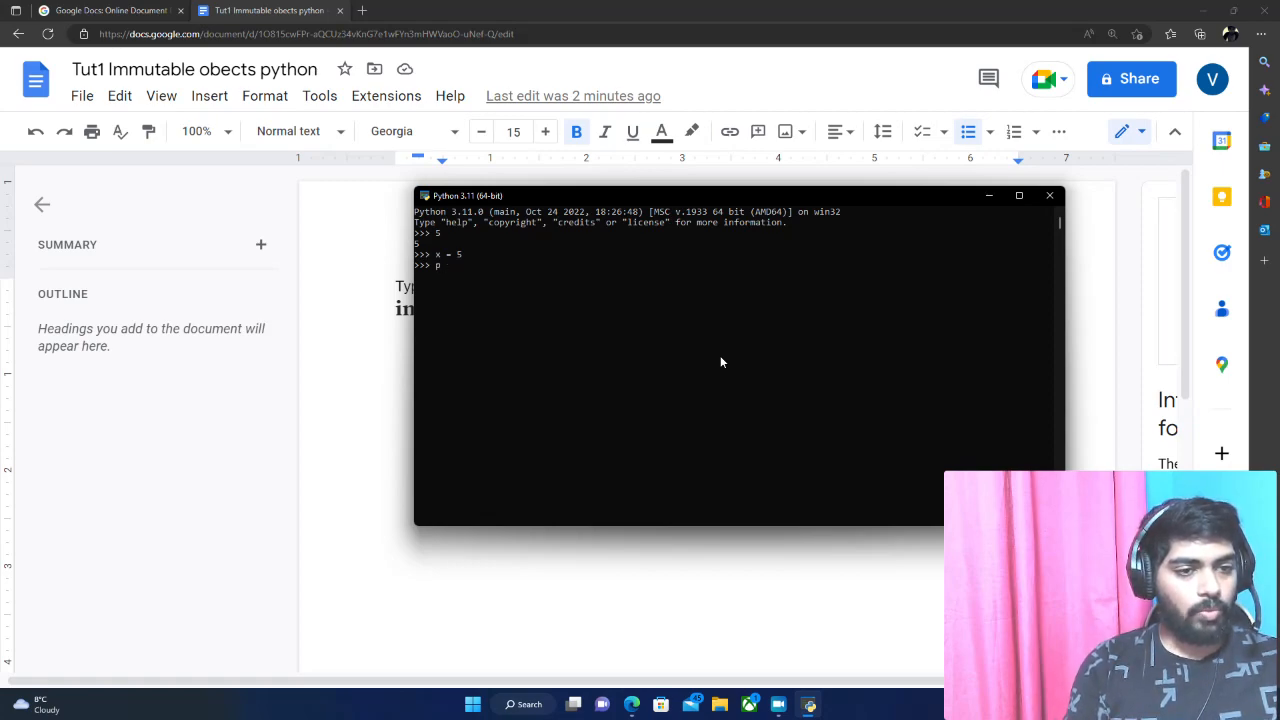
{"action": "type", "text": "rint"}
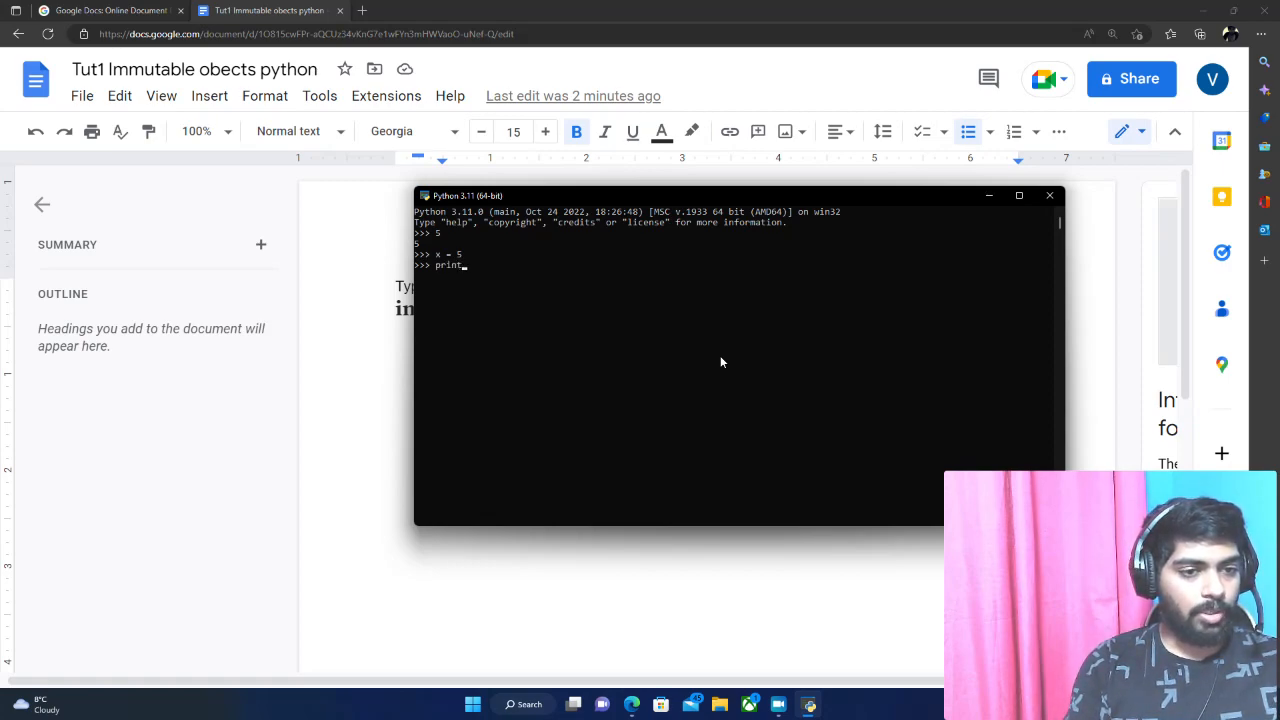
{"action": "type", "text": "(x)"}
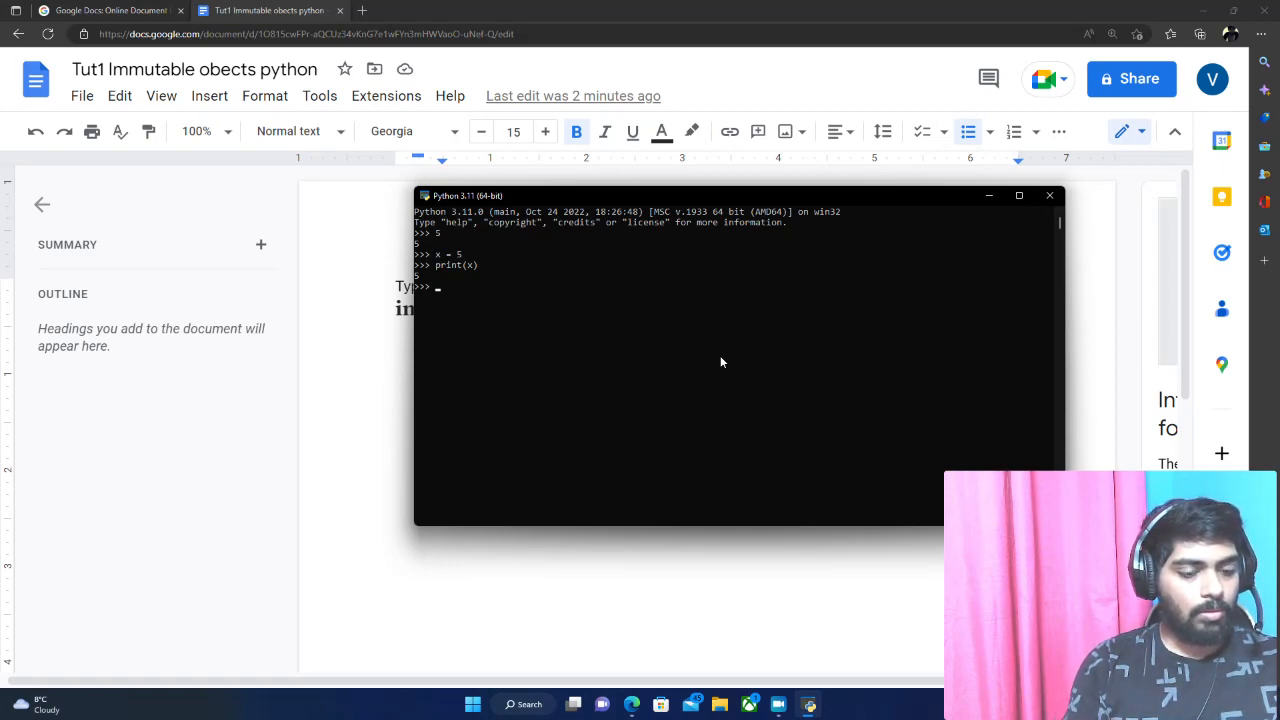
{"action": "type", "text": "p"}
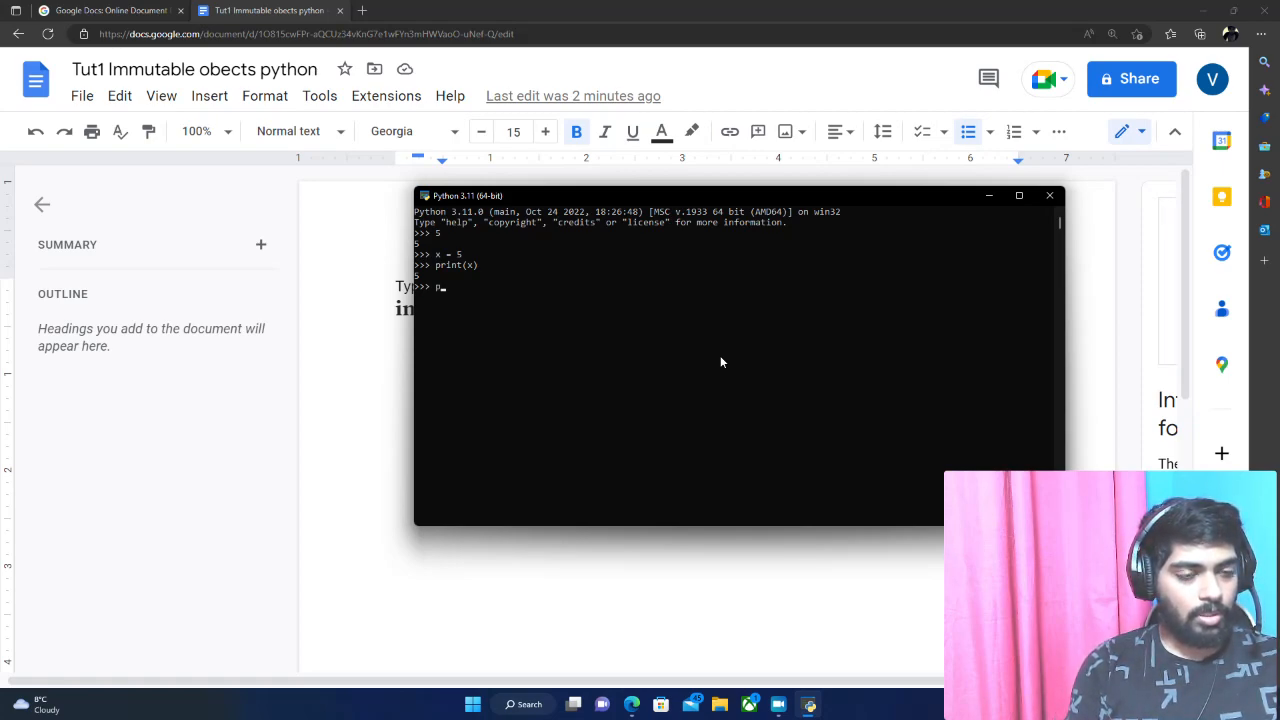
{"action": "type", "text": "rint("}
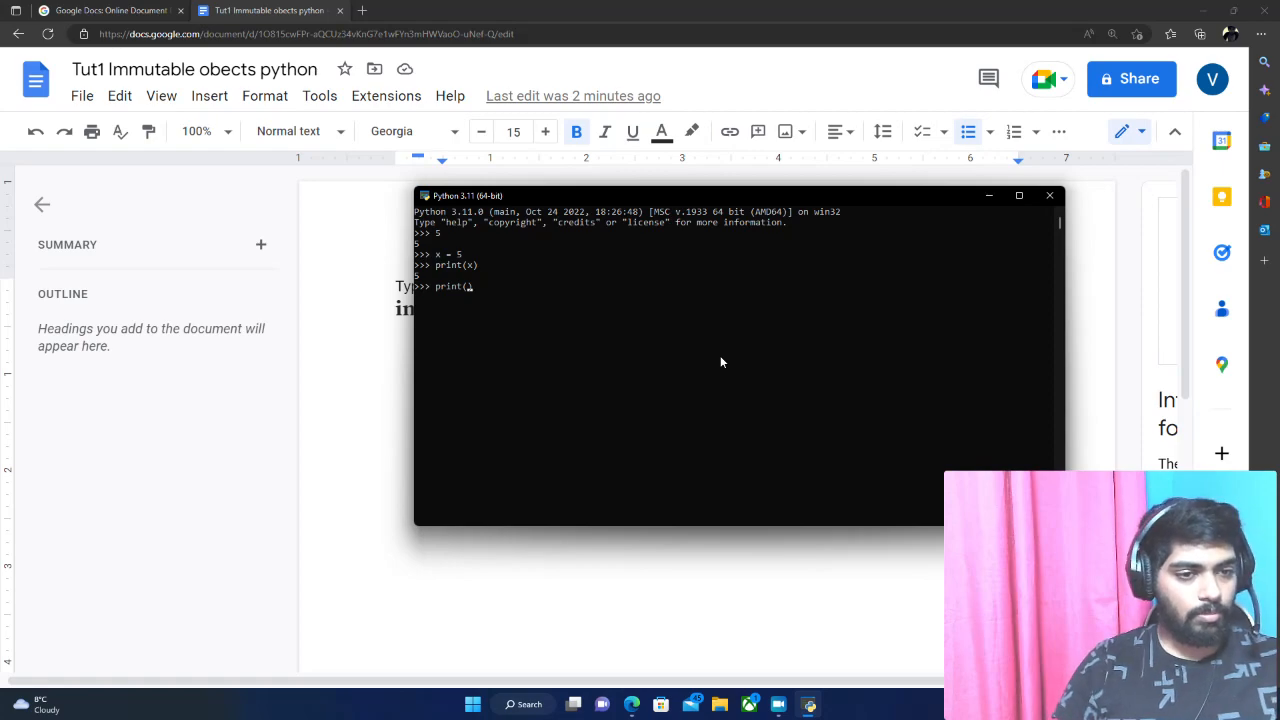
{"action": "type", "text": "type(x"}
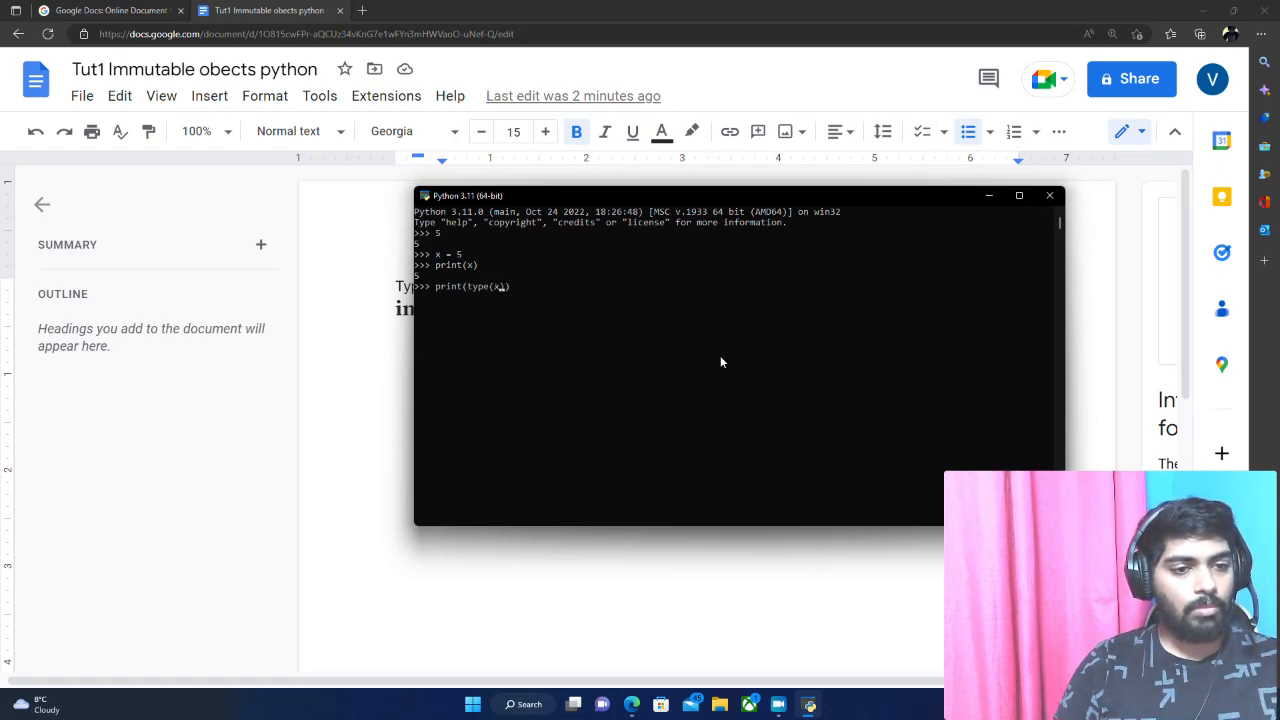
{"action": "key", "text": "enter"}
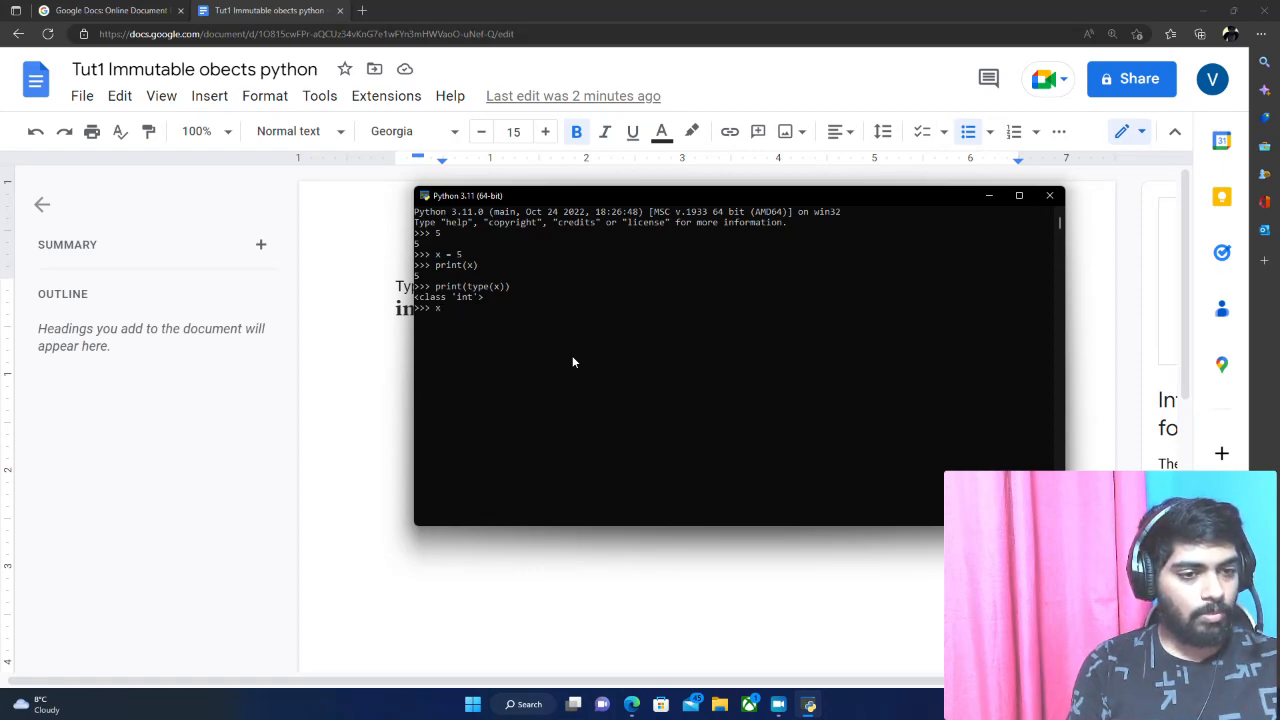
Reassign x to 5 + 4 and print the result.
{"action": "type", "text": "x = 5 + 4"}
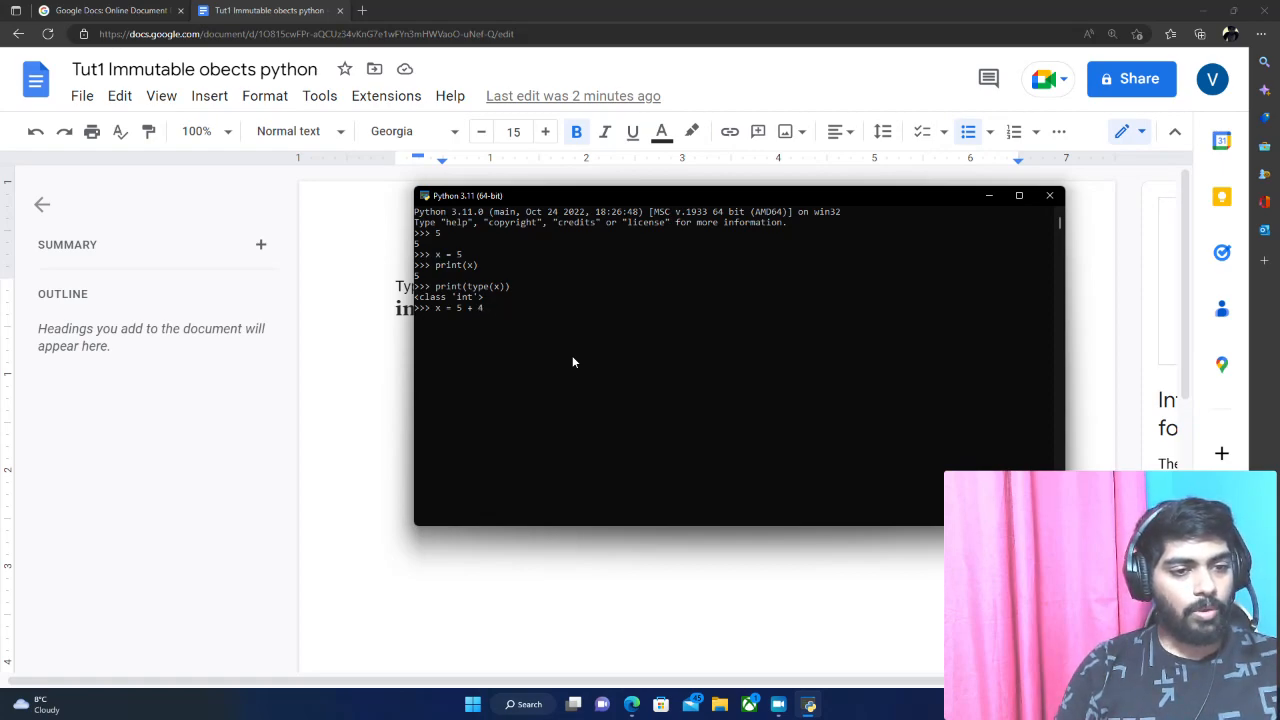
{"action": "type", "text": "prin"}
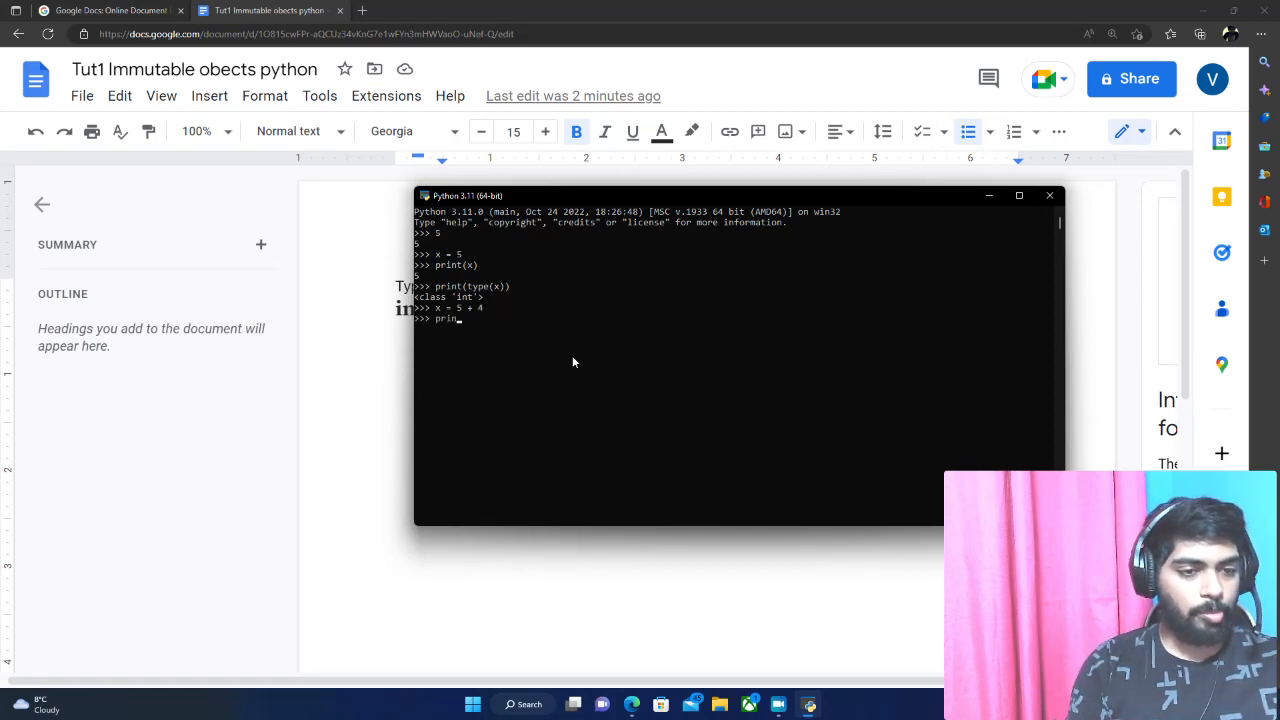
{"action": "type", "text": "(x)"}
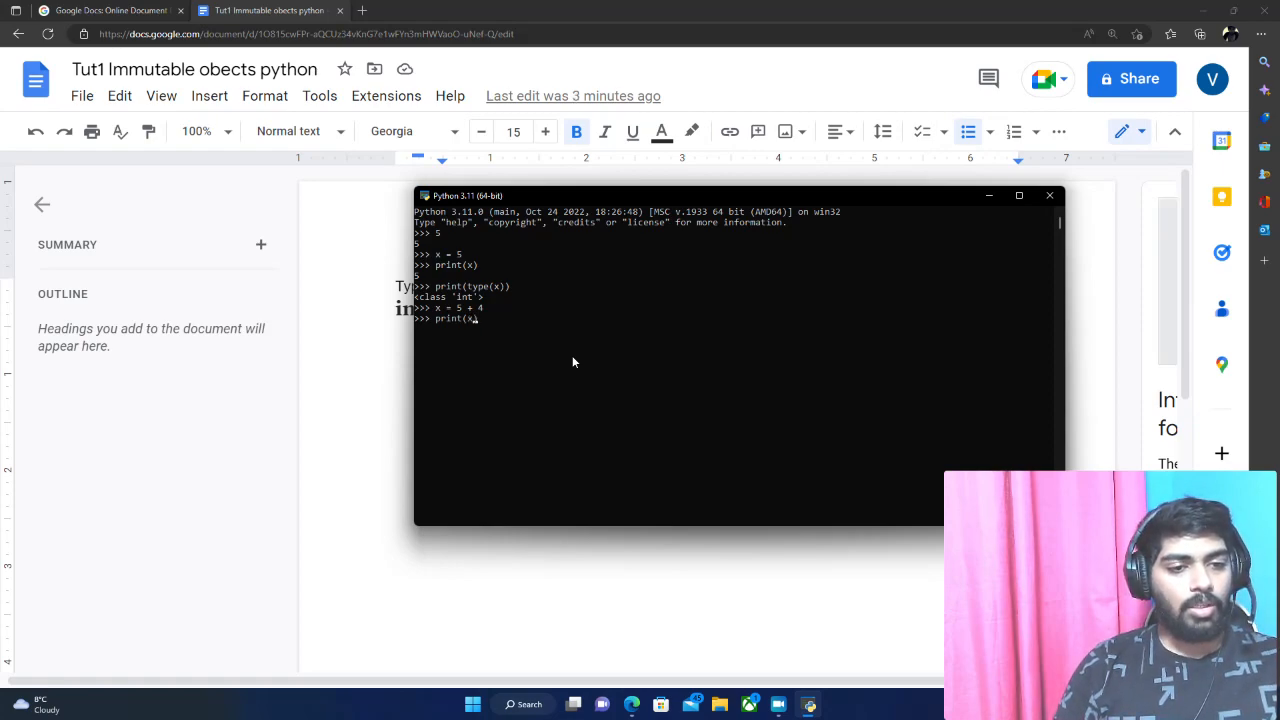
{"action": "key", "text": "enter"}
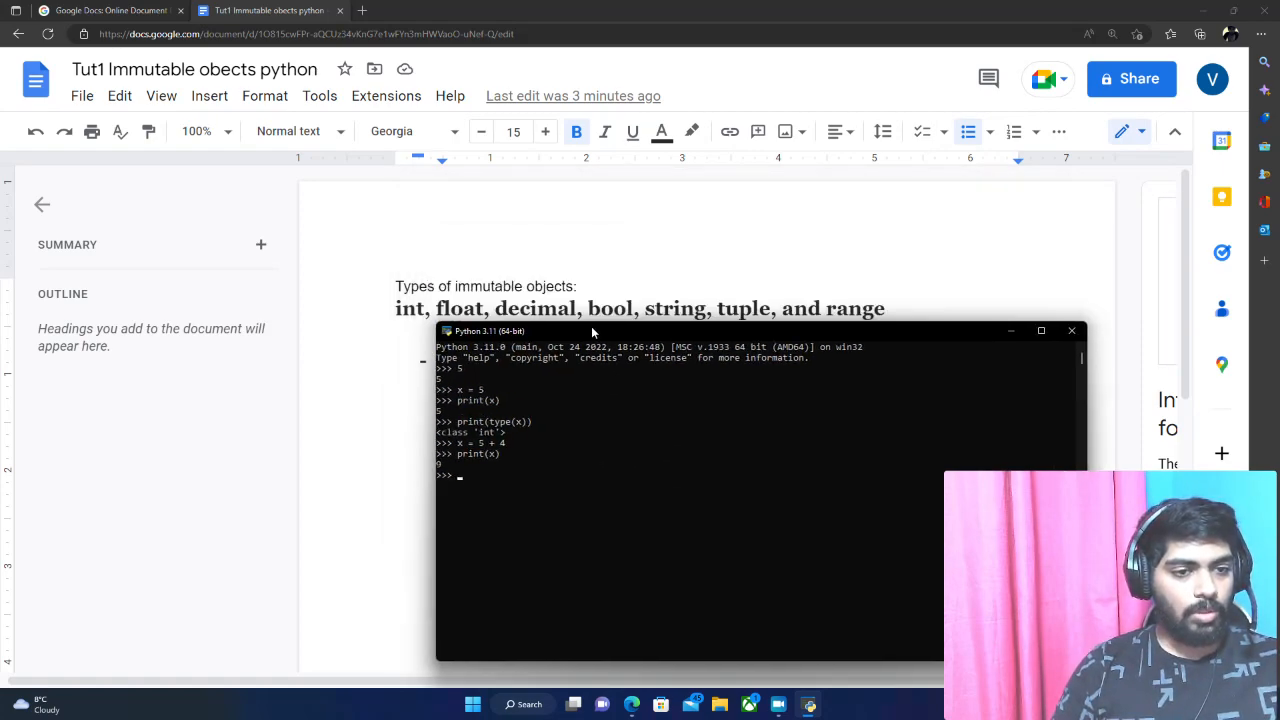
Assign x = 5.1 and show its type as float.
{"action": "left_click_drag", "start_coordinate": [592, 332], "coordinate": [576, 198]}
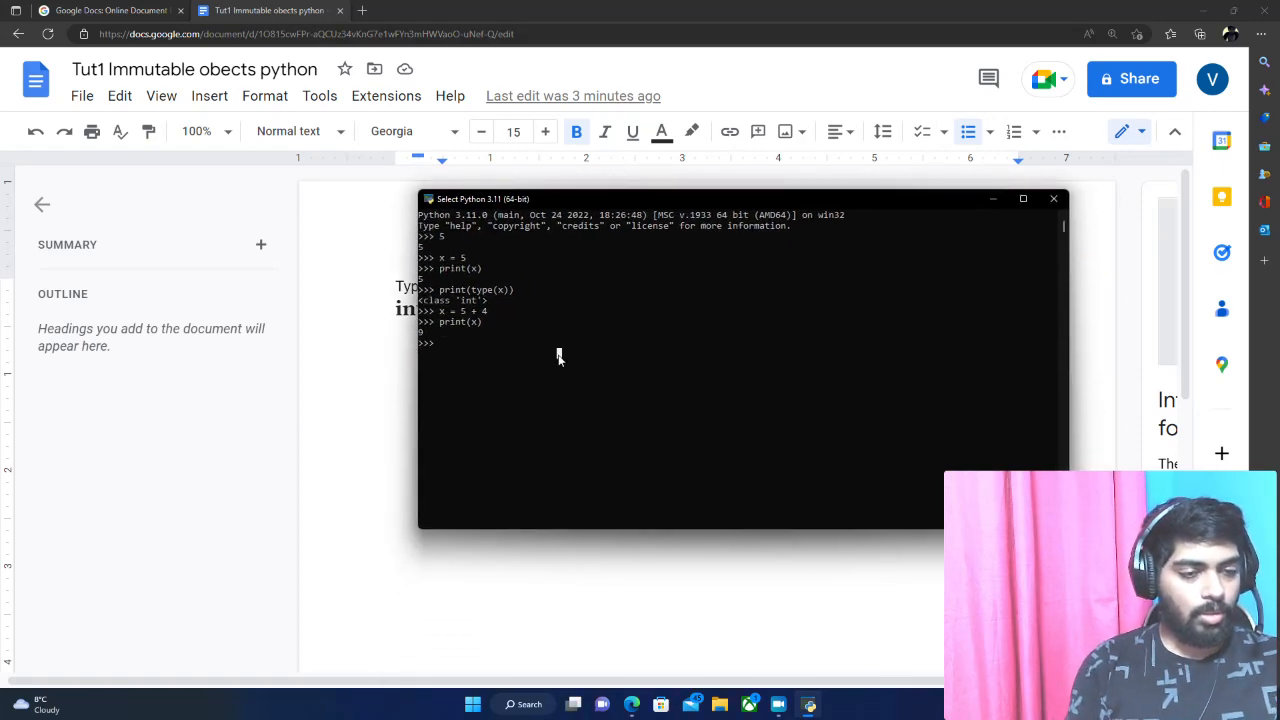
{"action": "type", "text": "x ="}
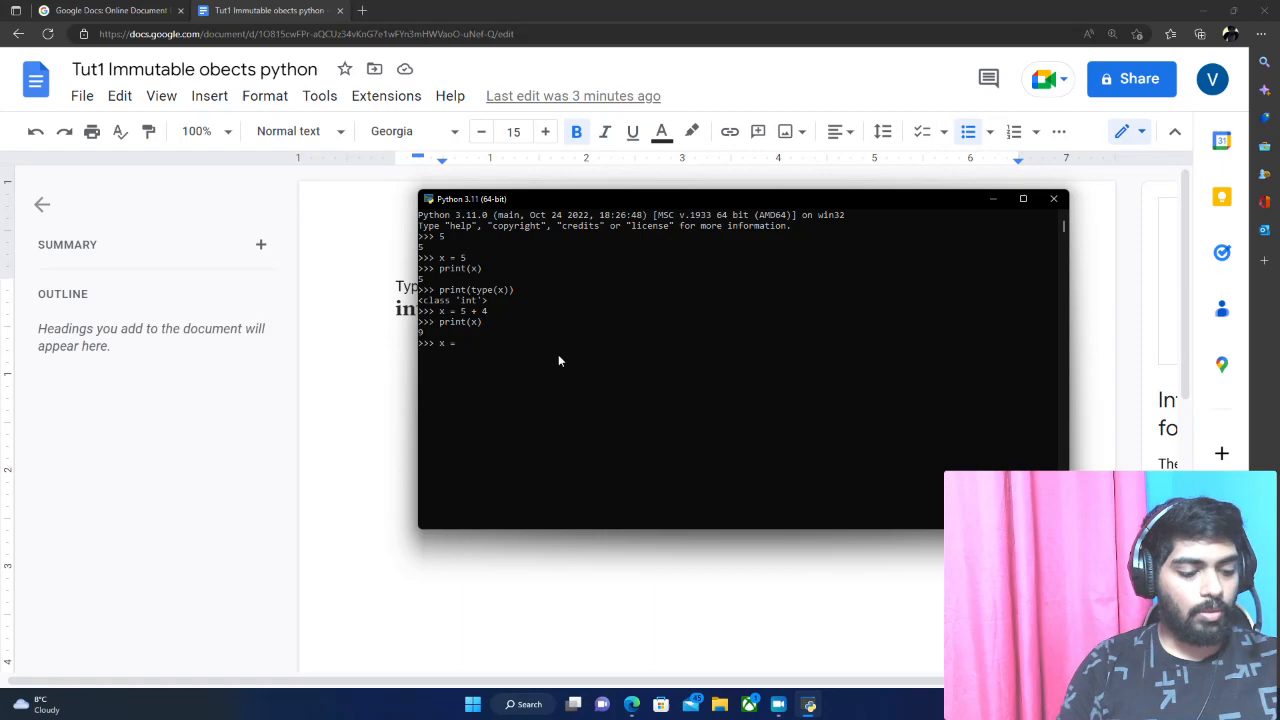
{"action": "type", "text": "5.1"}
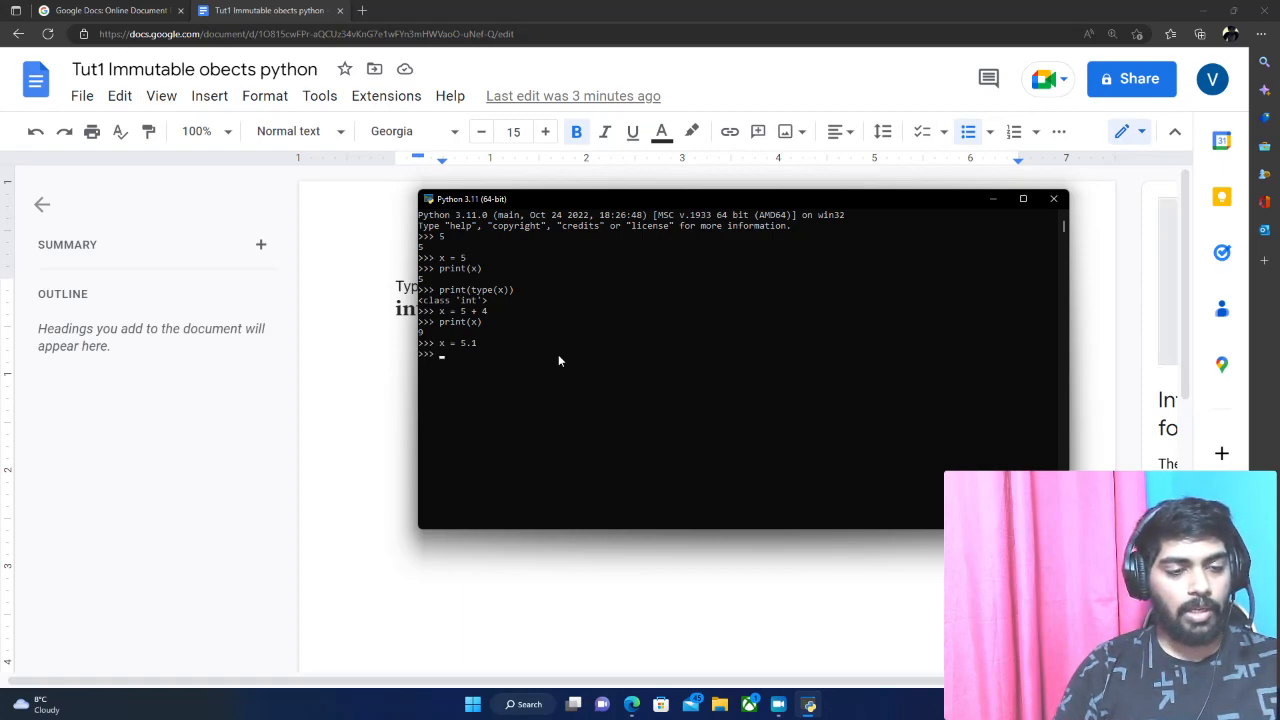
{"action": "type", "text": "print"}
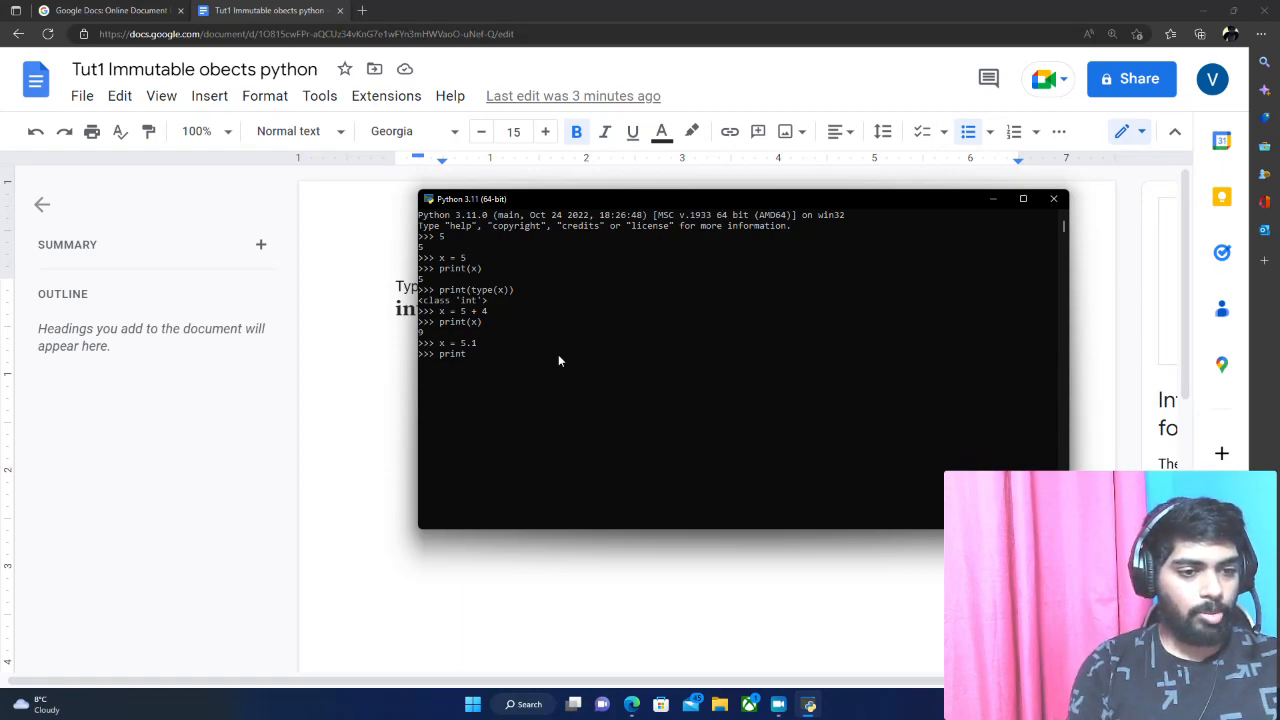
{"action": "type", "text": "(type())"}
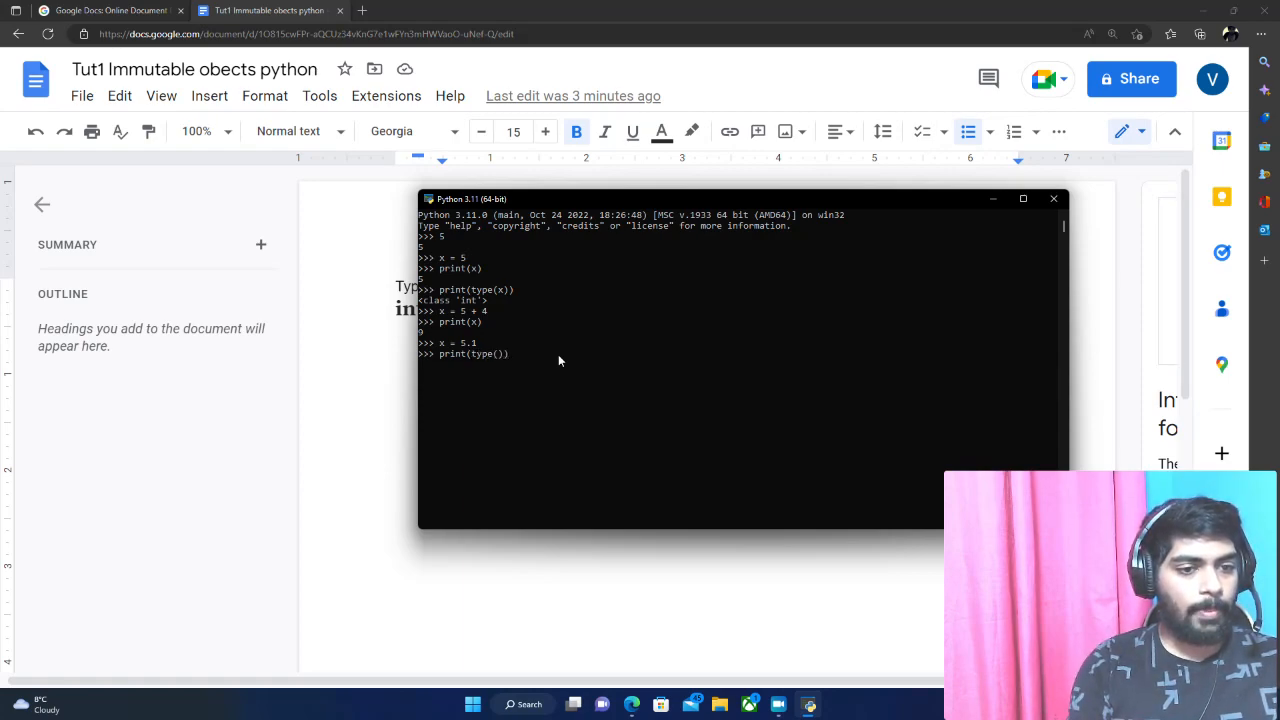
{"action": "type", "text": "x"}
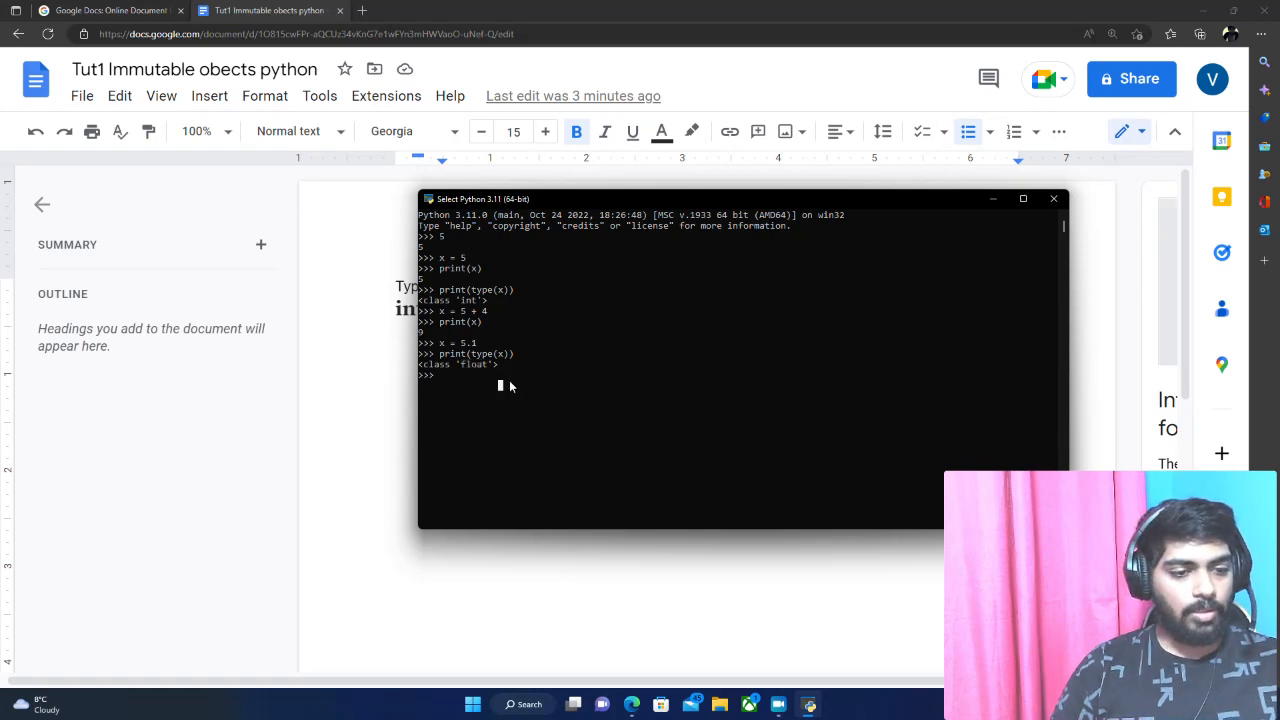
Reassign x to 5.1 + 6.2 and print the float result 11.3.
{"action": "type", "text": "x +"}
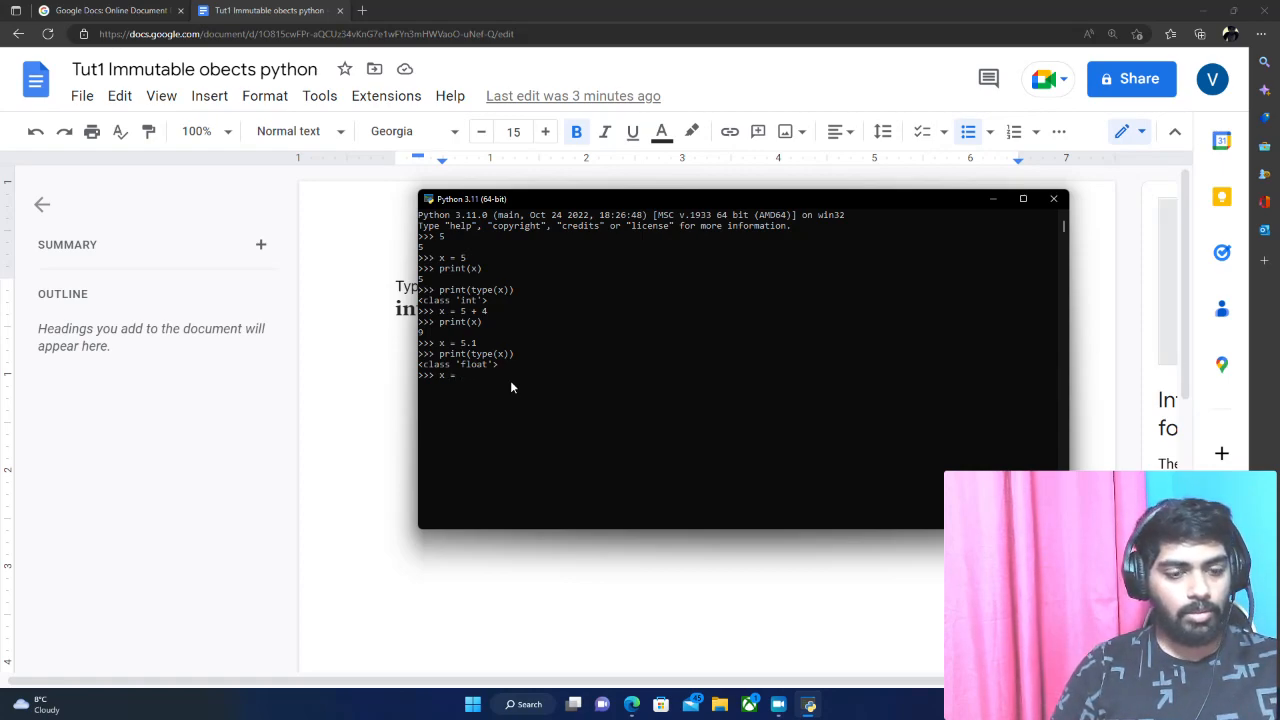
{"action": "type", "text": "5"}
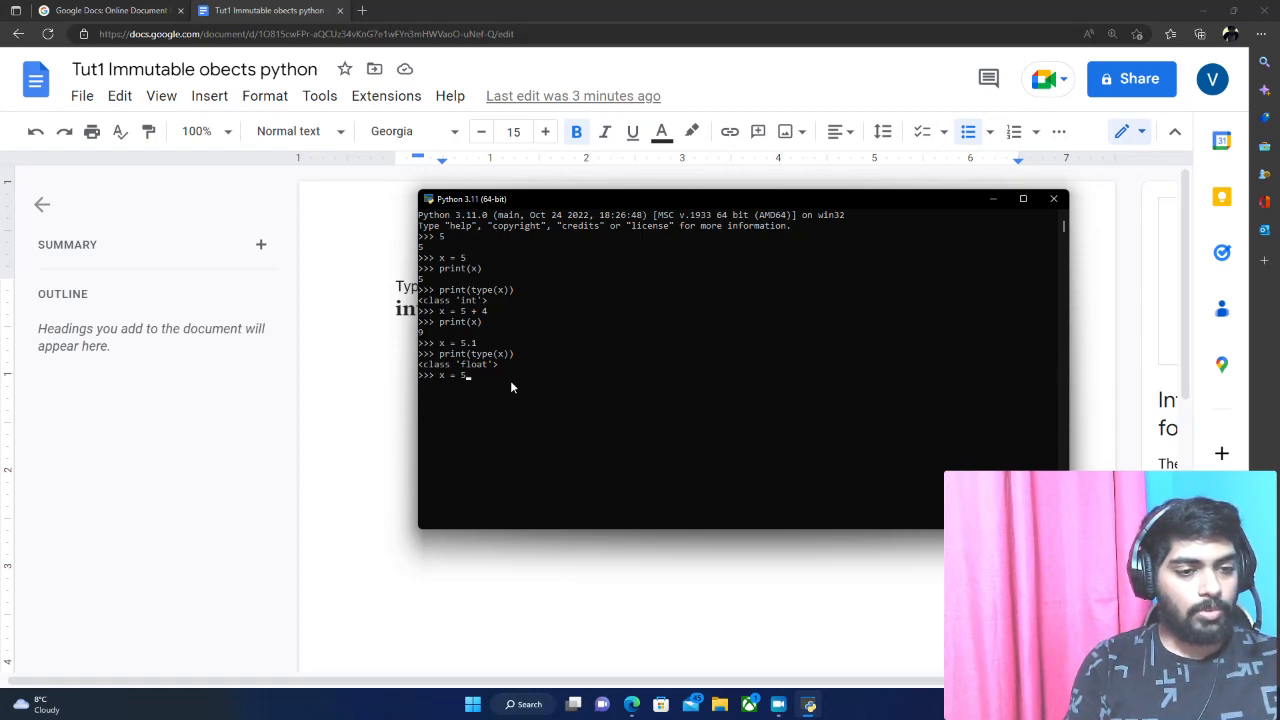
{"action": "key", "text": "Backspace"}
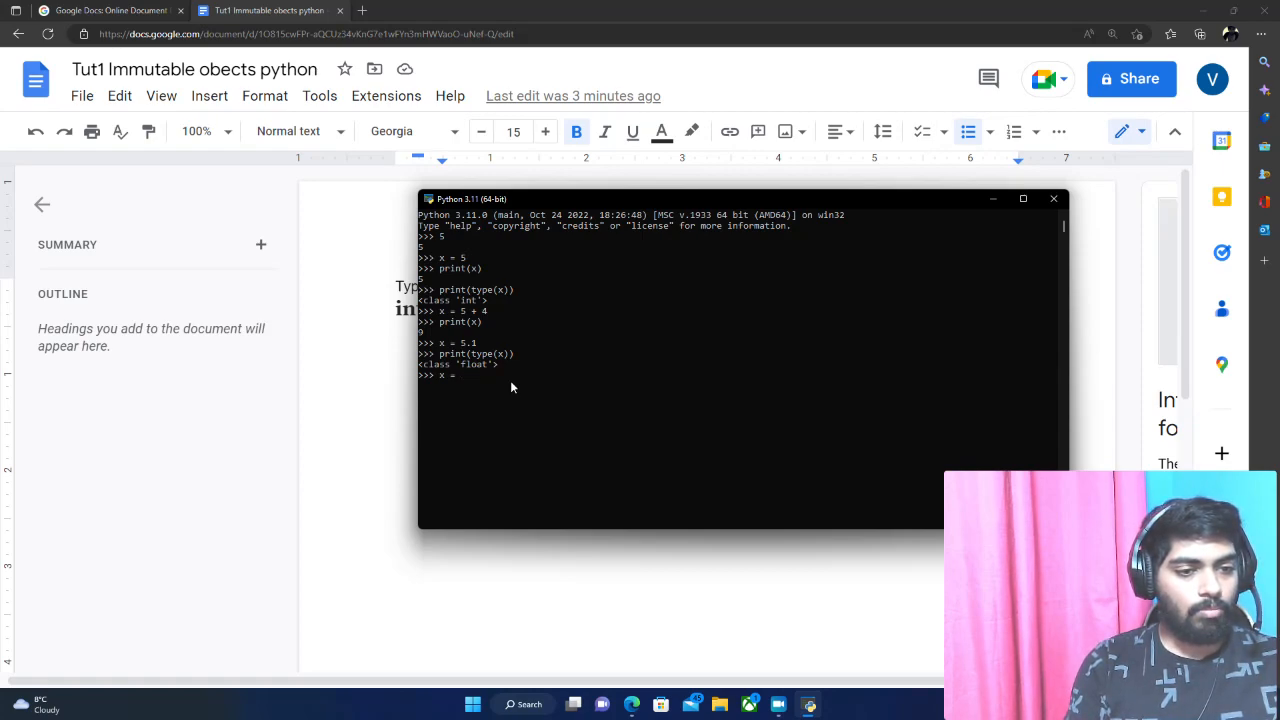
{"action": "type", "text": "+"}
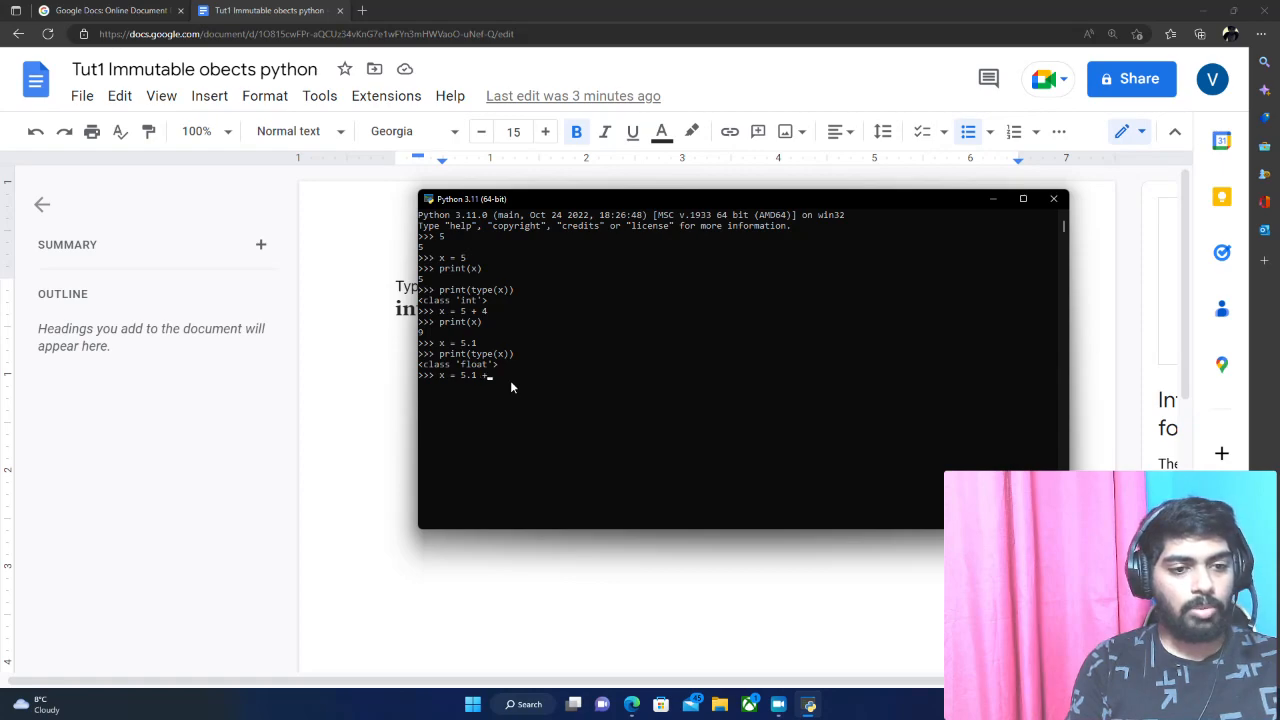
{"action": "type", "text": "6."}
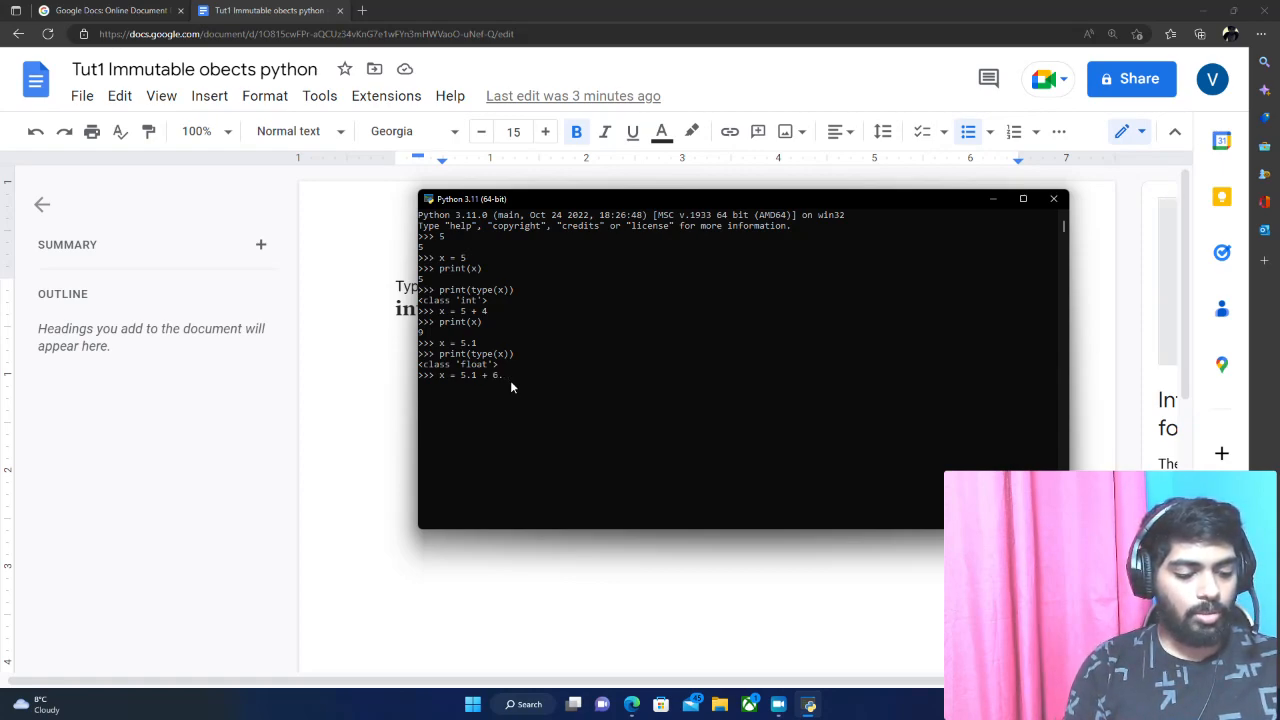
{"action": "key", "text": "enter"}
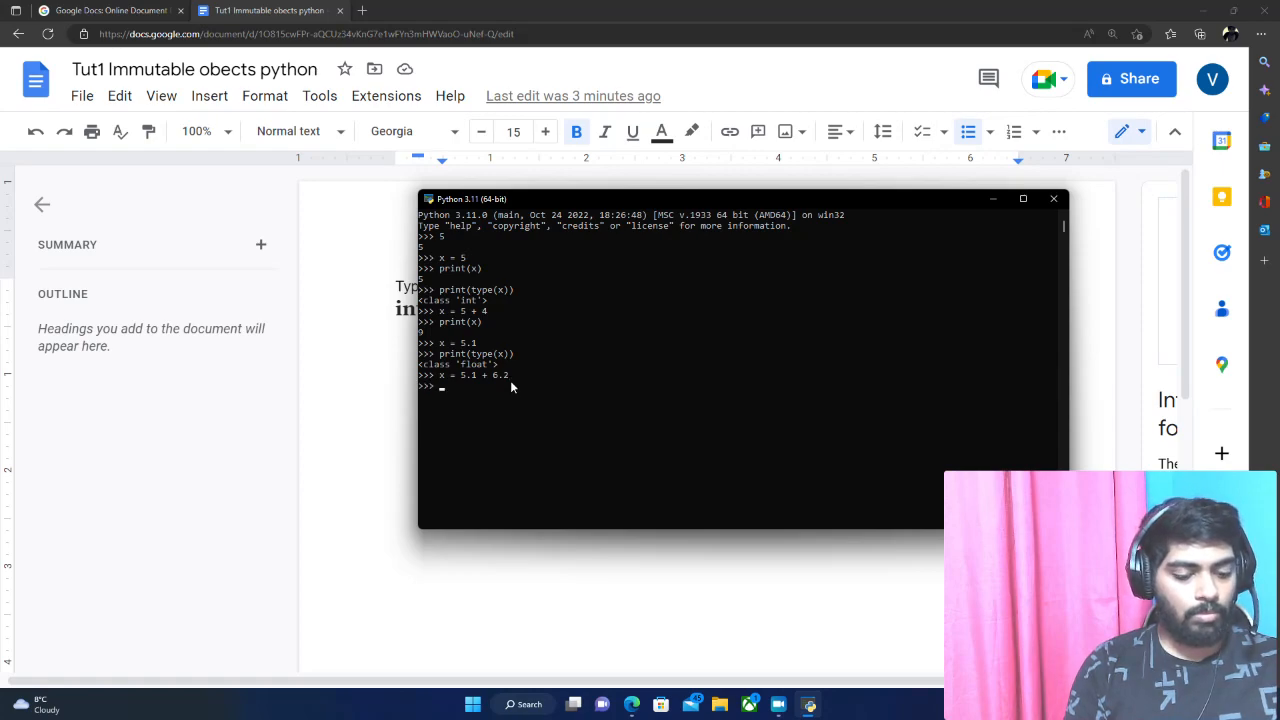
{"action": "type", "text": "print()"}
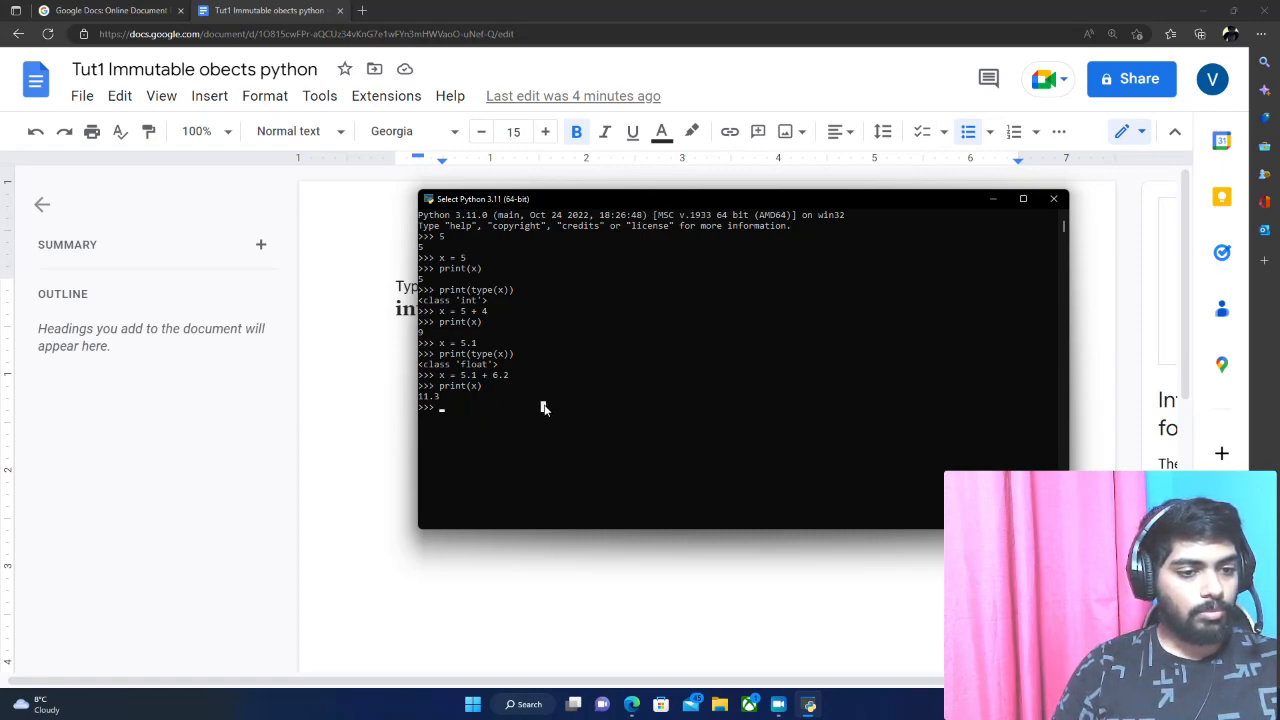
{"action": "type", "text": "print"}
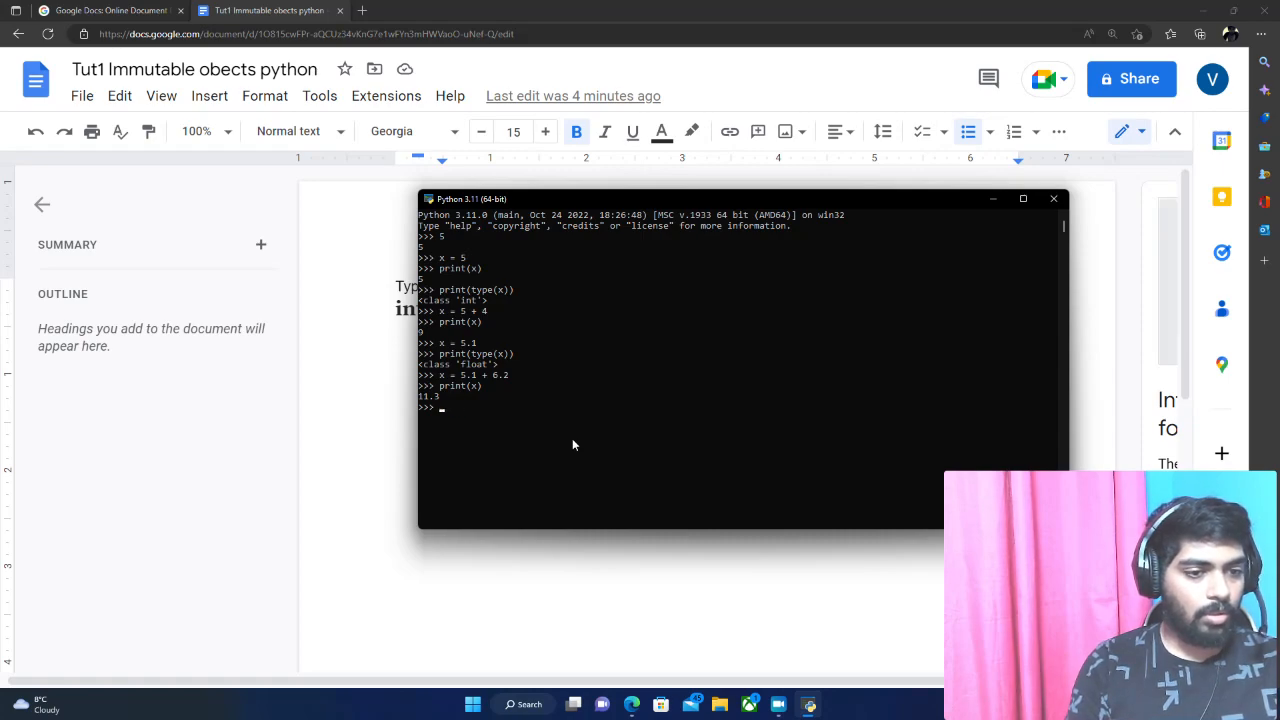
Import everything from the decimal module with from decimal import *.
{"action": "left_click_drag", "start_coordinate": [680, 198], "coordinate": [764, 424]}
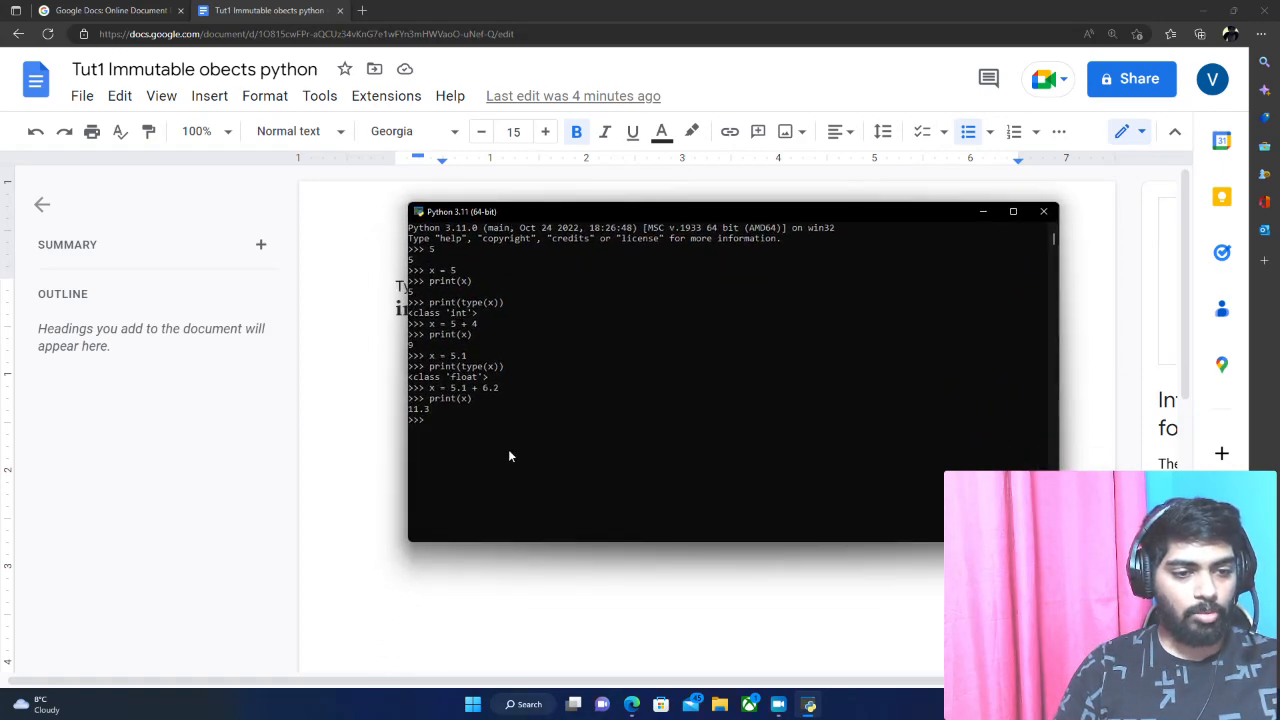
{"action": "type", "text": "im"}
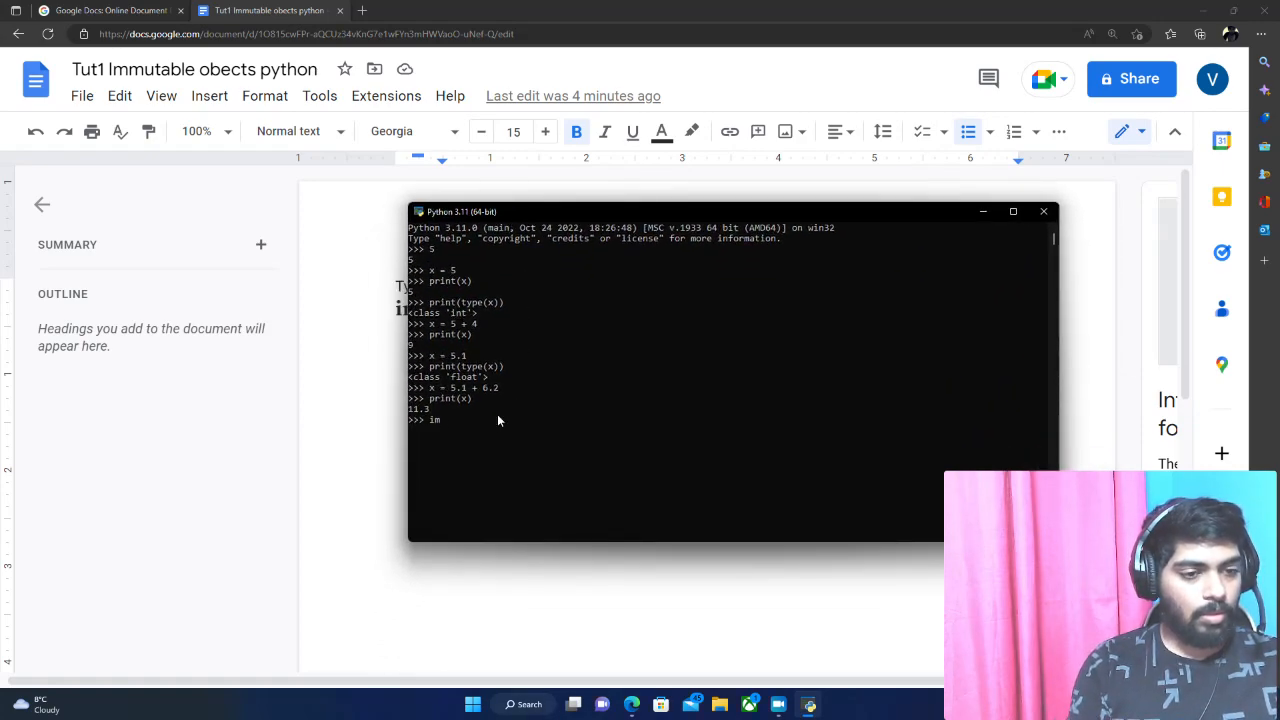
{"action": "type", "text": "p"}
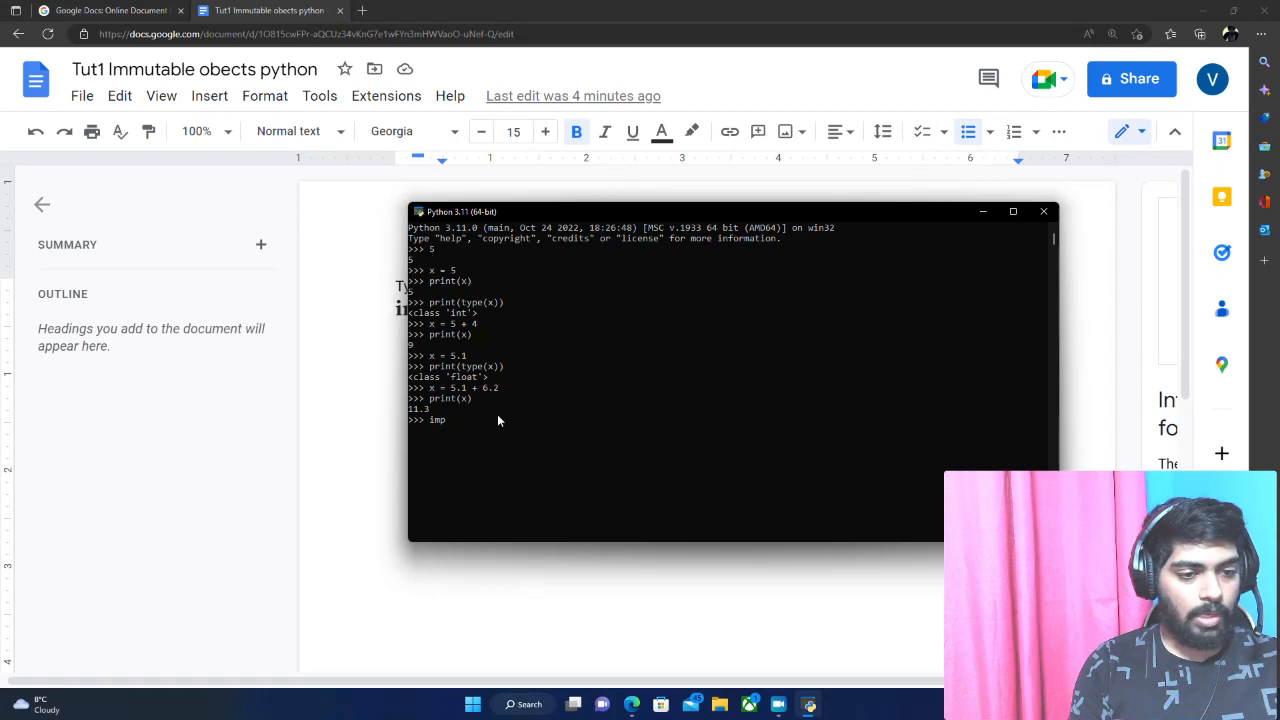
{"action": "type", "text": "from de"}
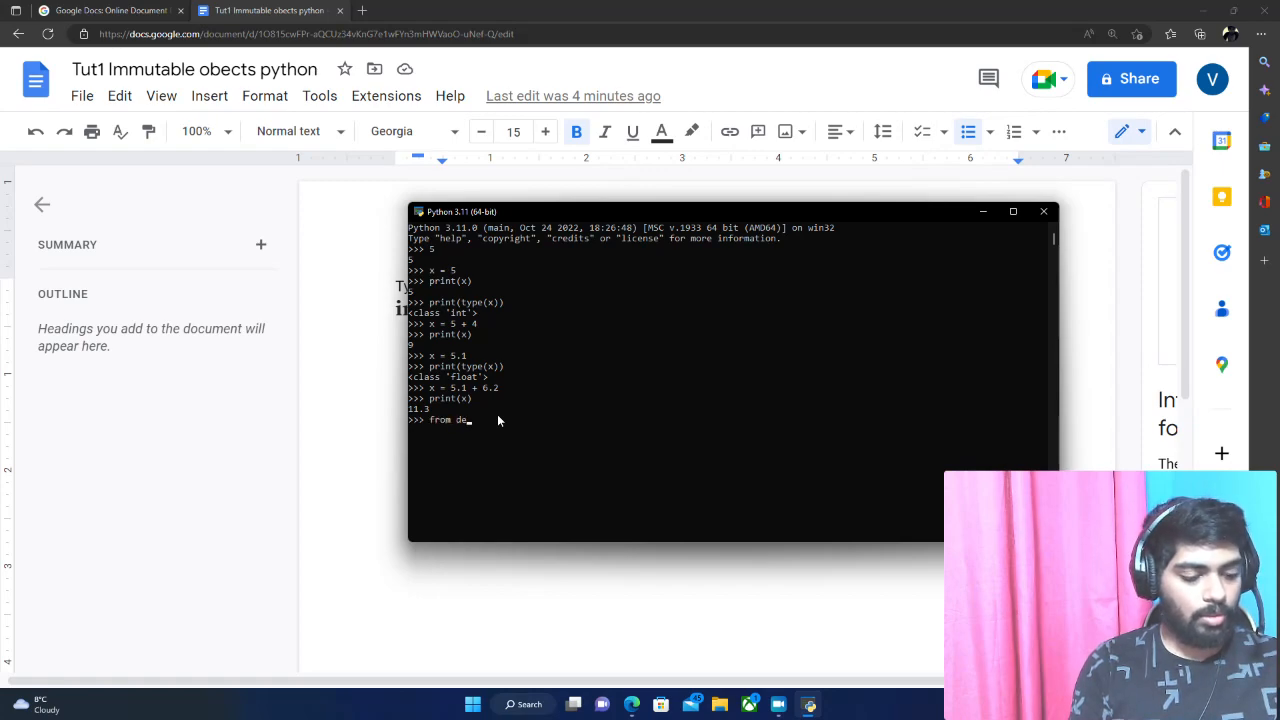
{"action": "type", "text": "cimal"}
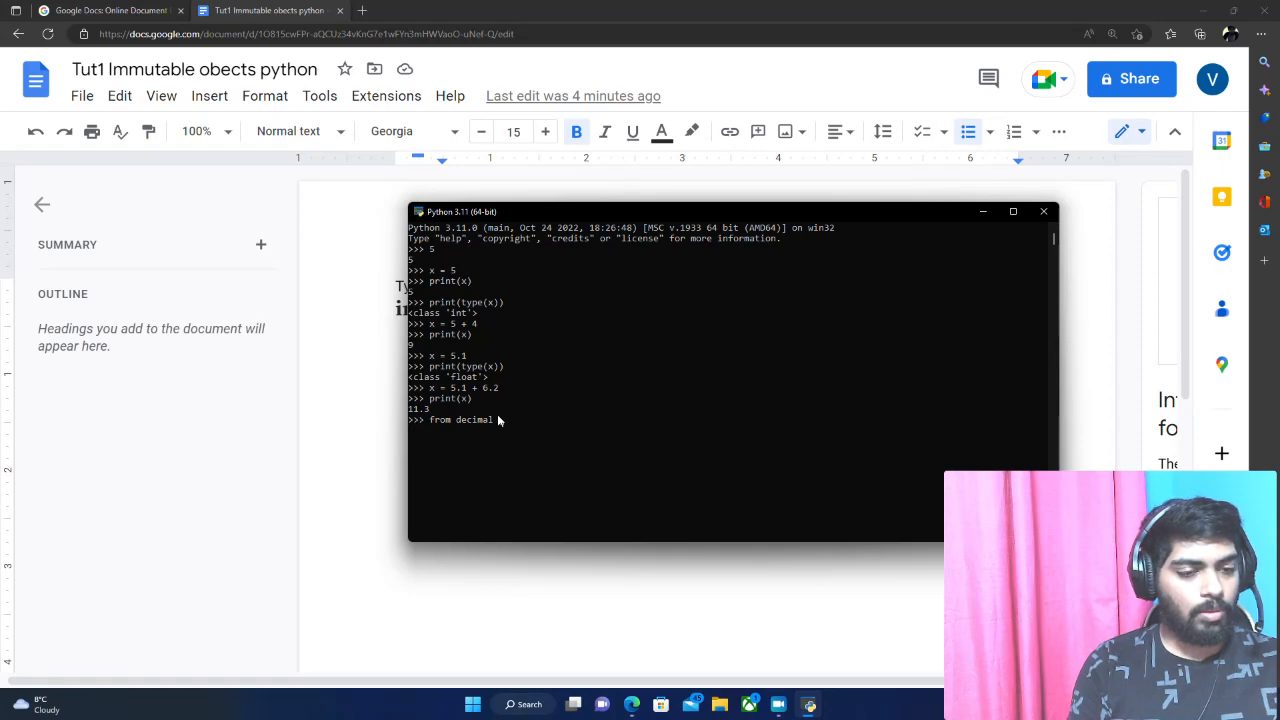
{"action": "type", "text": "import *"}
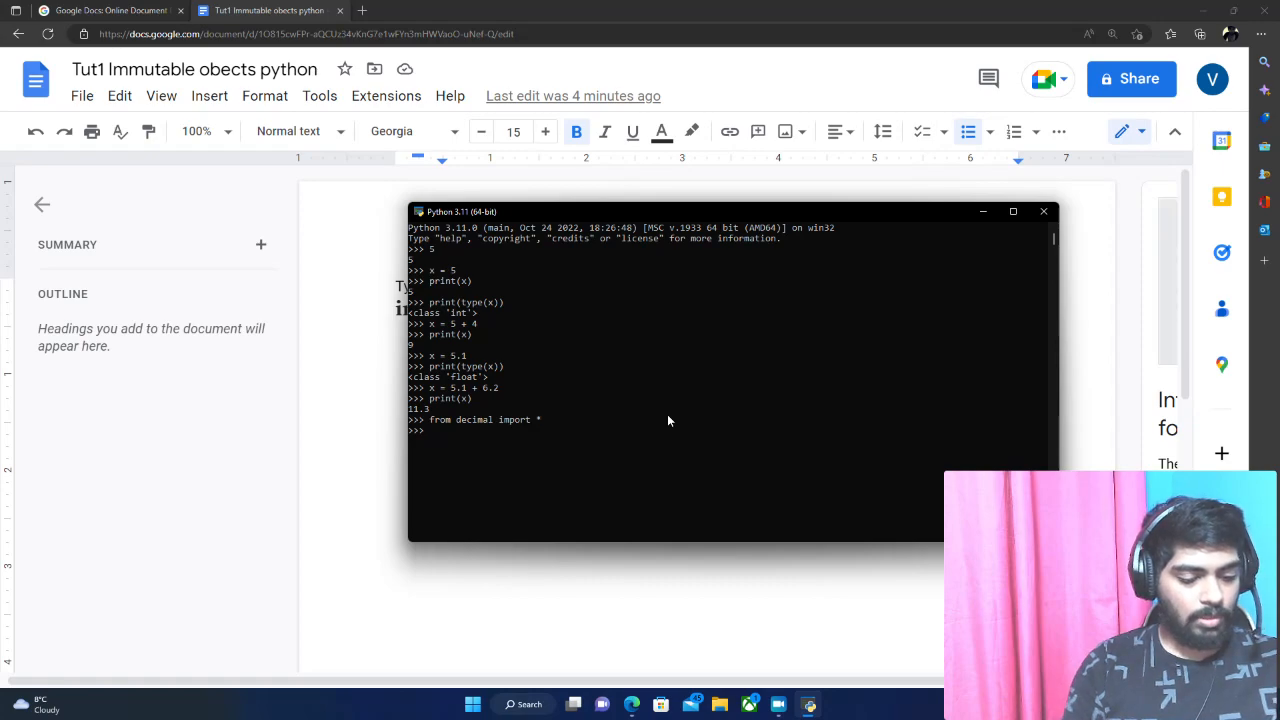
Assign x = Decimal(5.1) and print its long exact value 5.0999999999999996447...
{"action": "type", "text": "x = Dec"}
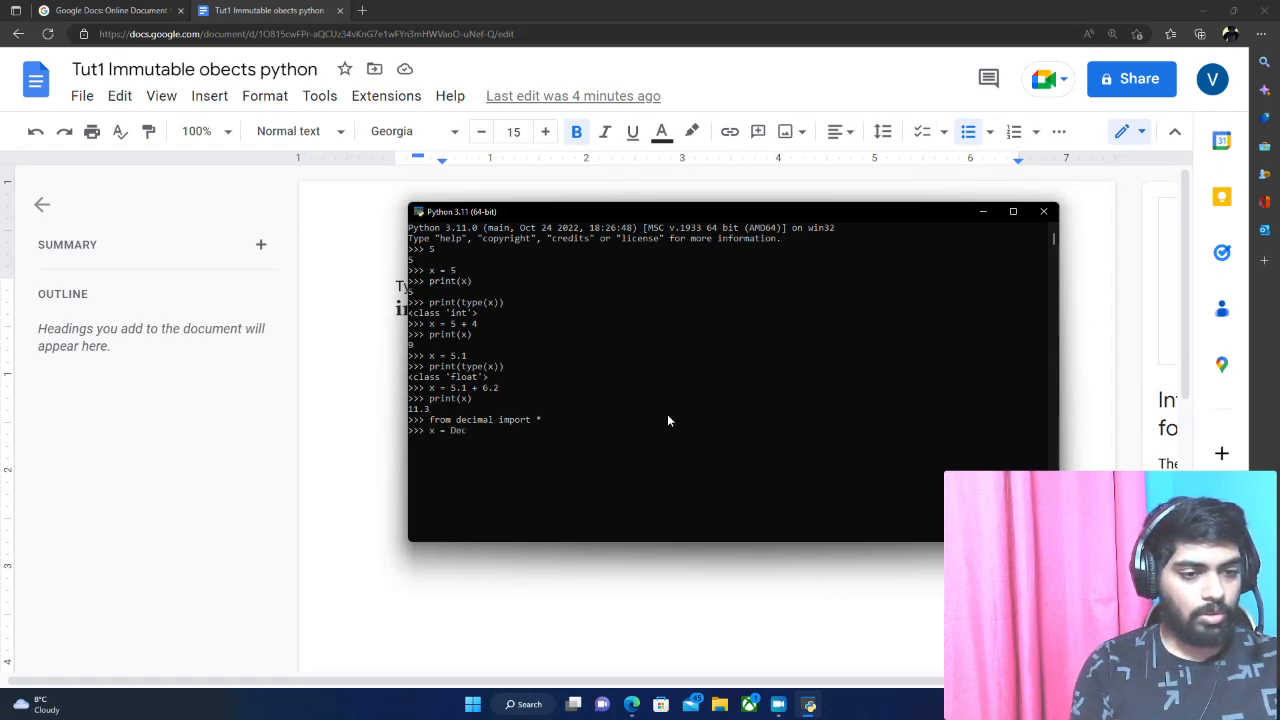
{"action": "type", "text": "Decimal(5"}
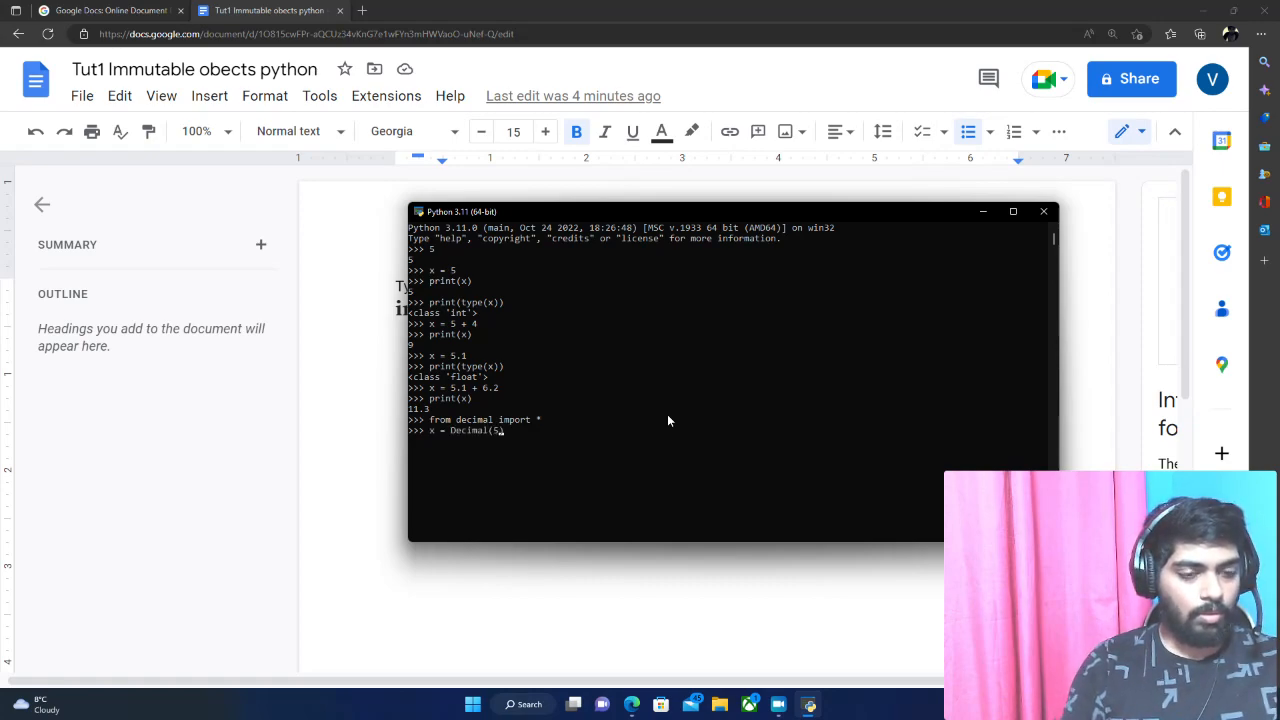
{"action": "type", "text": ".1)"}
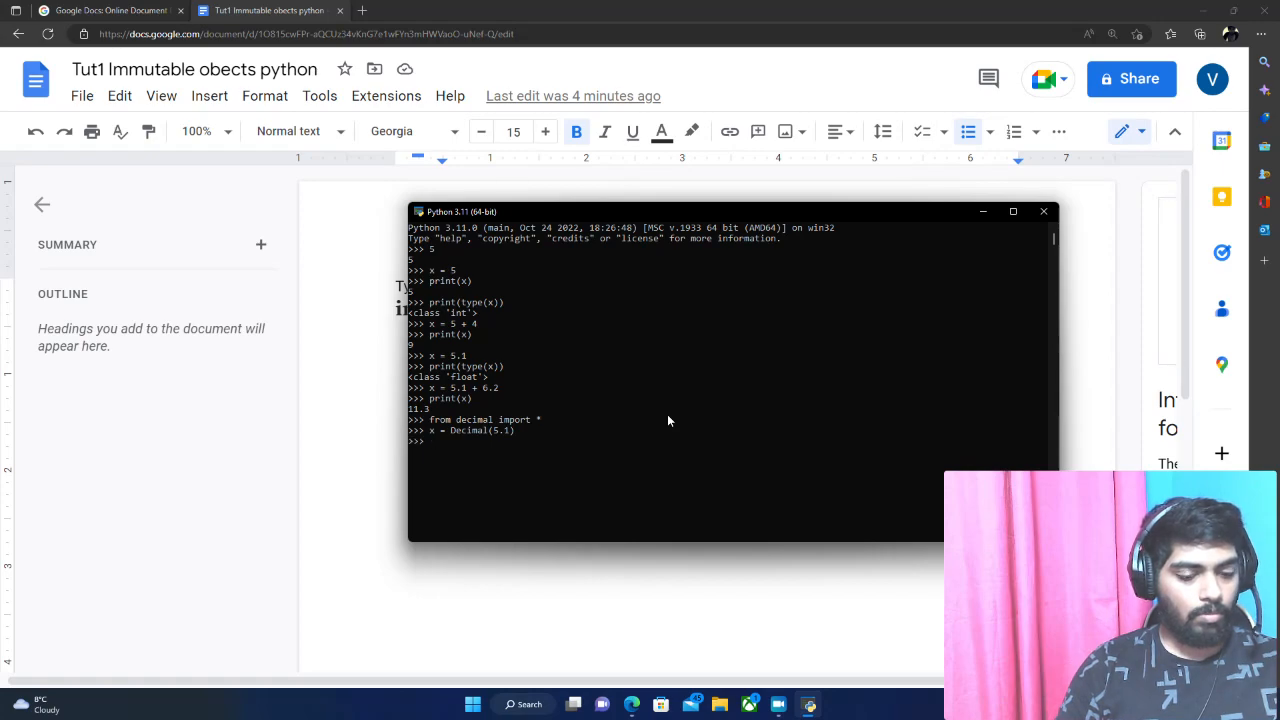
{"action": "type", "text": "print(x"}
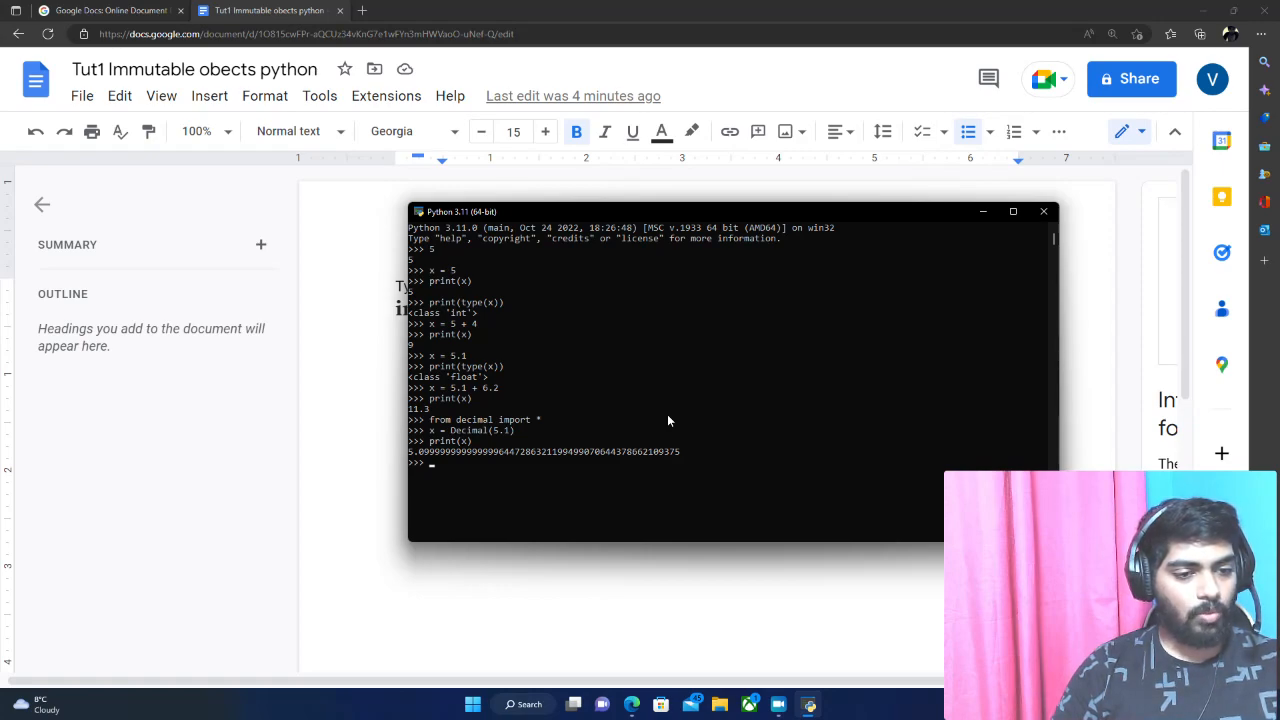
{"action": "mouse_move", "coordinate": [412, 456]}
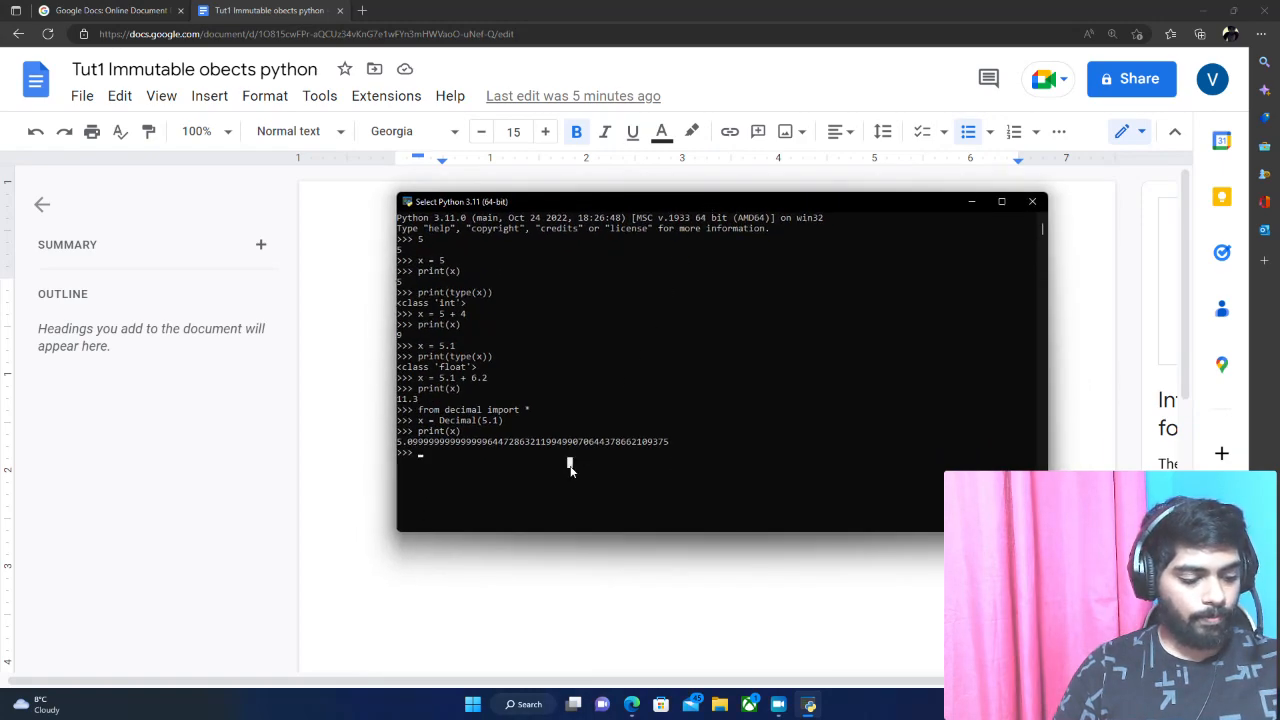
Assign x = True, print it and show its type as bool.
{"action": "type", "text": "x"}
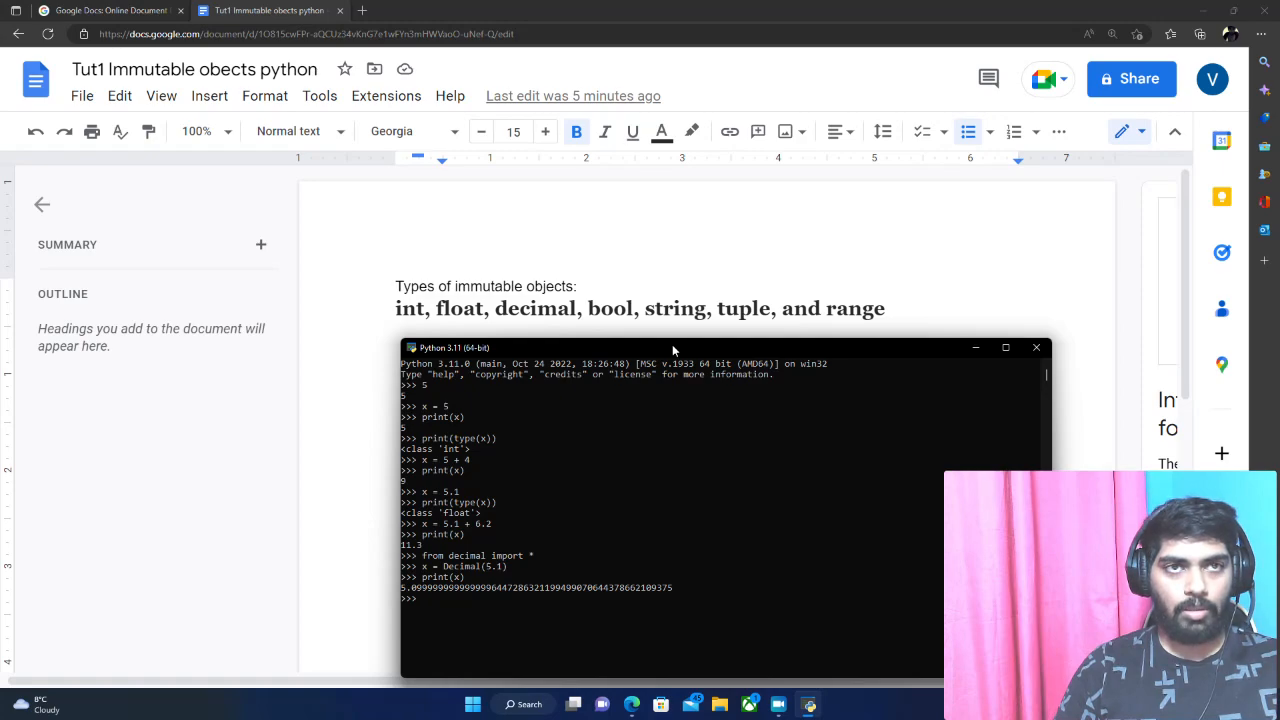
{"action": "left_click_drag", "start_coordinate": [676, 348], "coordinate": [656, 192]}
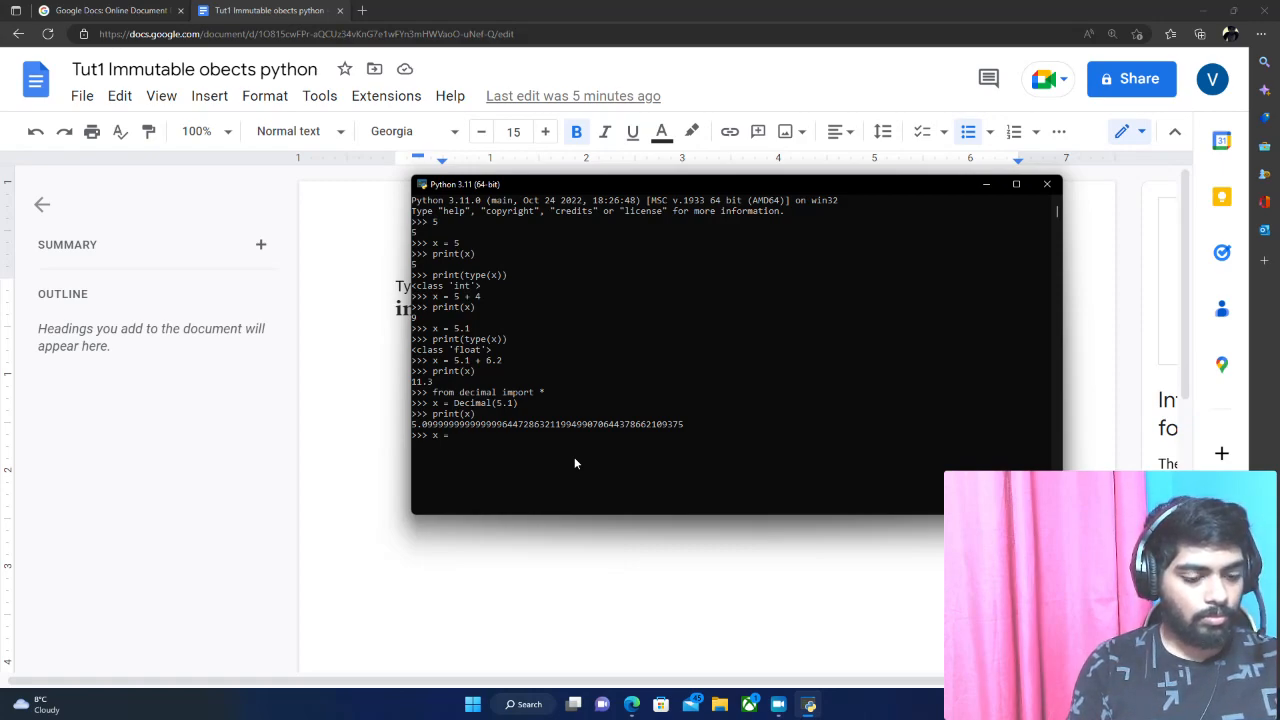
{"action": "type", "text": "True"}
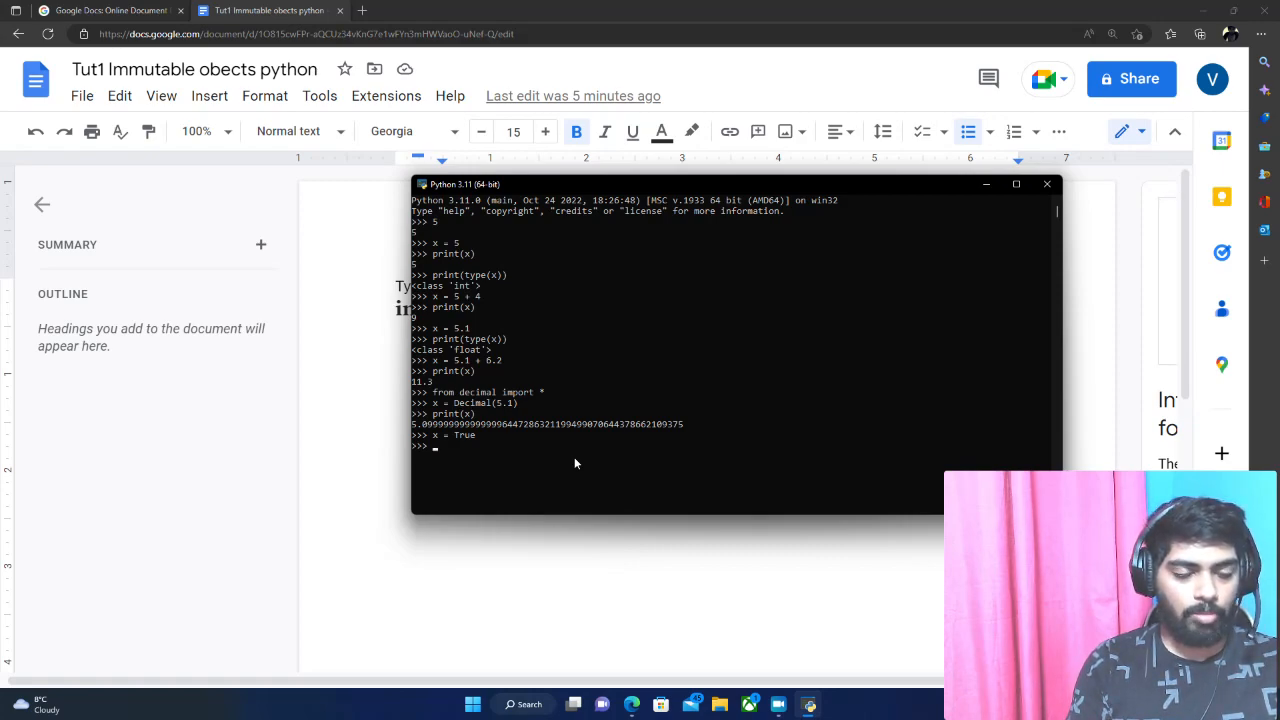
{"action": "type", "text": "p"}
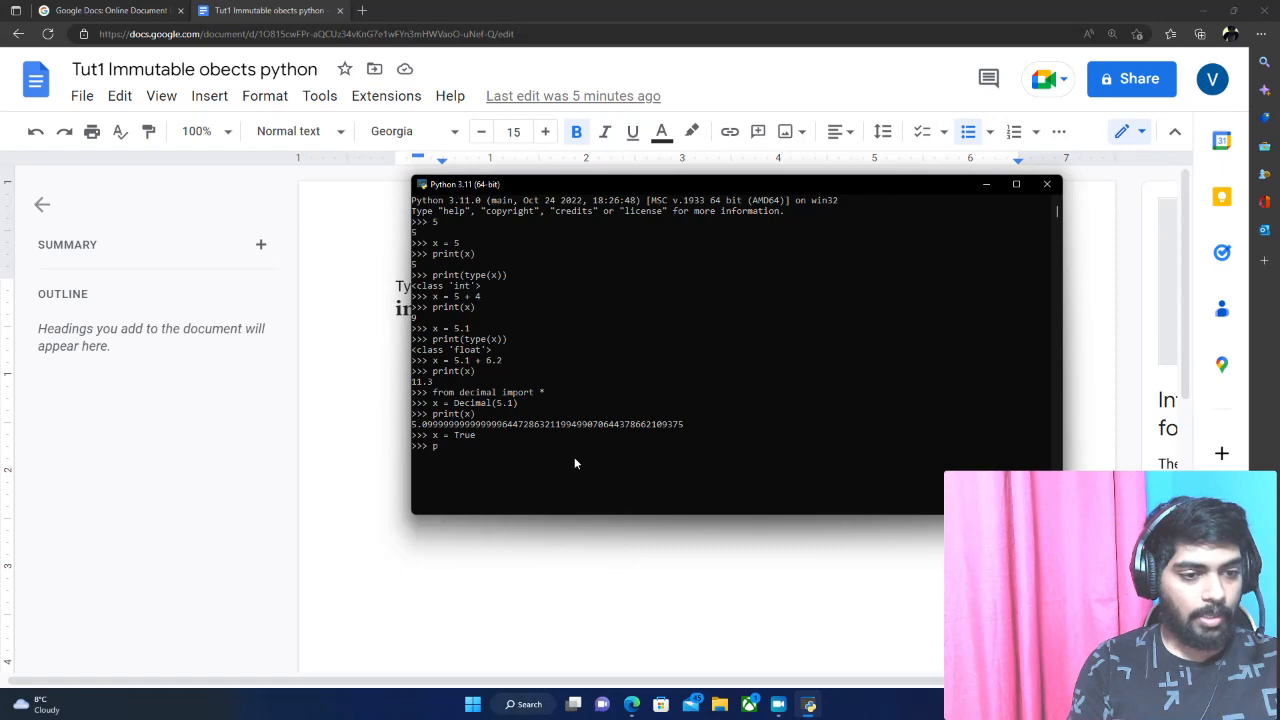
{"action": "type", "text": "rint()"}
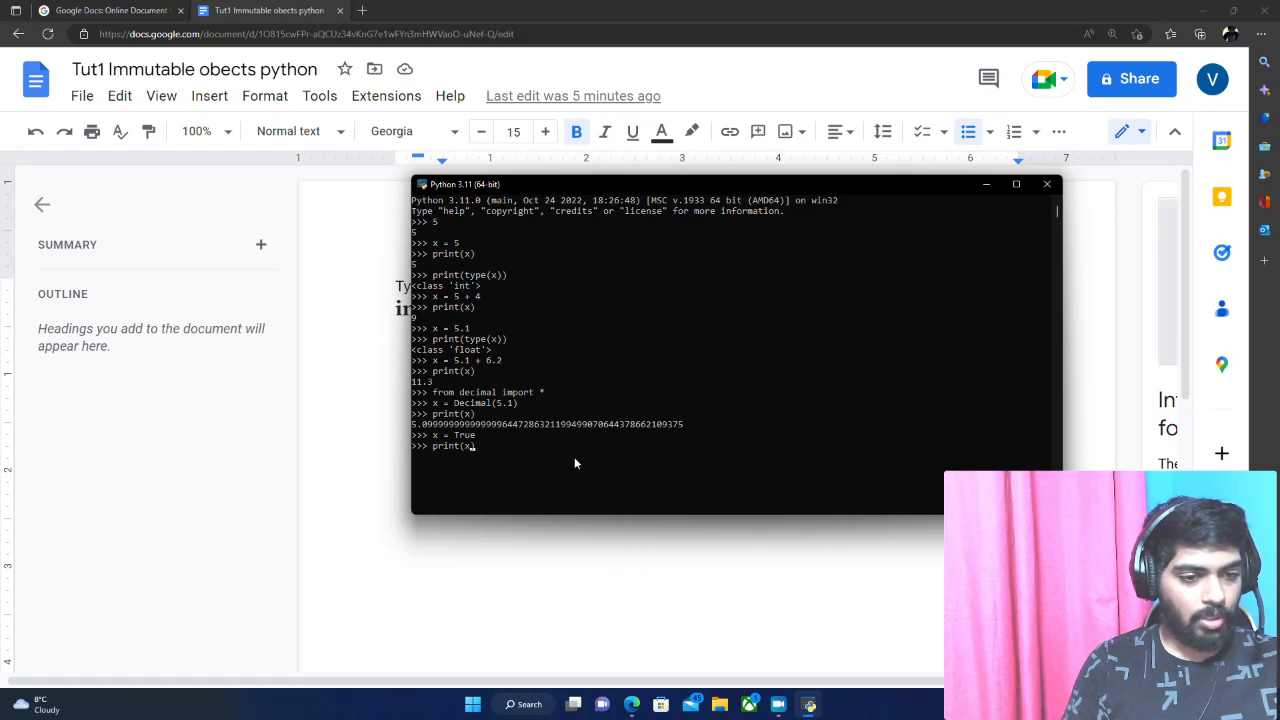
{"action": "type", "text": "pr"}
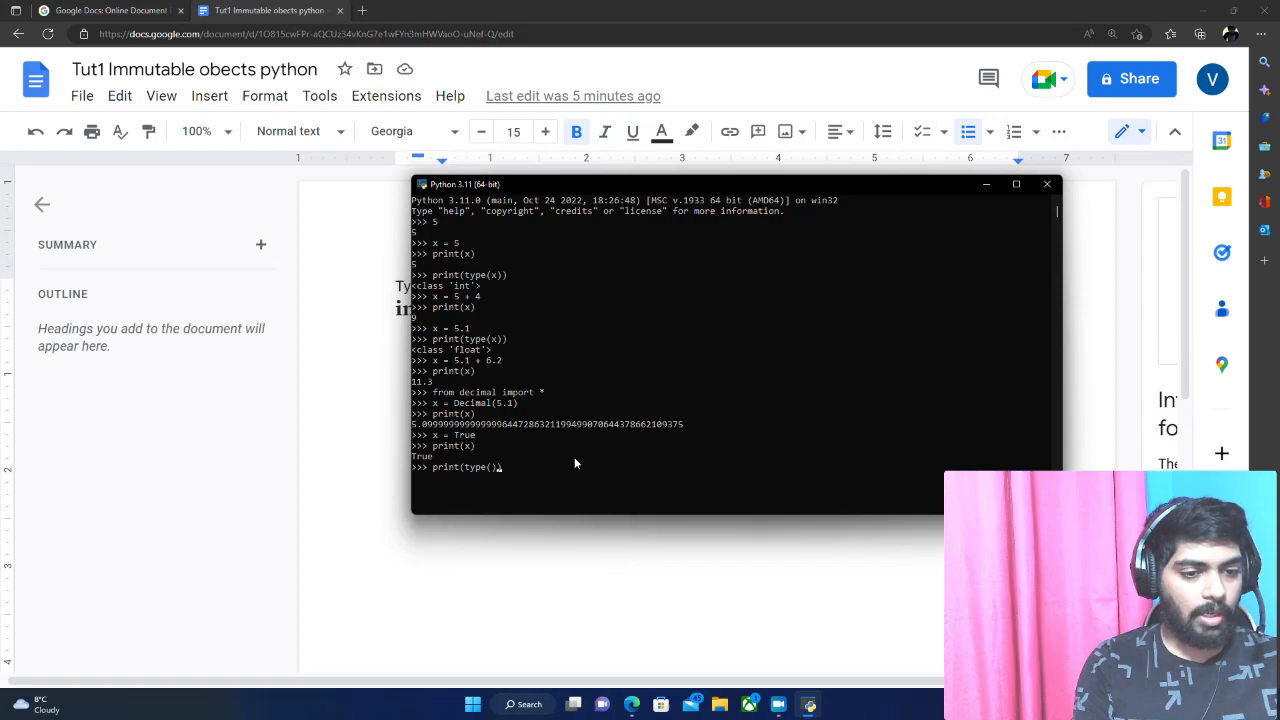
{"action": "key", "text": "enter"}
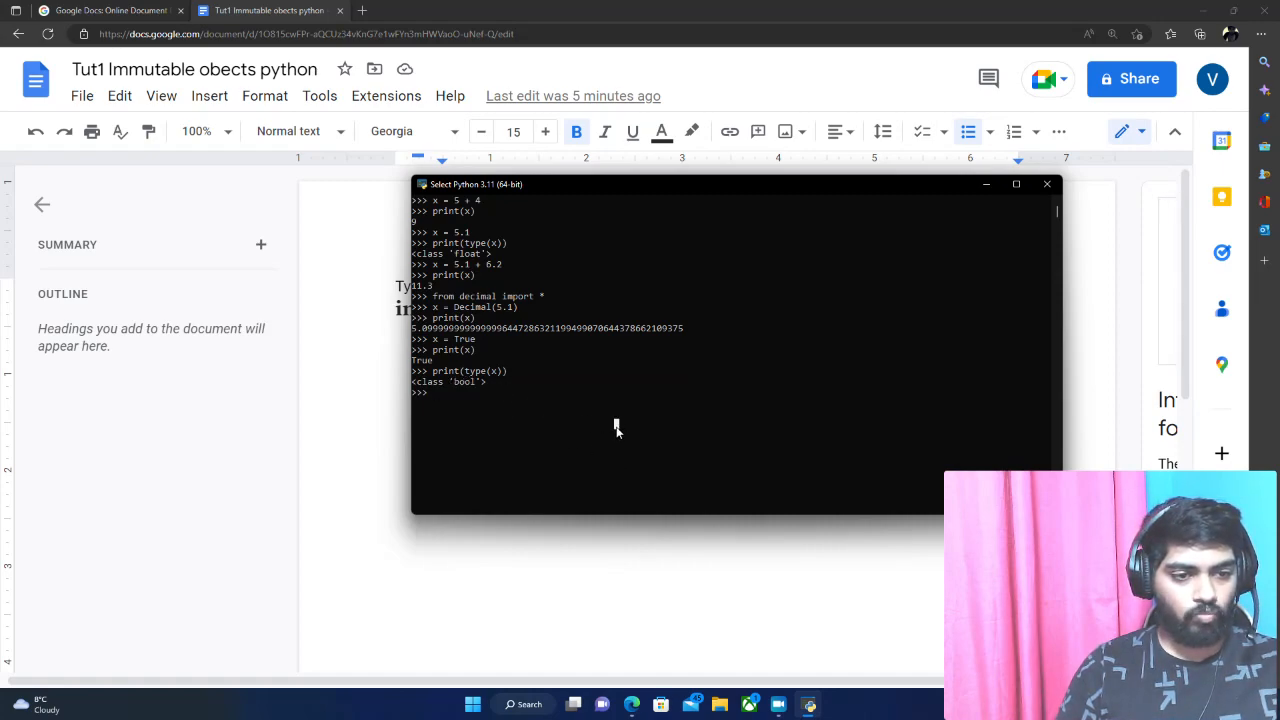
{"action": "mouse_move", "coordinate": [546, 404]}
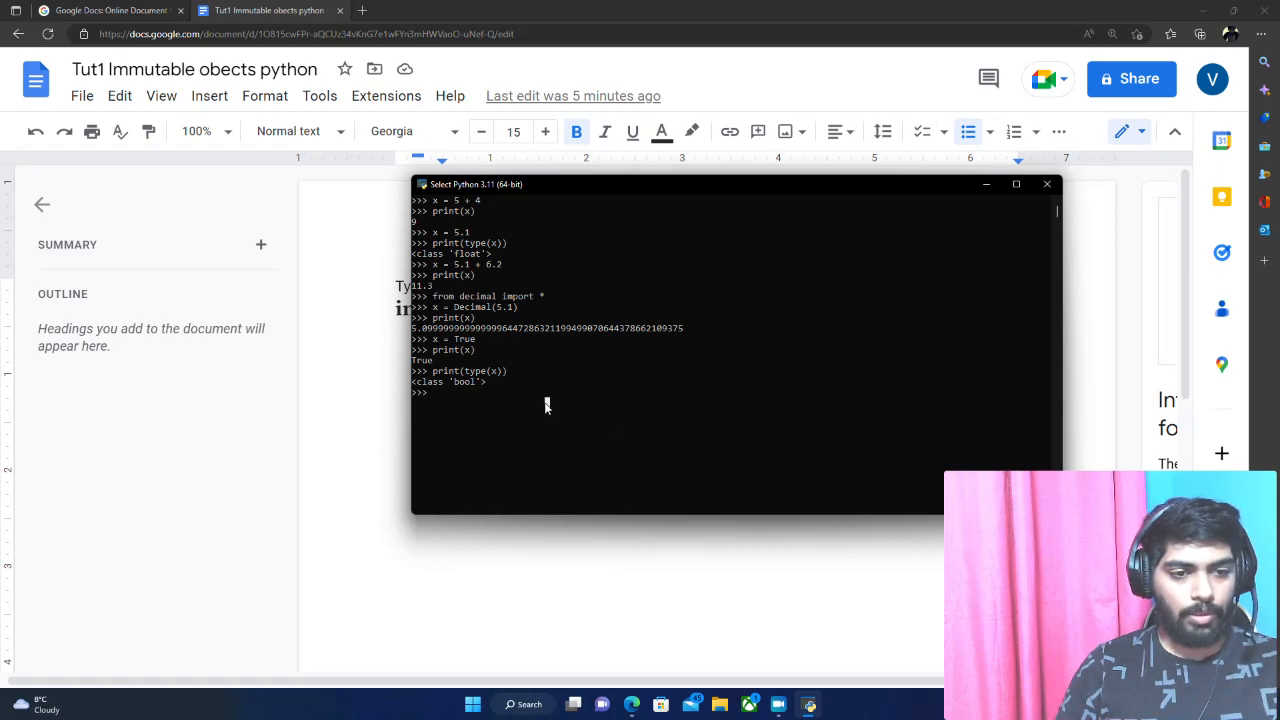
{"action": "mouse_move", "coordinate": [628, 430]}
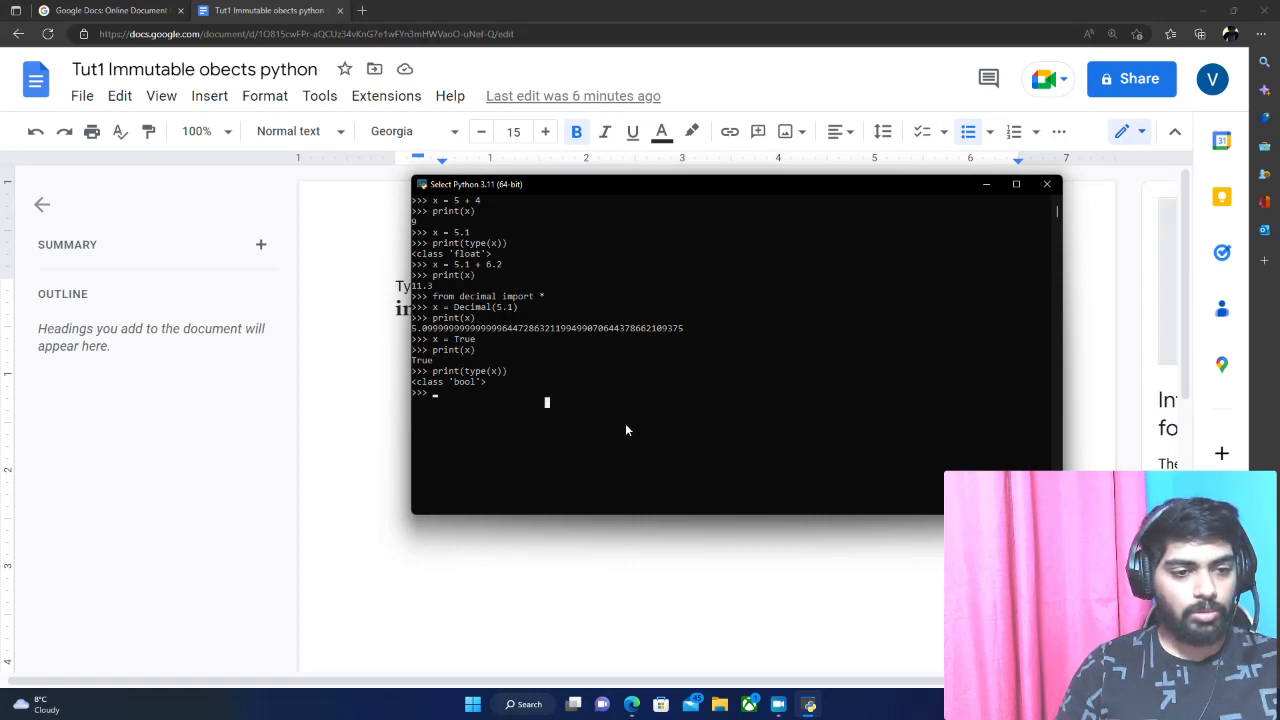
Assign y = False and print x and y, giving False.
{"action": "type", "text": "y ="}
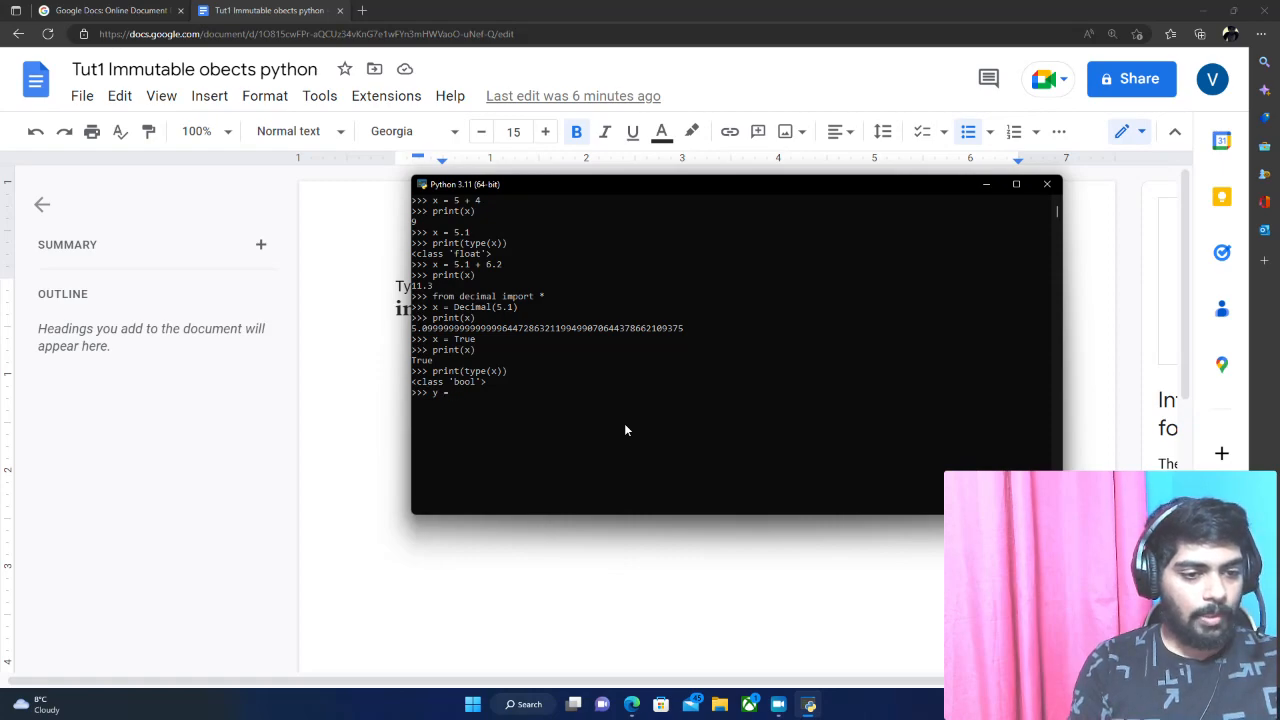
{"action": "type", "text": "False"}
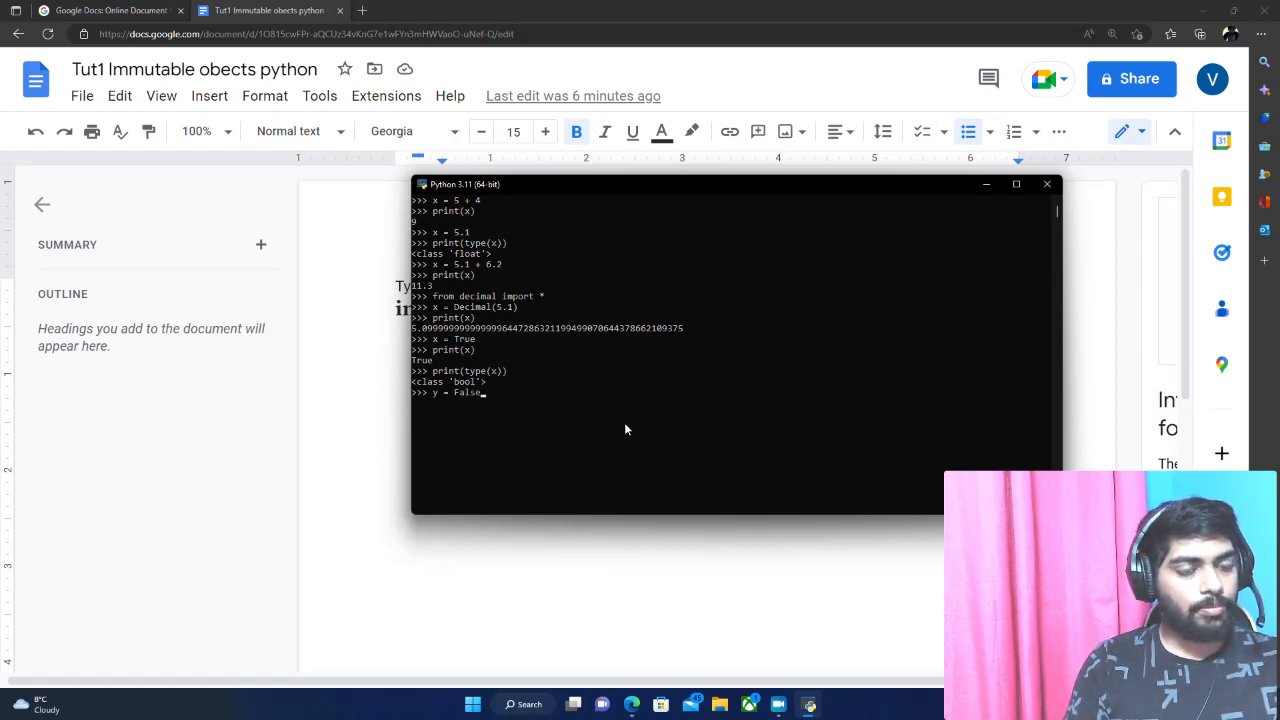
{"action": "key", "text": "enter"}
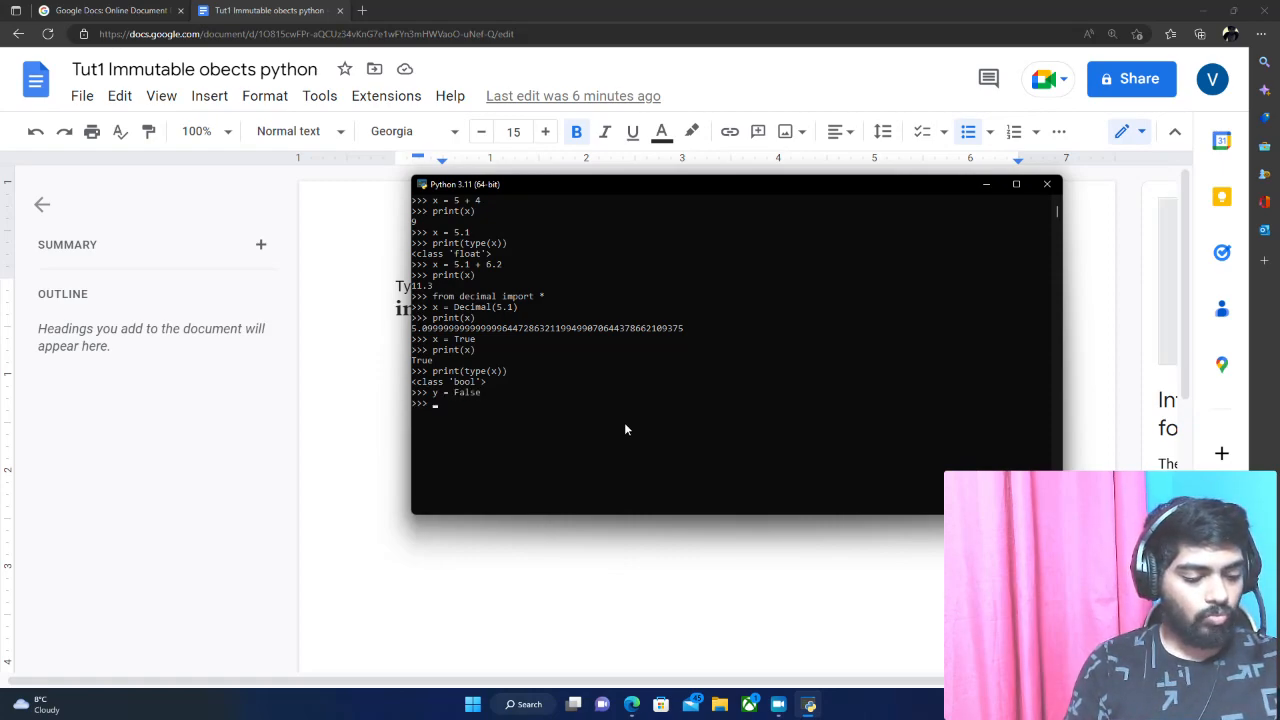
{"action": "type", "text": "print(x and y"}
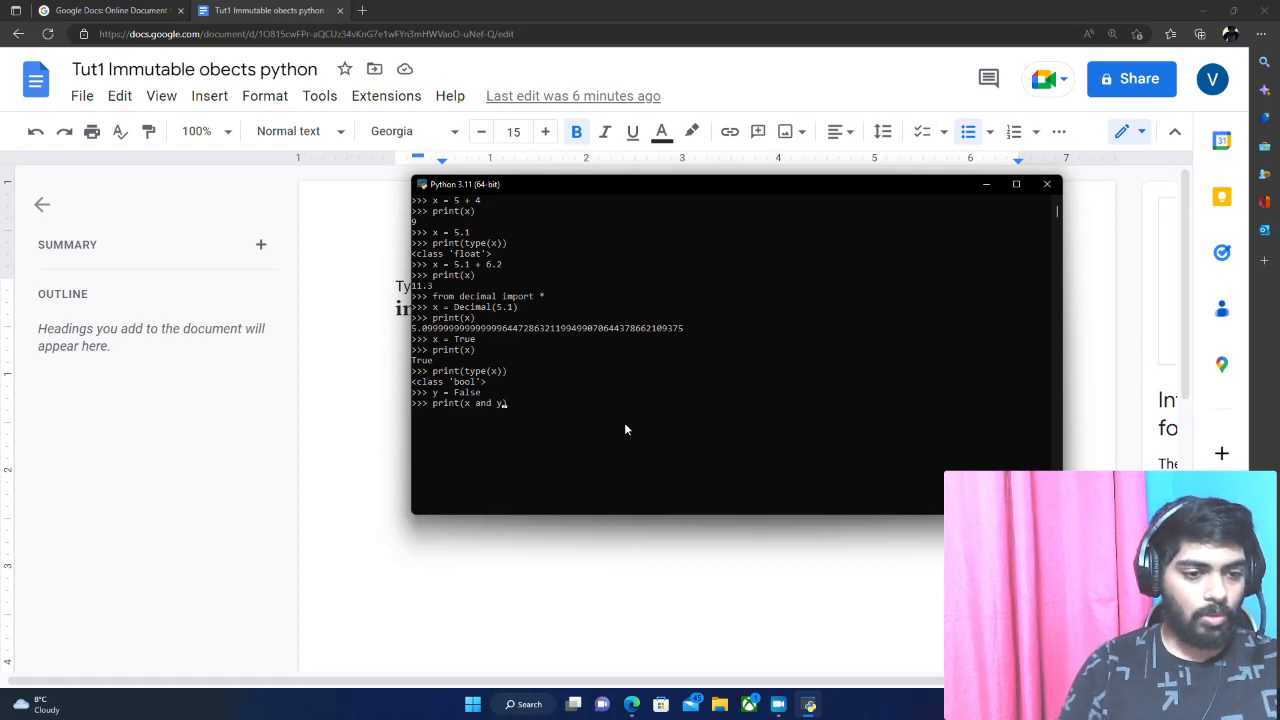
{"action": "key", "text": "enter"}
{"action": "type", "text": "x ="}
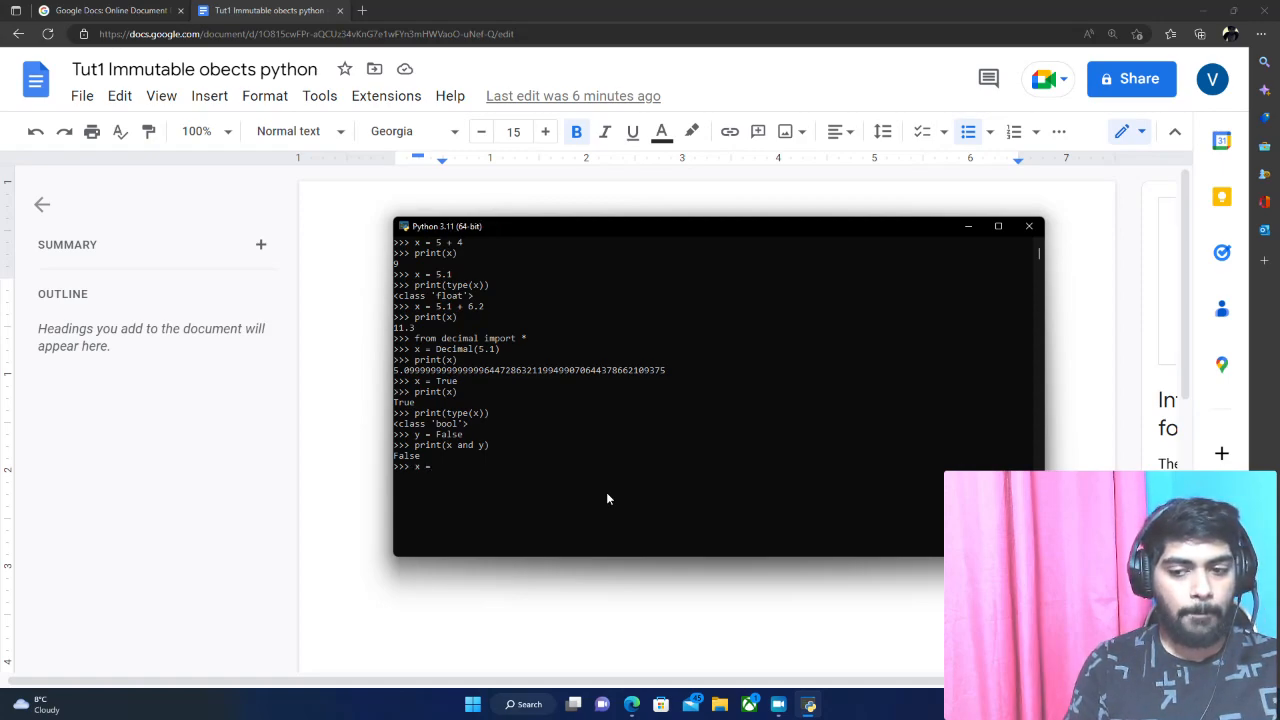
Assign x = "Hello World", print it and show its type as str.
{"action": "type", "text": "\""}
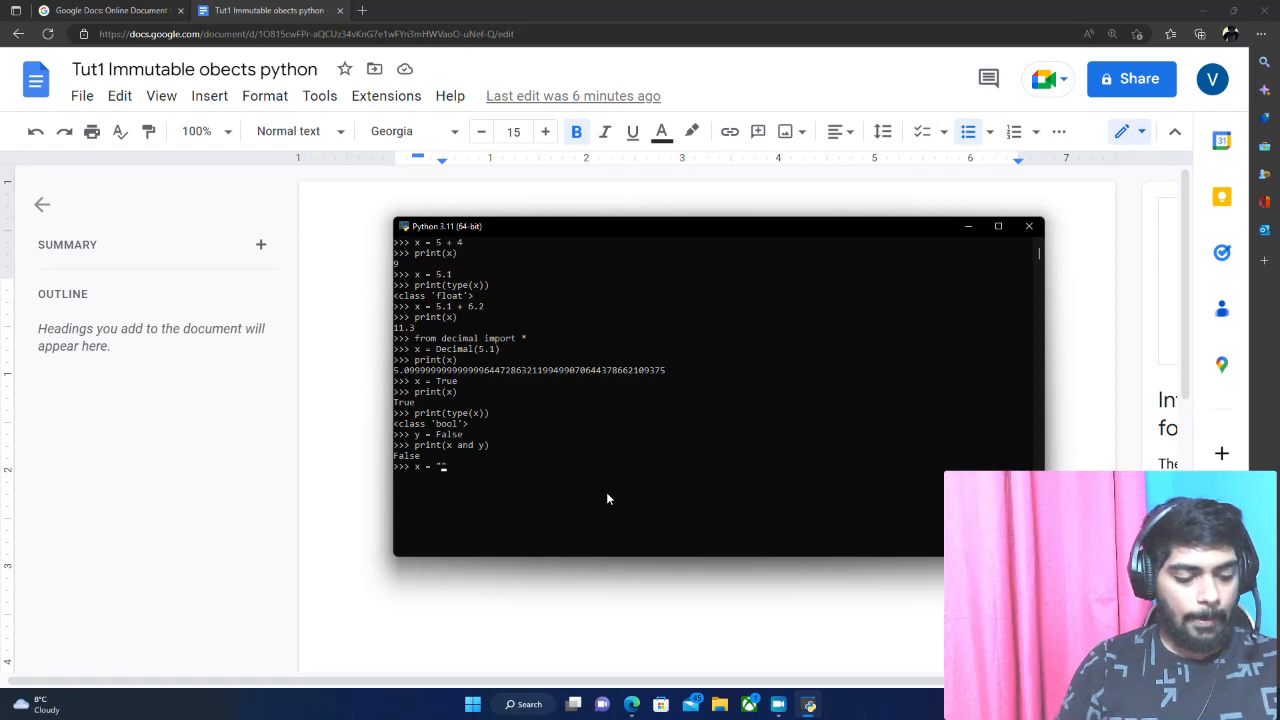
{"action": "type", "text": "Hello Wor"}
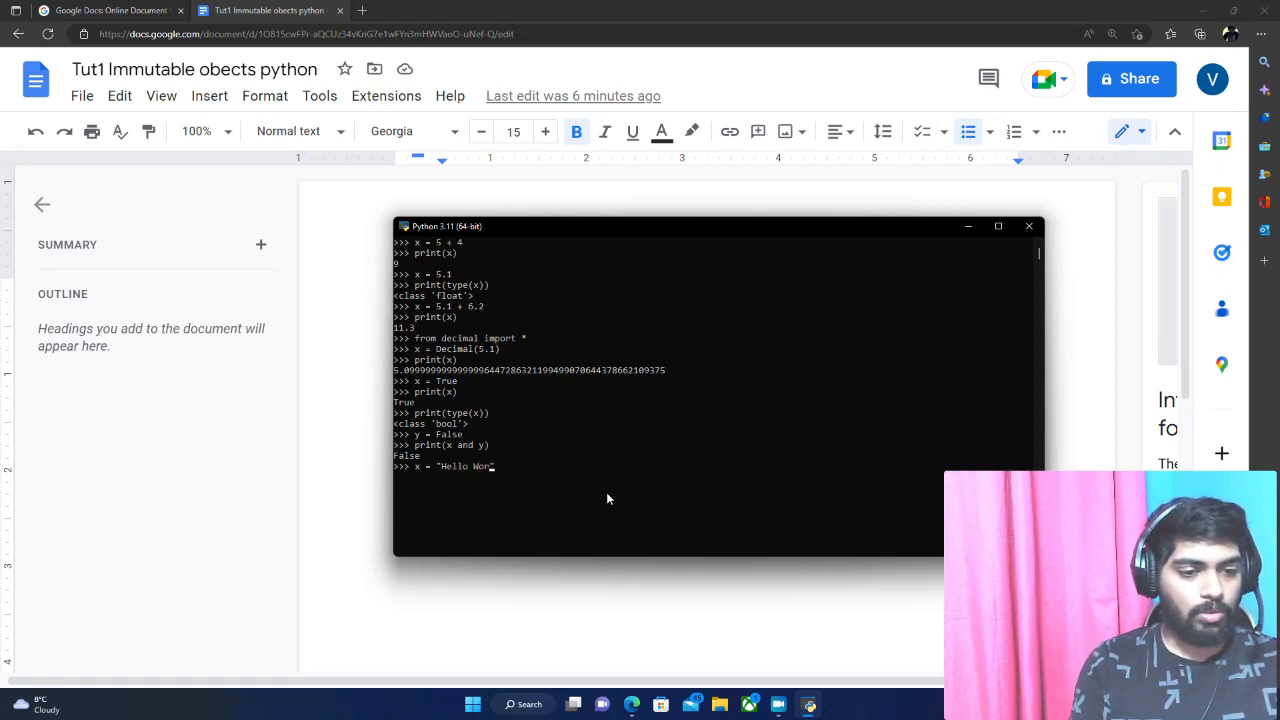
{"action": "type", "text": "ld"}
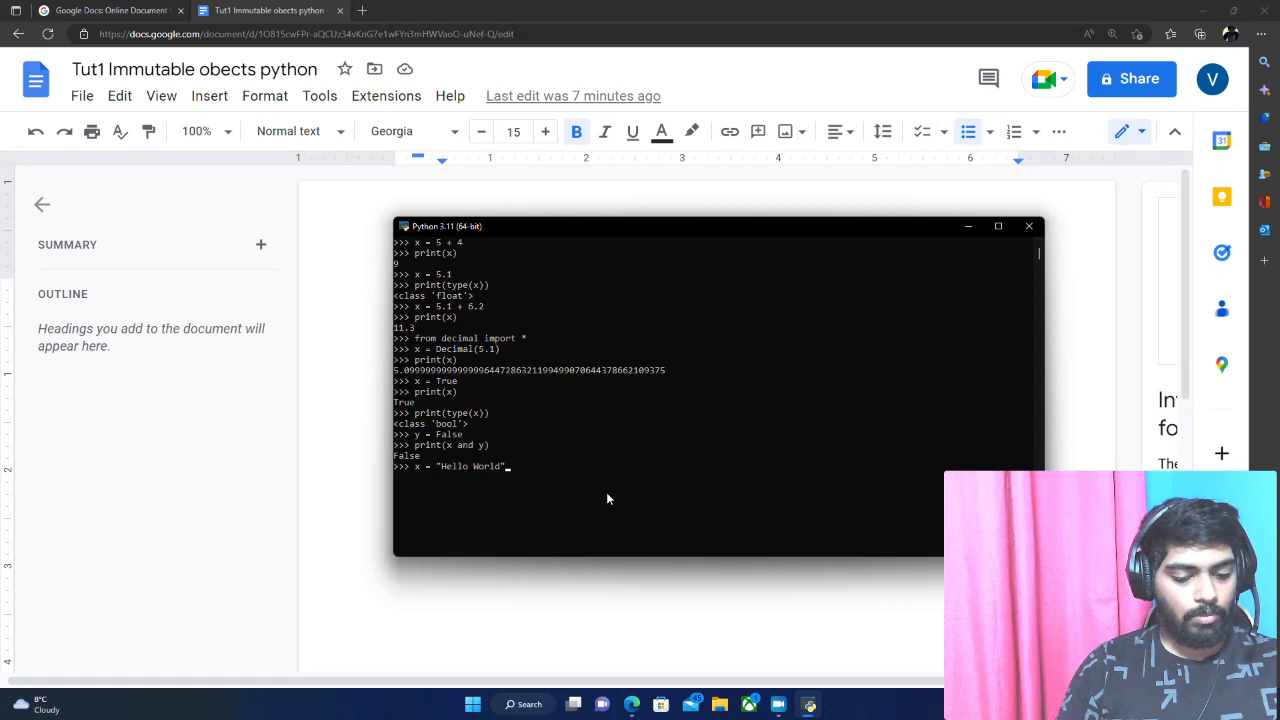
{"action": "type", "text": "print(x"}
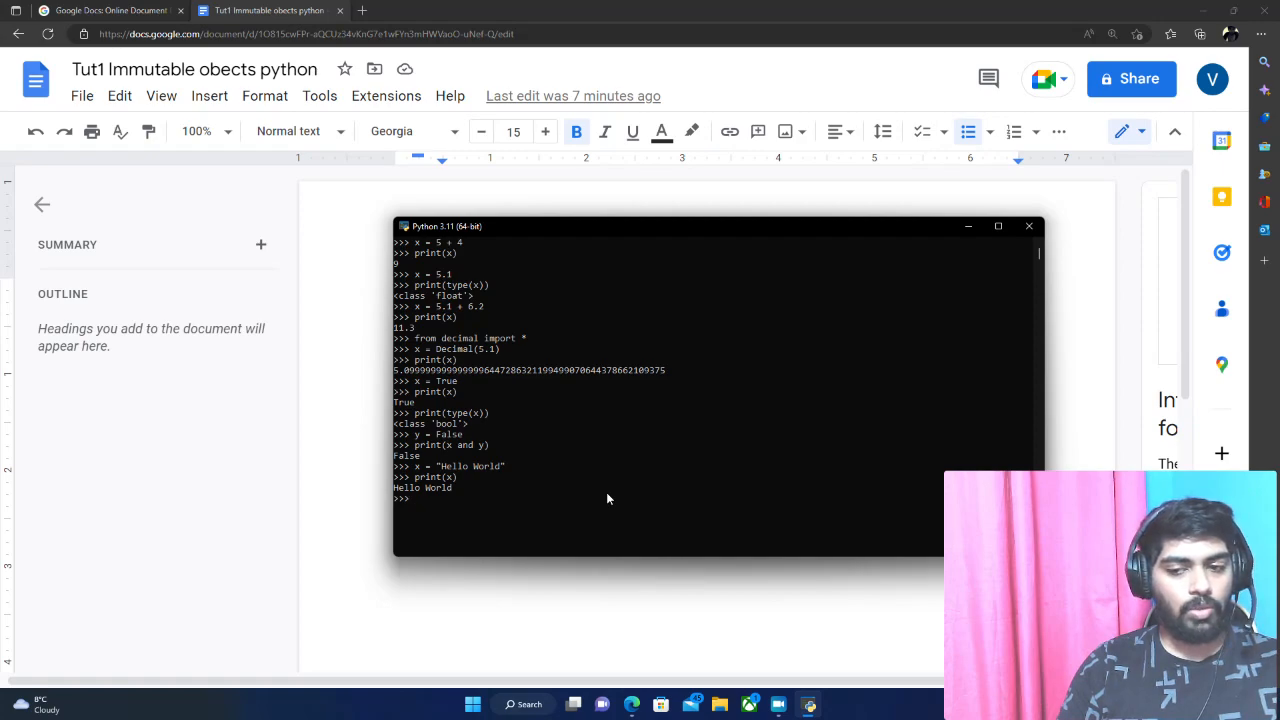
{"action": "type", "text": "print("}
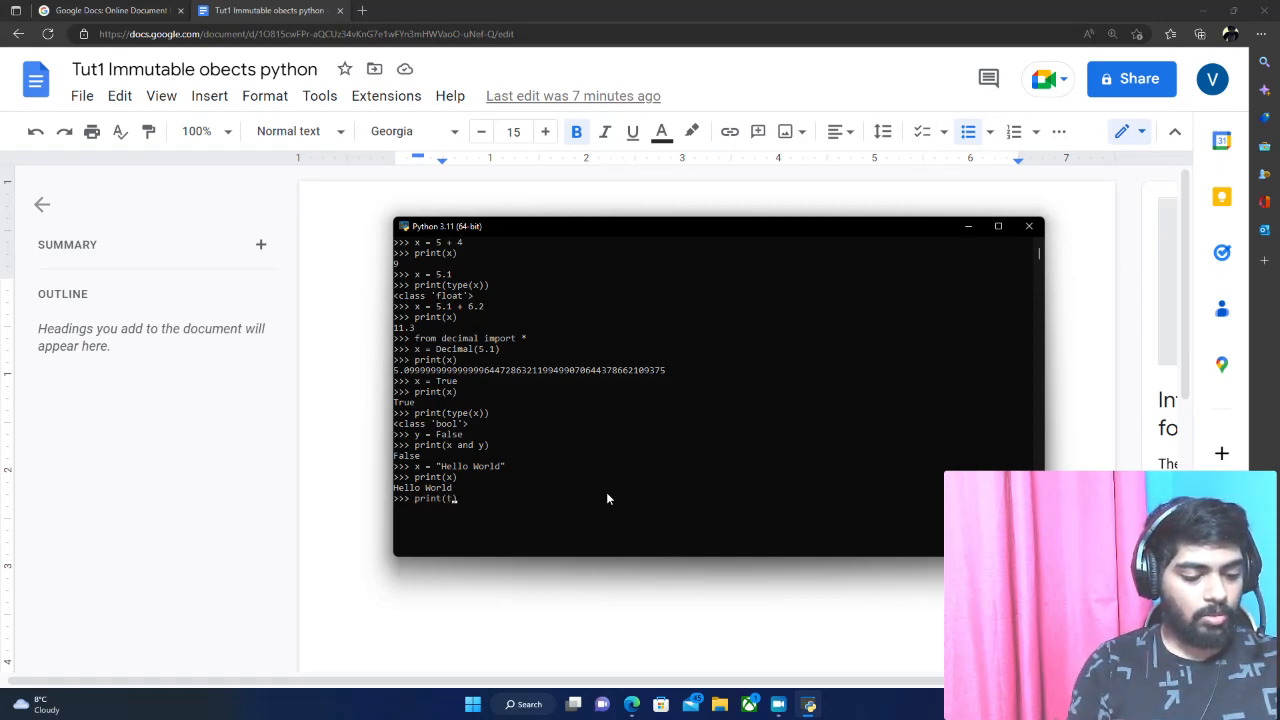
{"action": "type", "text": "type(x))"}
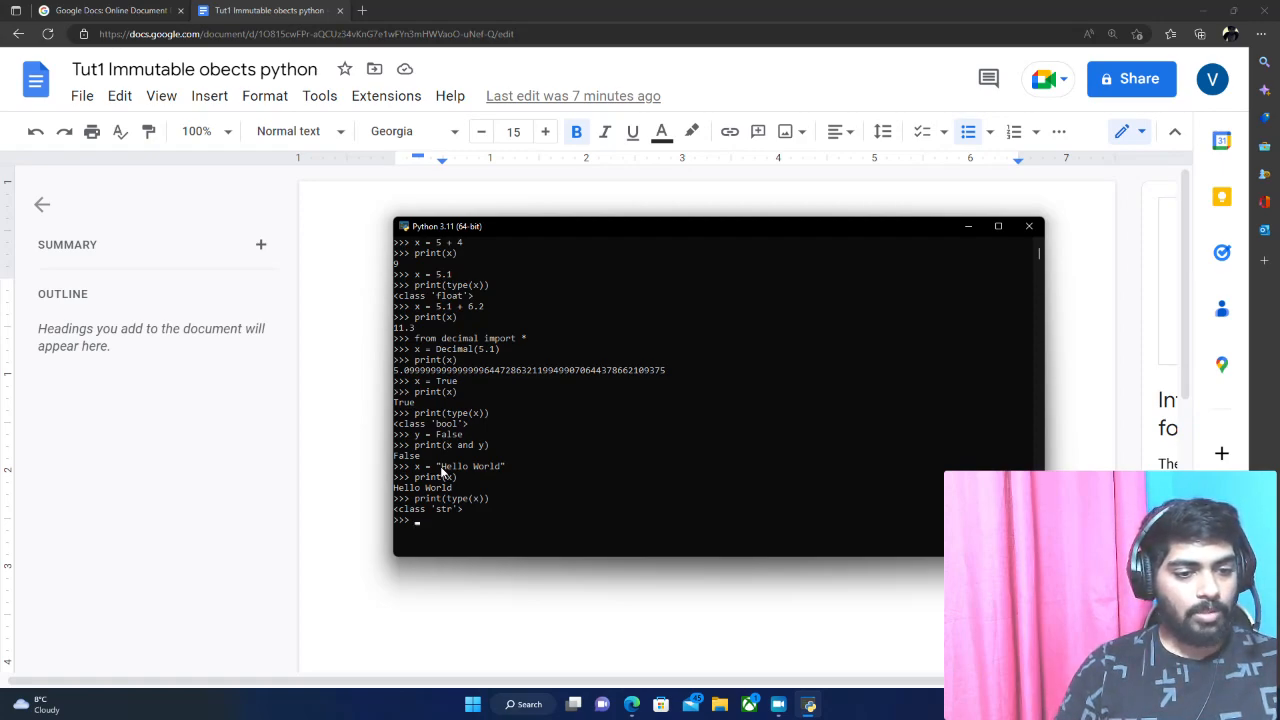
{"action": "mouse_move", "coordinate": [500, 478]}
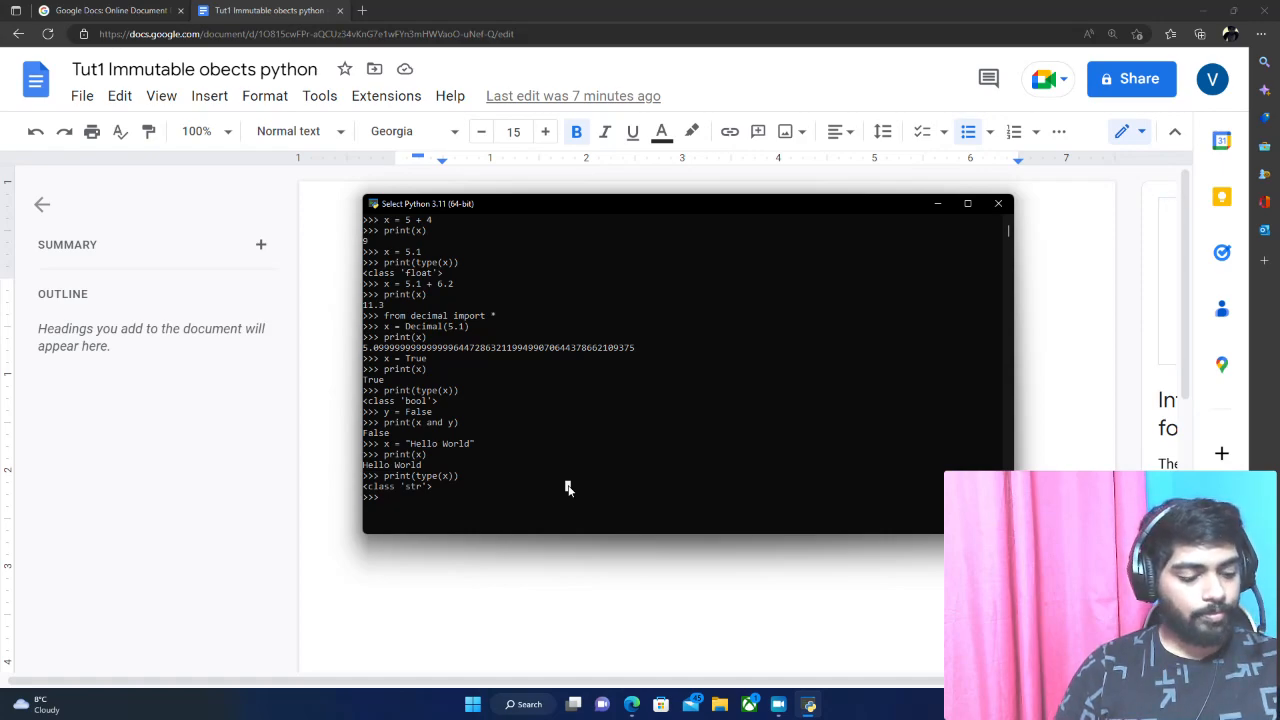
Assign x = (1, 2, "Hello", 5.1), print it and show its type as tuple.
{"action": "type", "text": "x = ("}
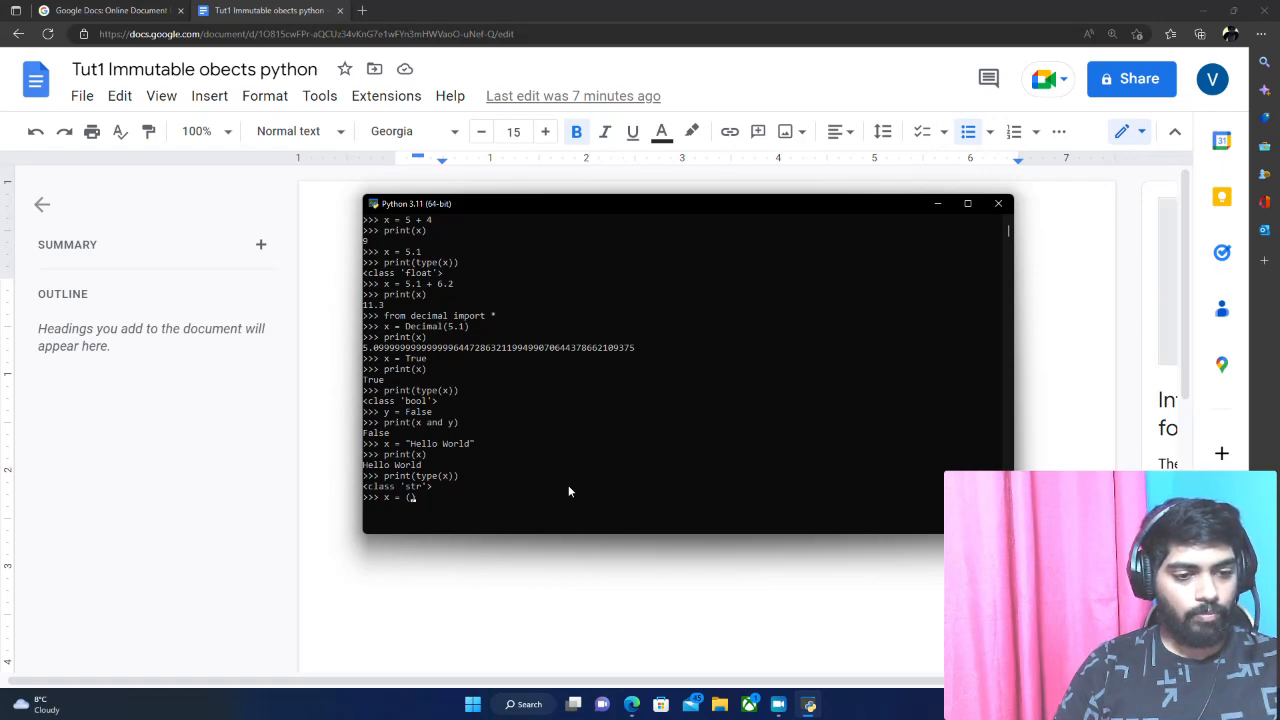
{"action": "mouse_move", "coordinate": [516, 512]}
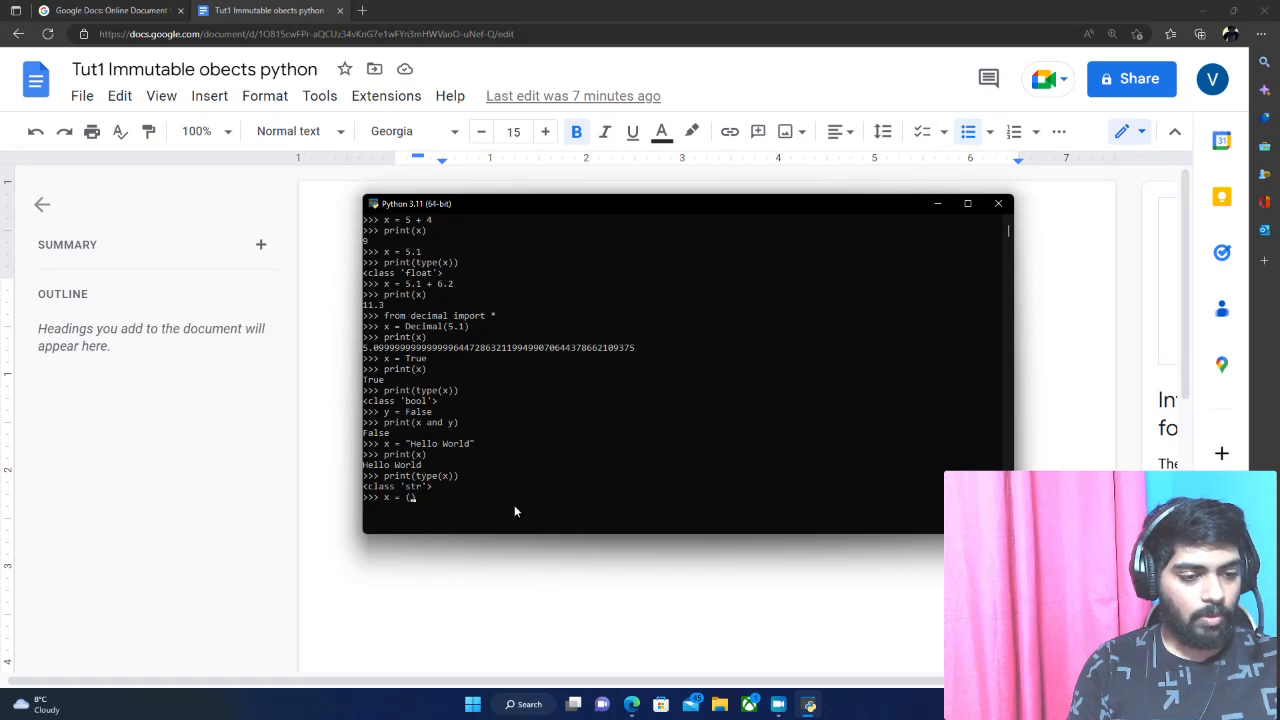
{"action": "type", "text": "1, 2, \"\")"}
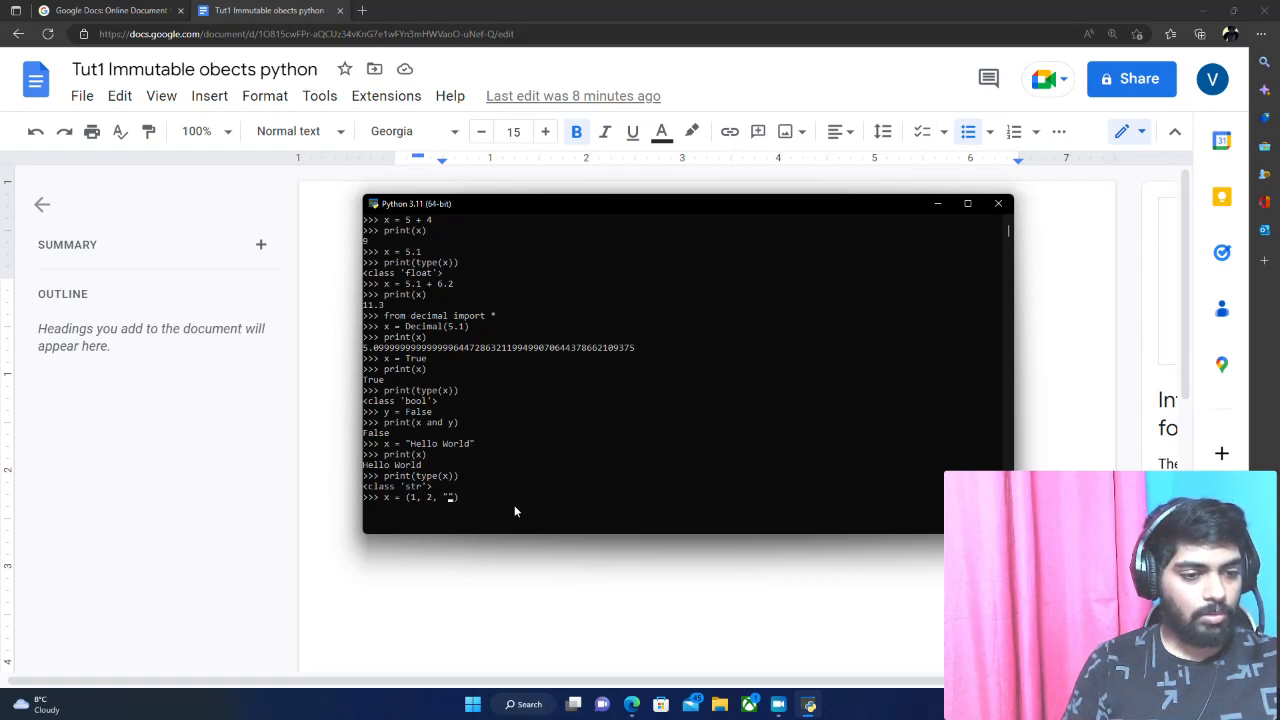
{"action": "type", "text": "Hello"}
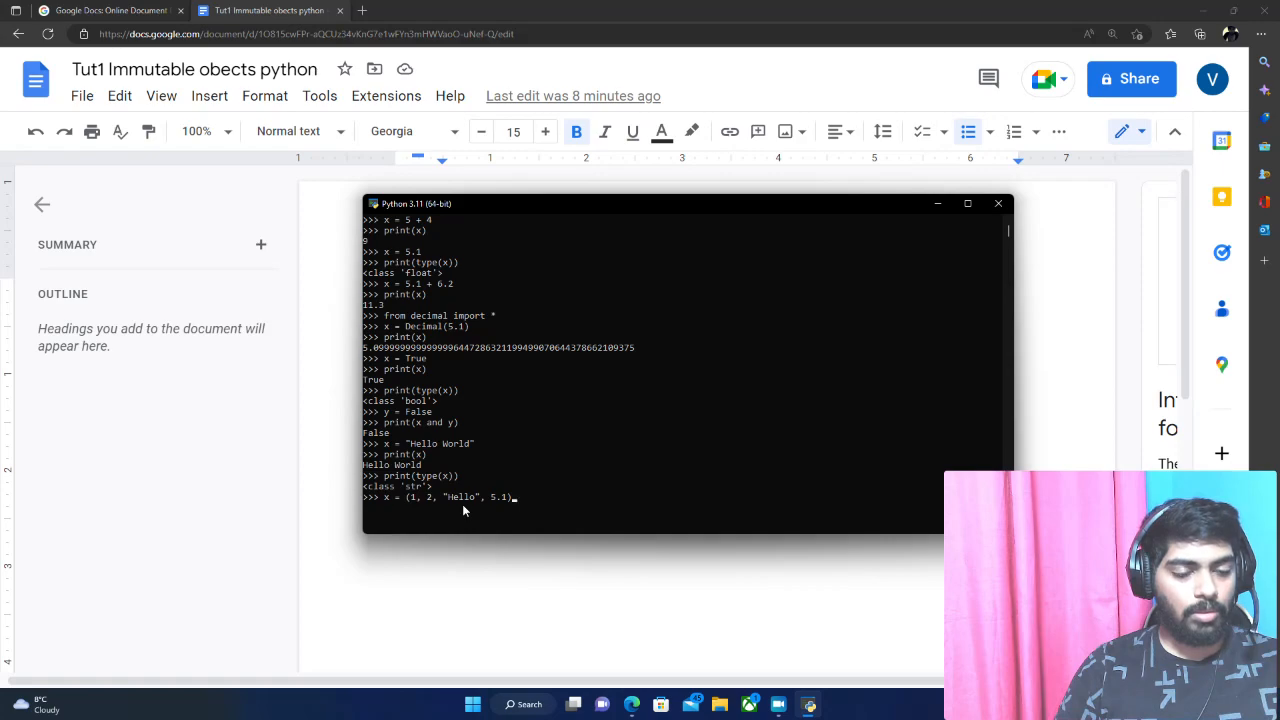
{"action": "mouse_move", "coordinate": [510, 502]}
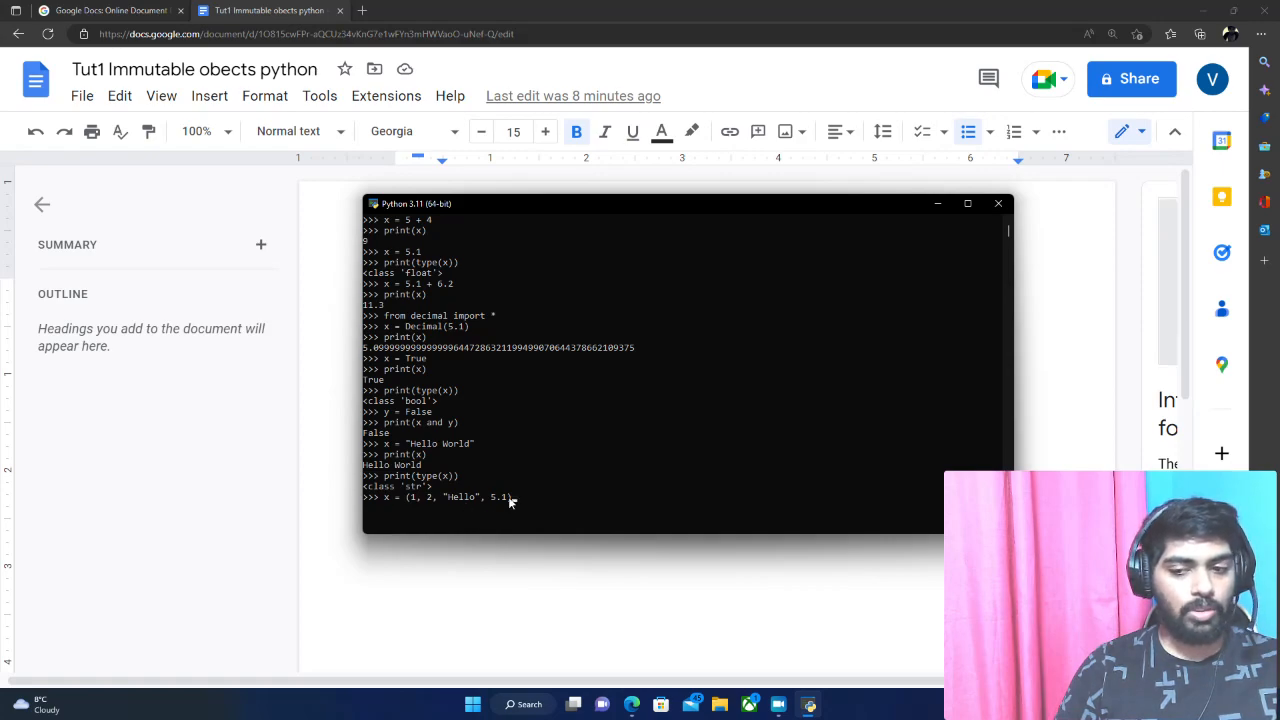
{"action": "mouse_move", "coordinate": [550, 504]}
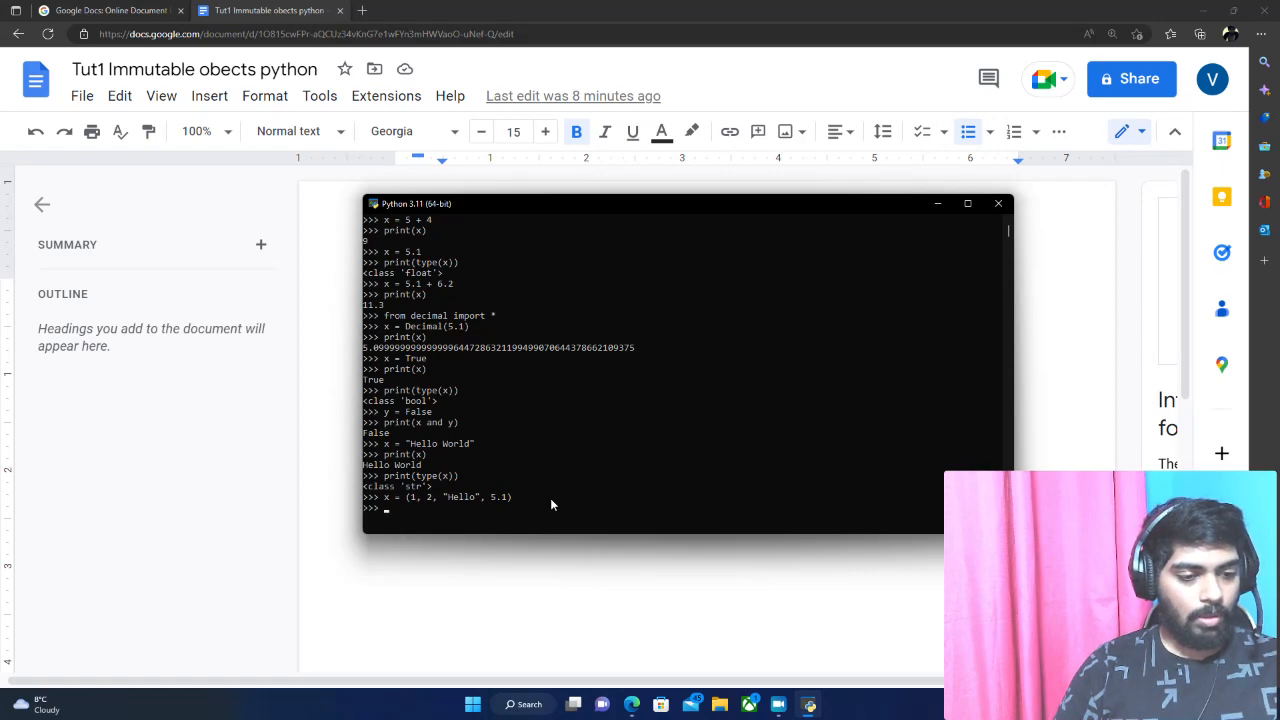
{"action": "type", "text": "print()"}
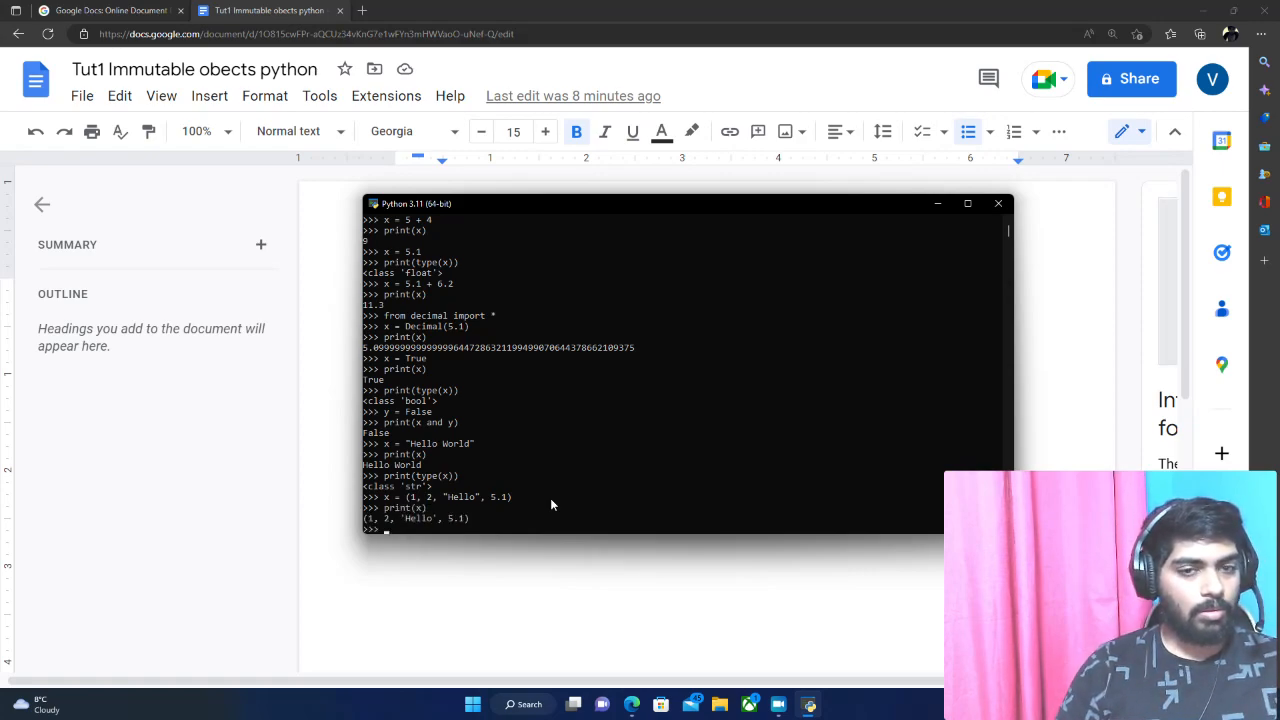
{"action": "scroll", "scroll_direction": "down", "scroll_amount": 3}
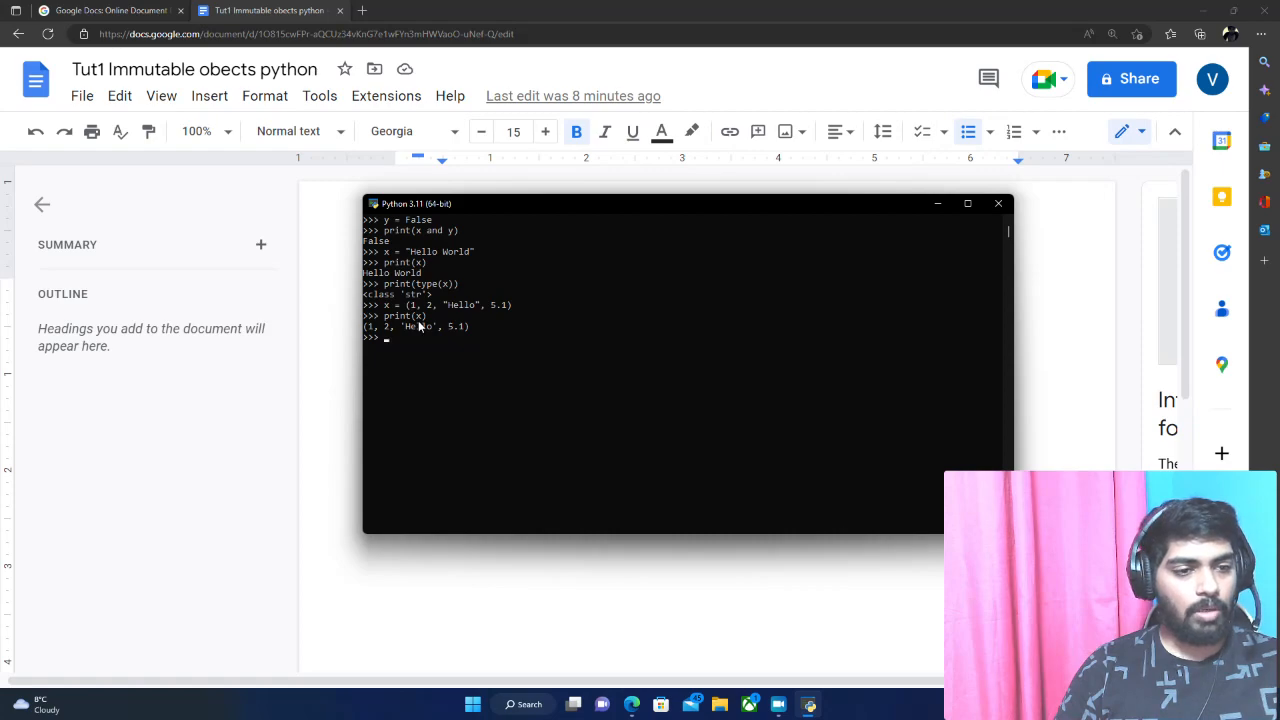
{"action": "mouse_move", "coordinate": [416, 342]}
{"action": "type", "text": "print("}
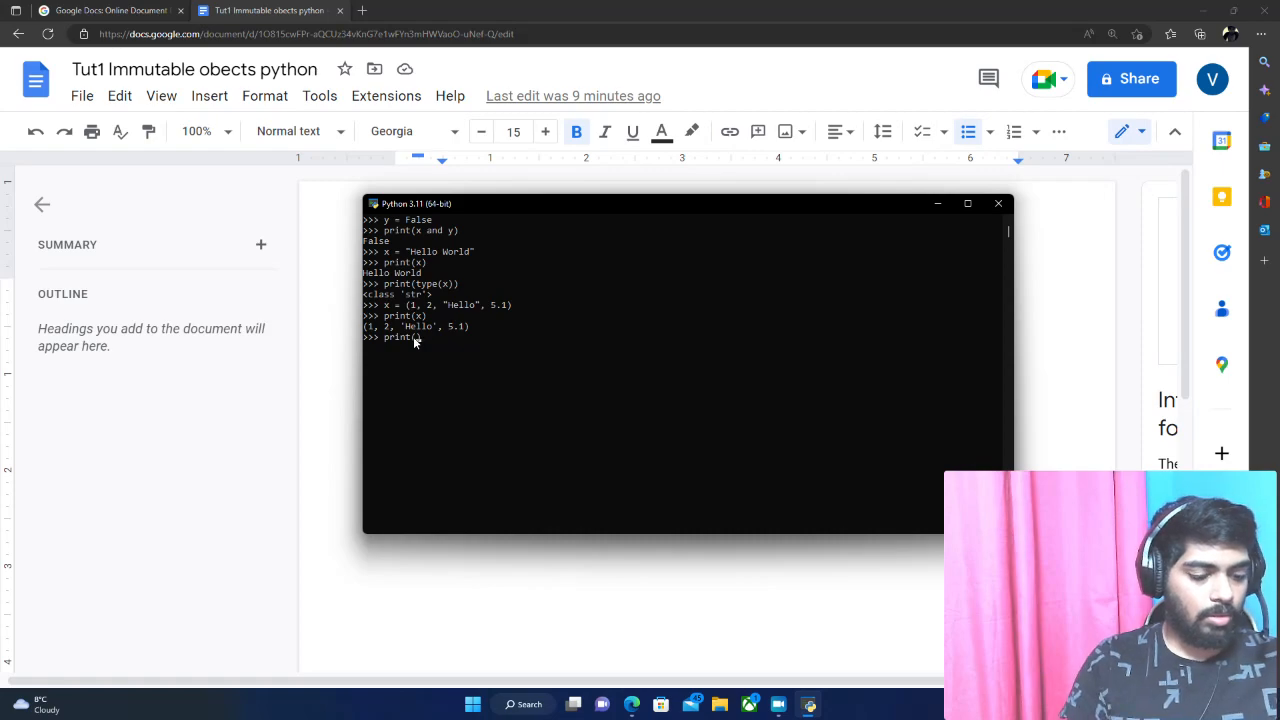
{"action": "type", "text": "type(x))"}
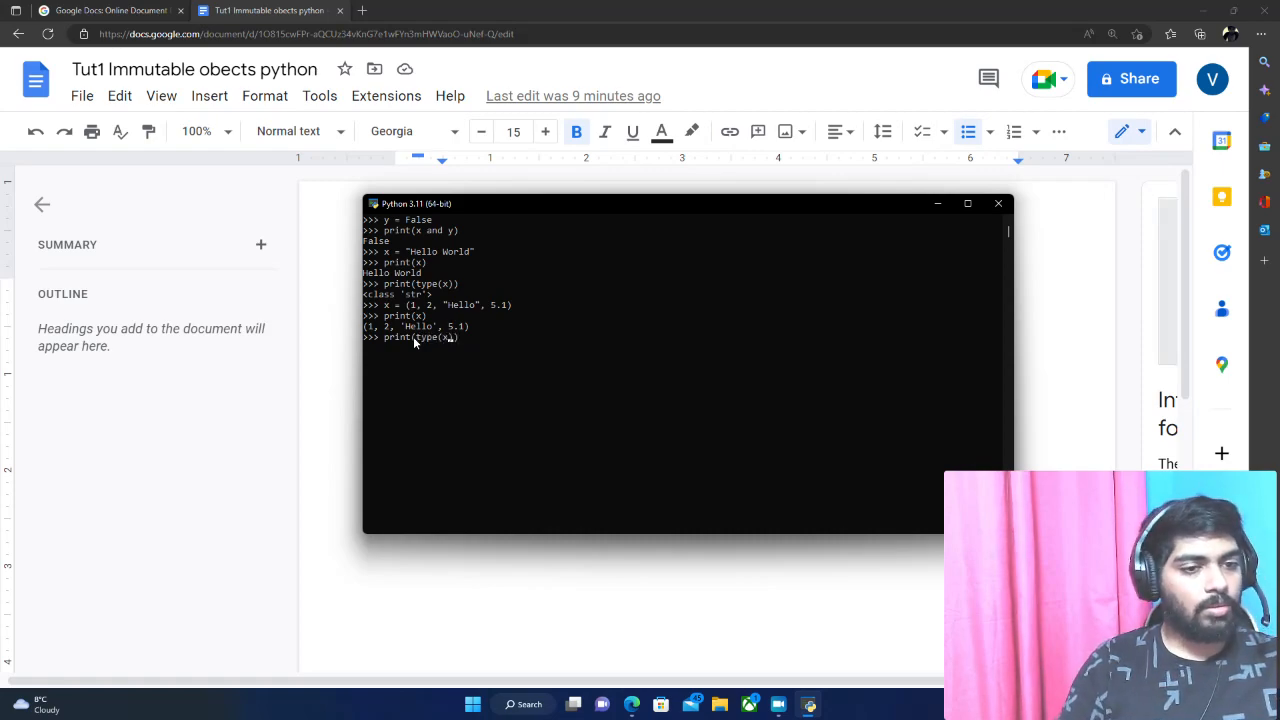
{"action": "key", "text": "enter"}
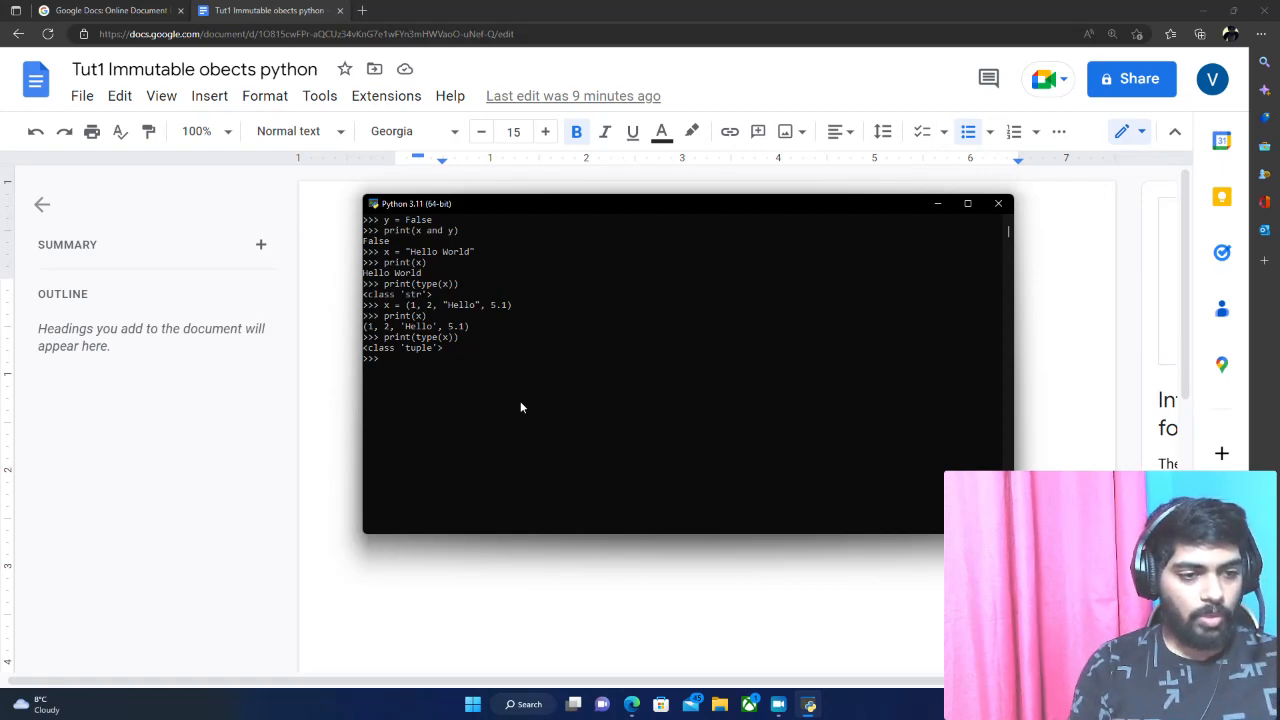
{"action": "type", "text": "x"}
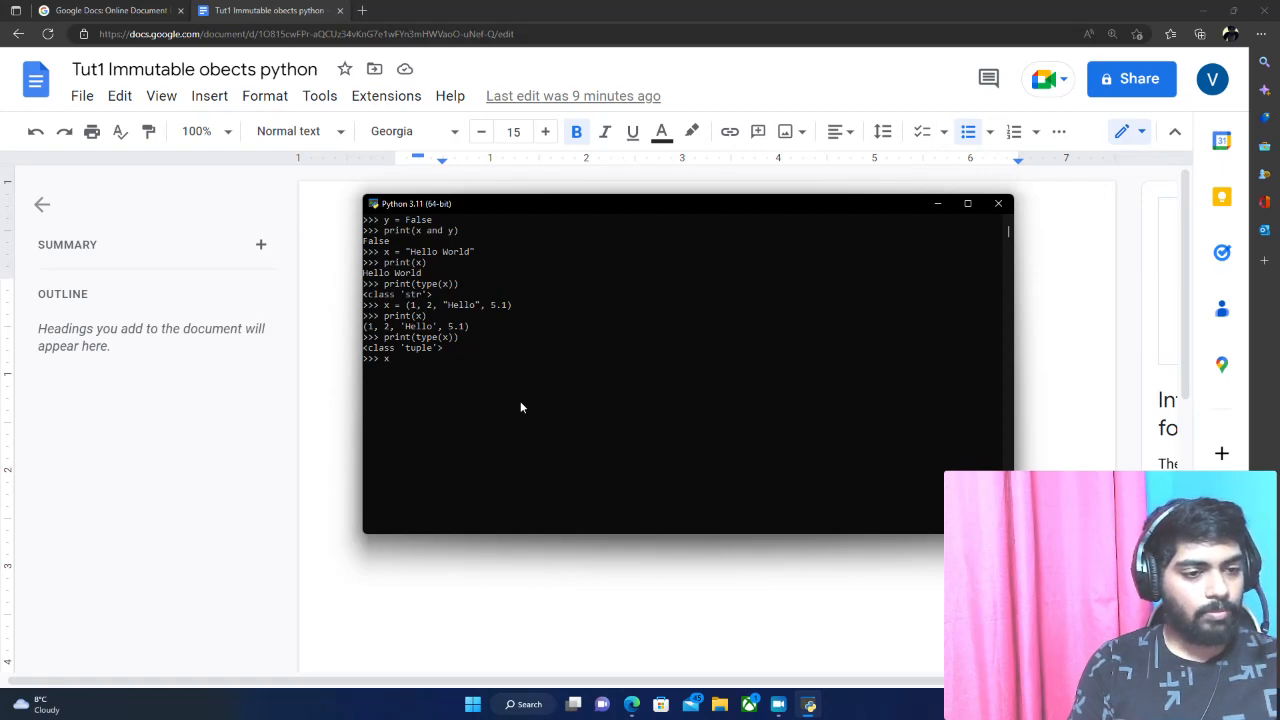
Evaluate x[3] to get 5.1, then begin indexing x[2].
{"action": "type", "text": "["}
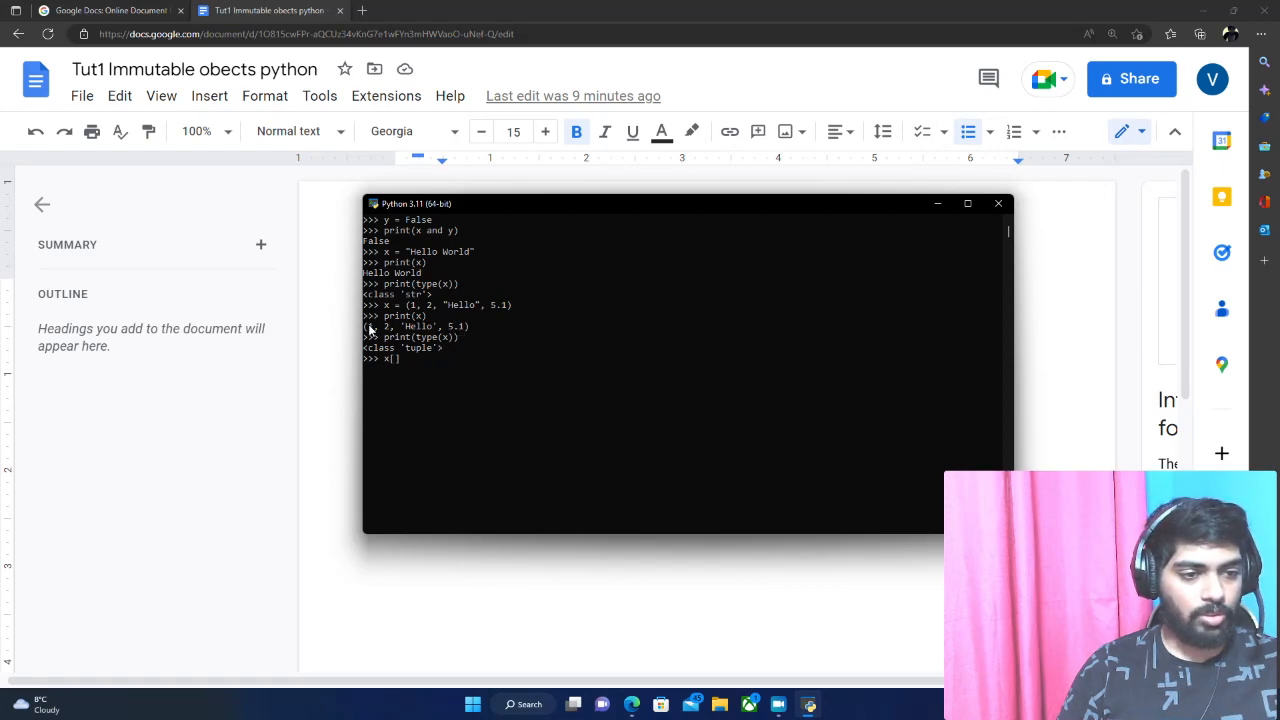
{"action": "mouse_move", "coordinate": [388, 330]}
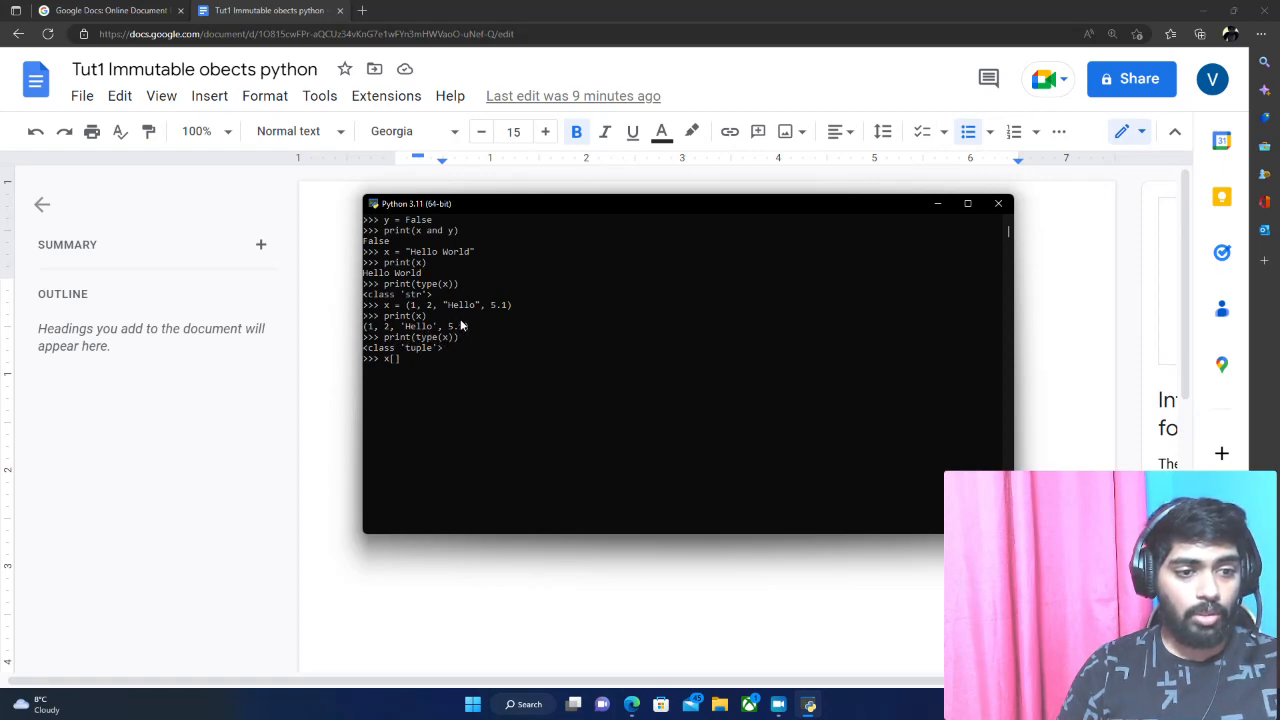
{"action": "mouse_move", "coordinate": [466, 332]}
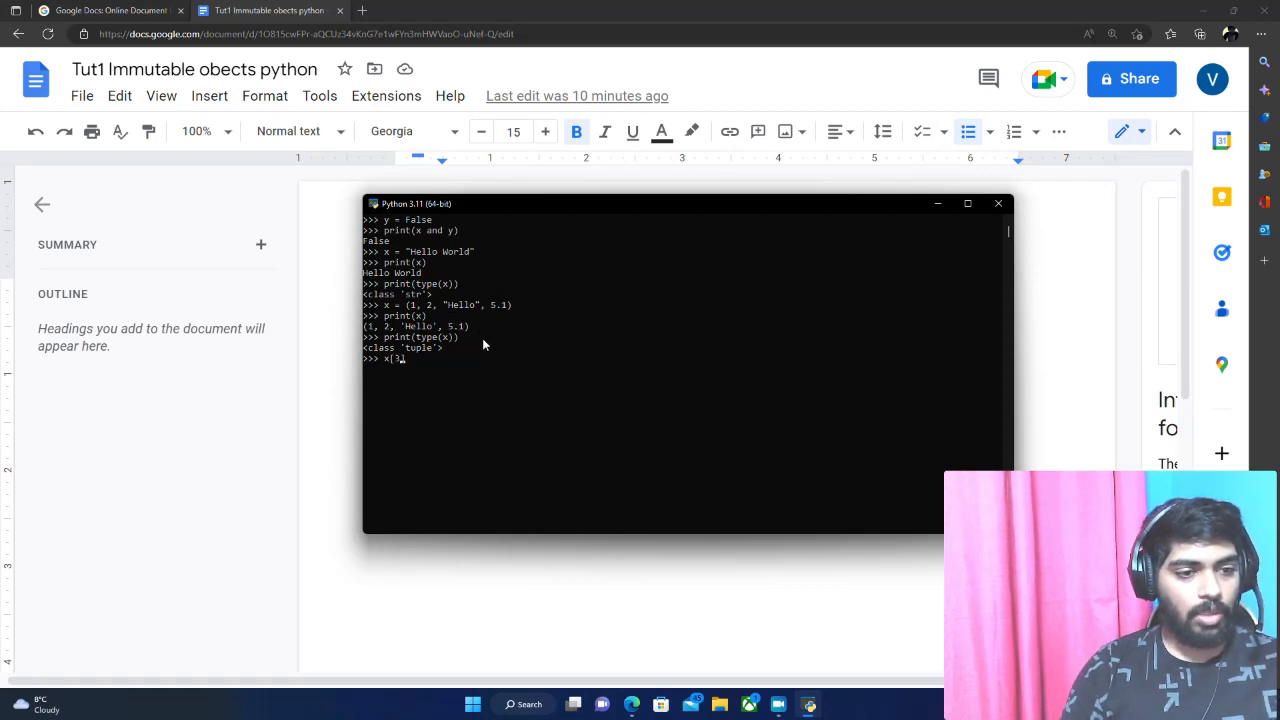
{"action": "type", "text": "3"}
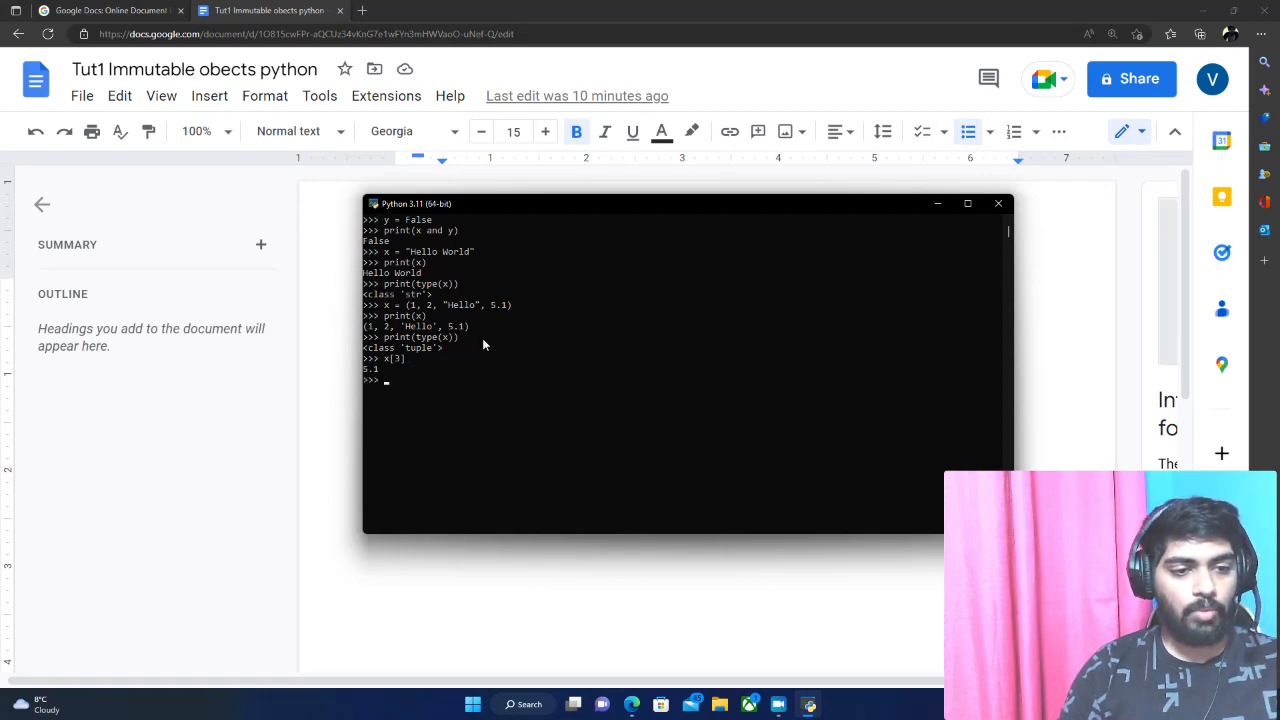
{"action": "type", "text": "x"}
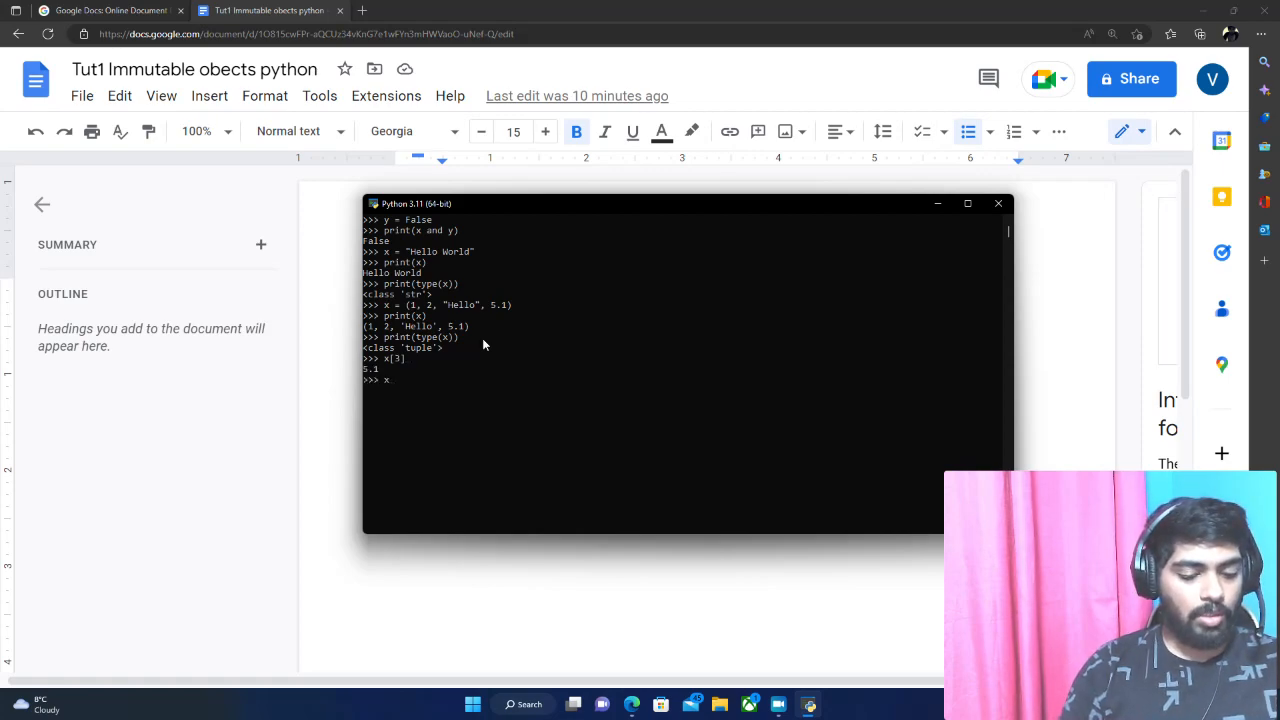
{"action": "type", "text": "[]"}
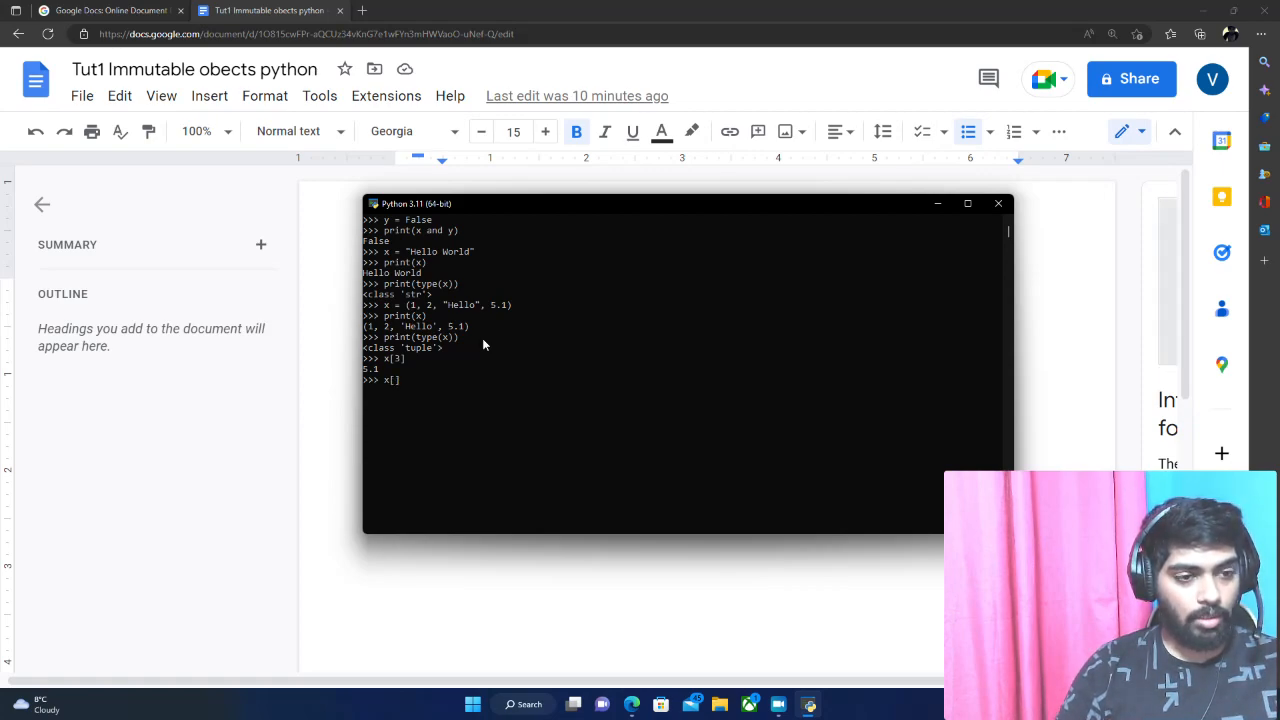
{"action": "type", "text": "2"}
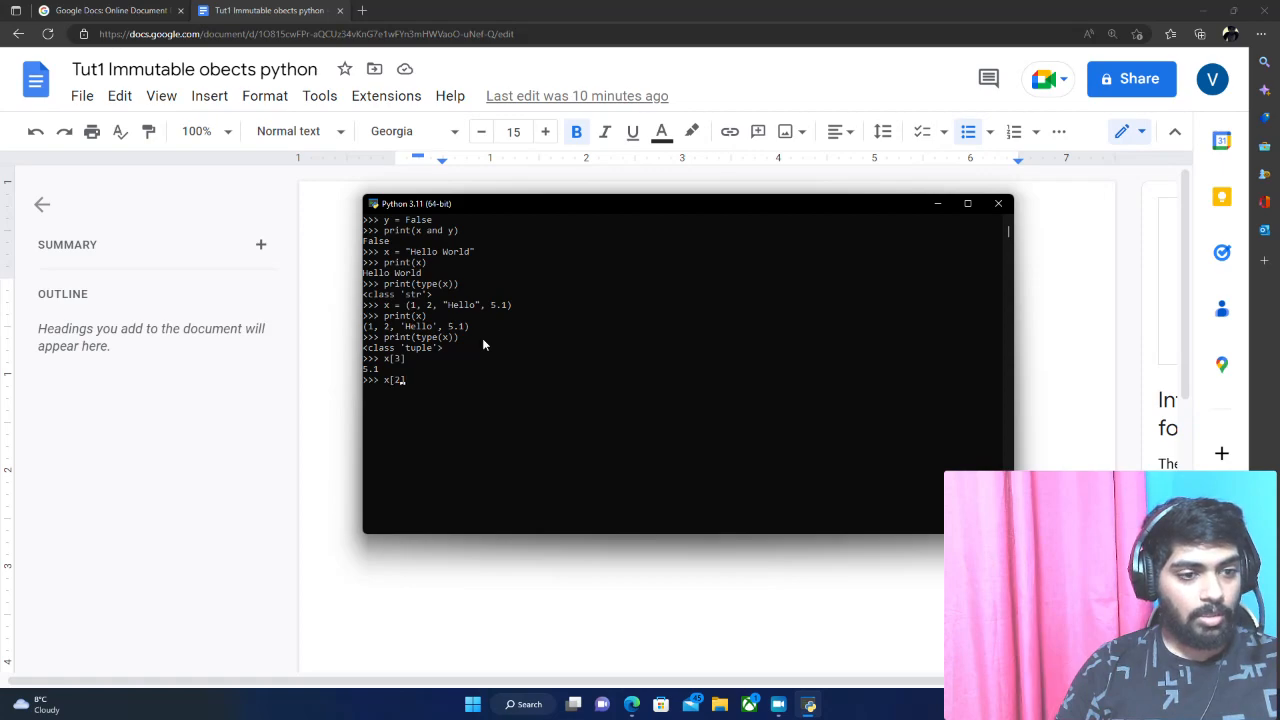